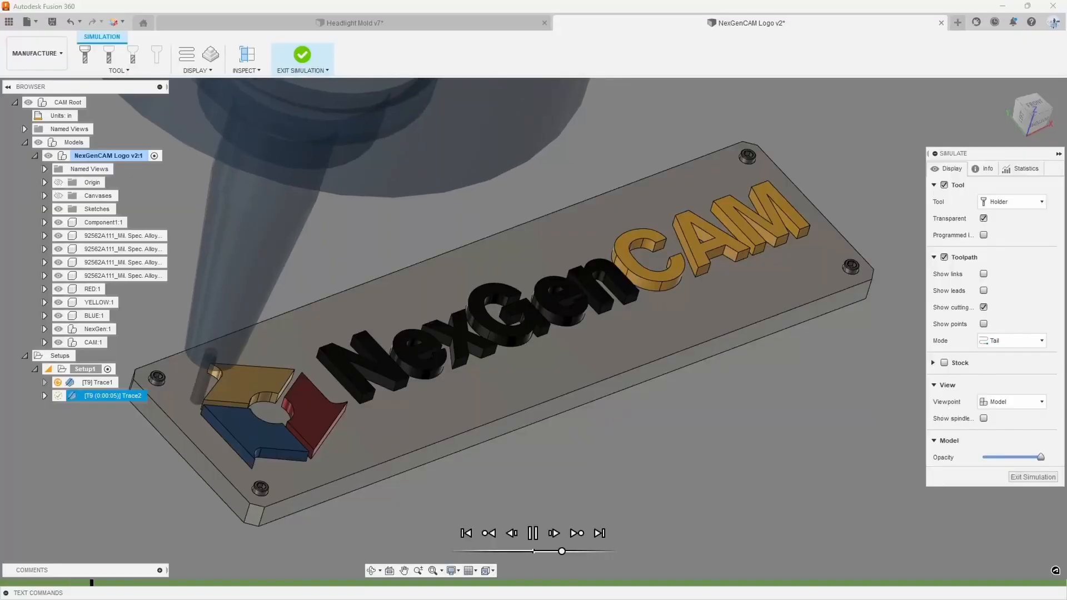
- Switch from the Headlight Mold simulation to the UMC-350 design document
click(349, 22)
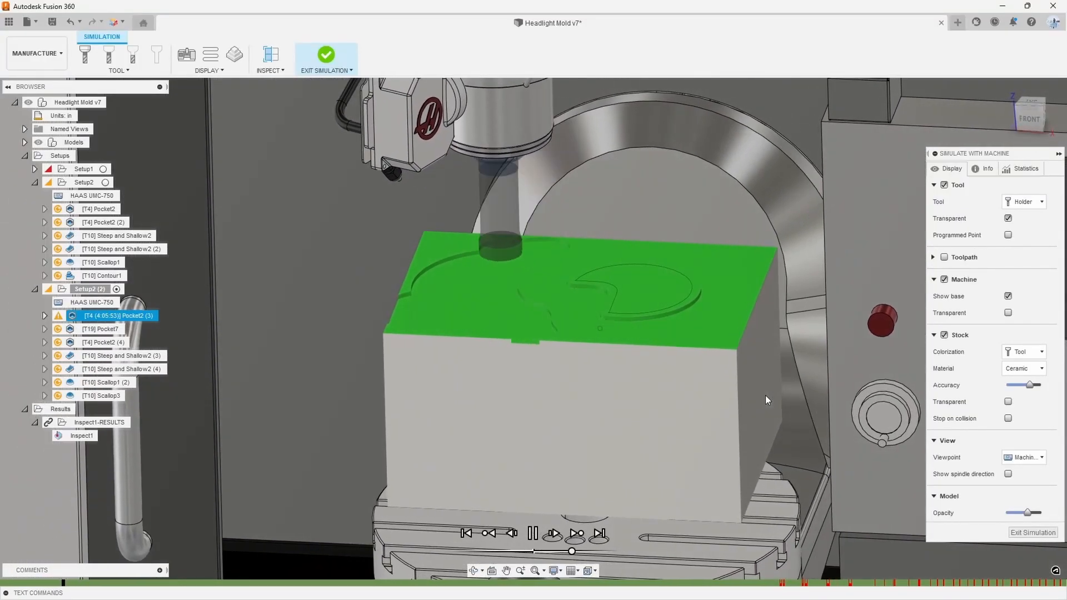
click(847, 23)
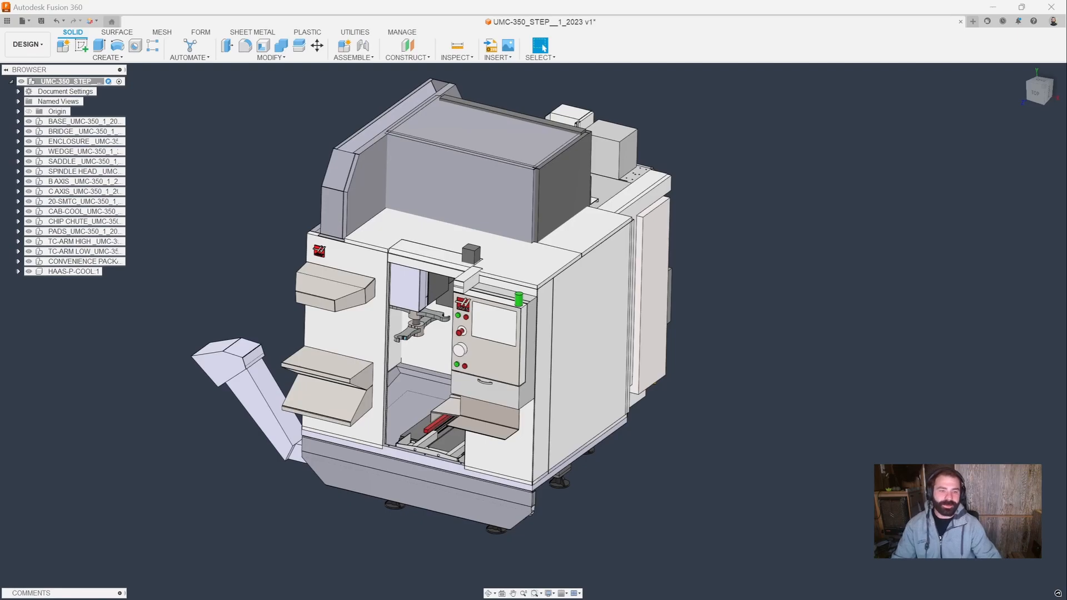
mouse_move(163, 373)
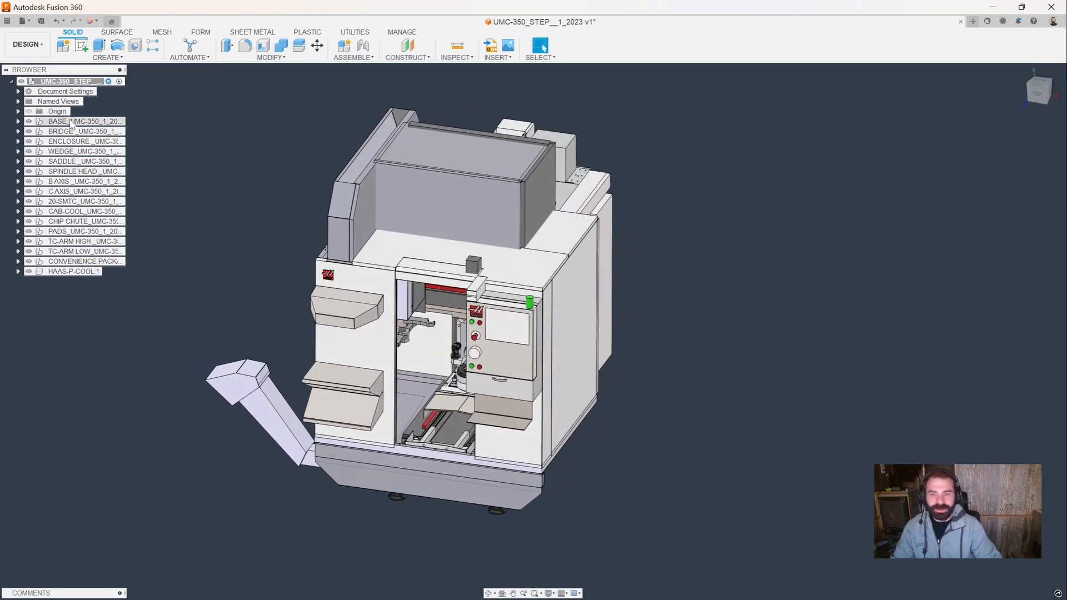
click(75, 121)
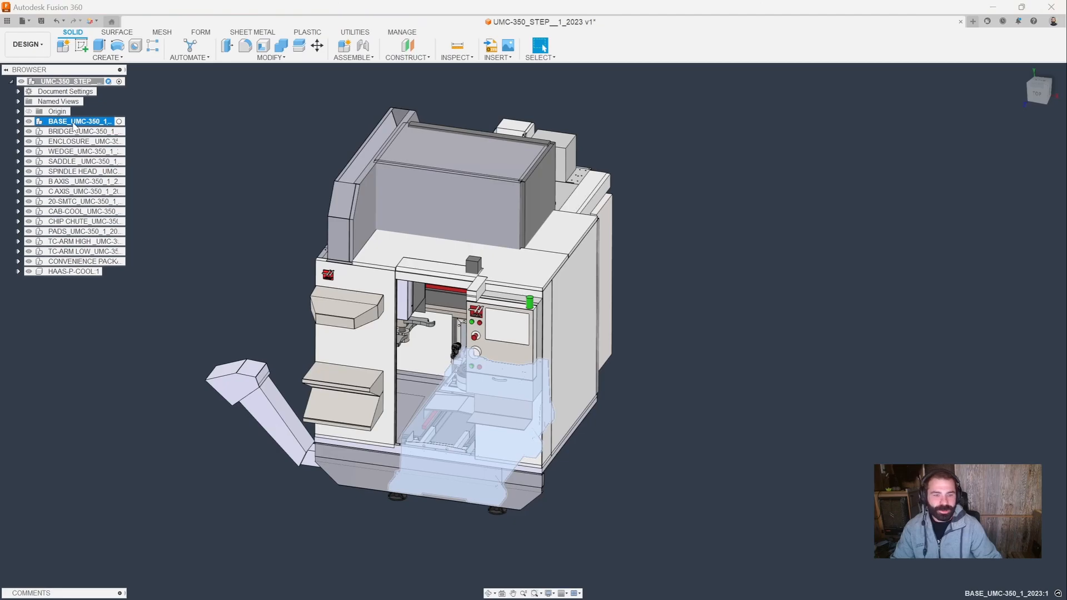
click(77, 131)
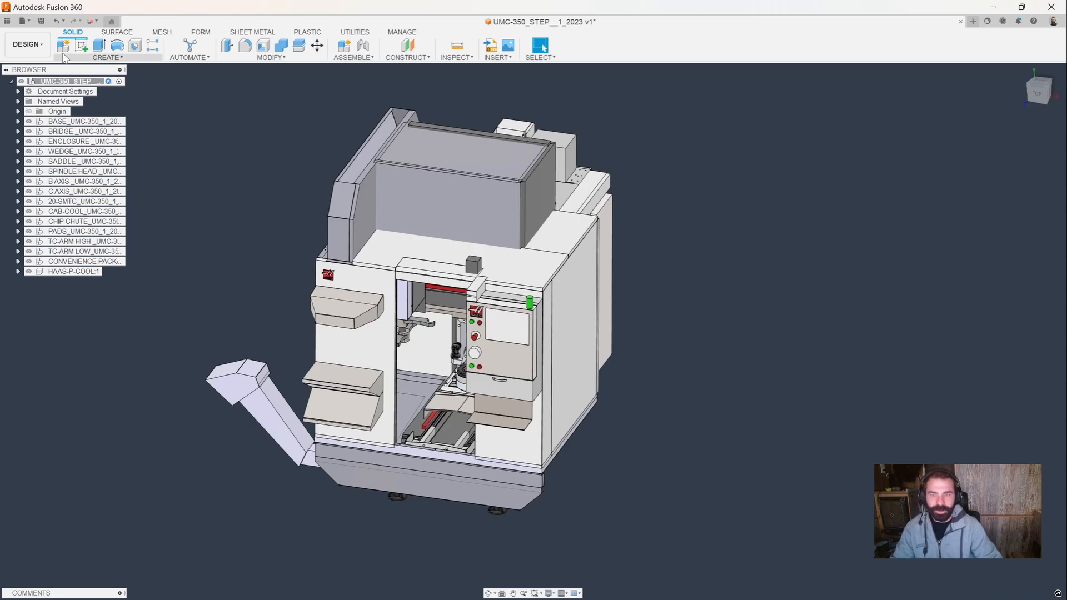
- Create non-activated components named Base, Enclosure and Xaxis
click(64, 45)
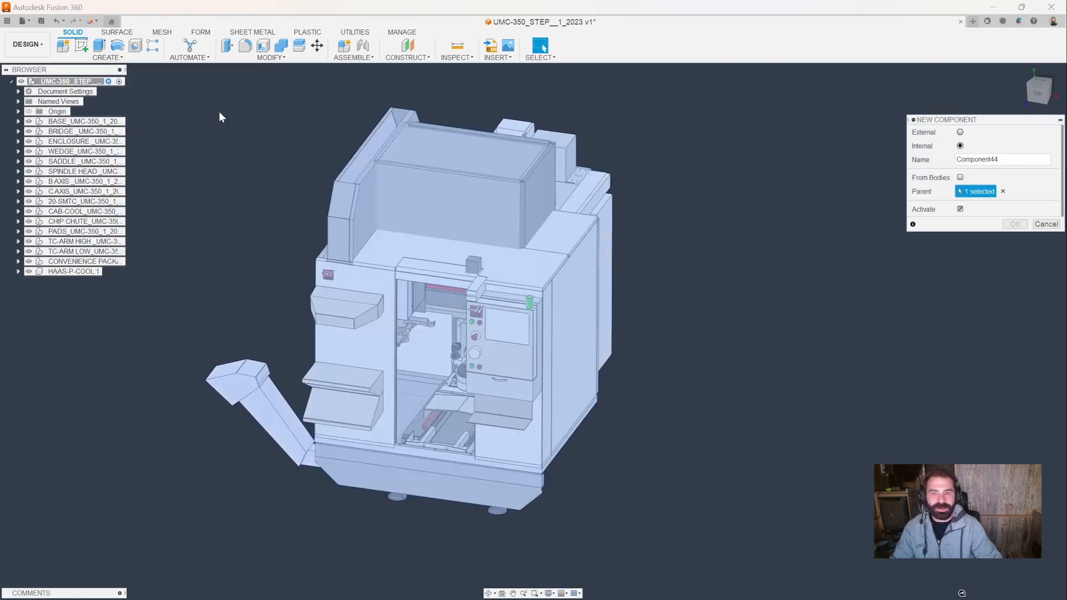
click(961, 209)
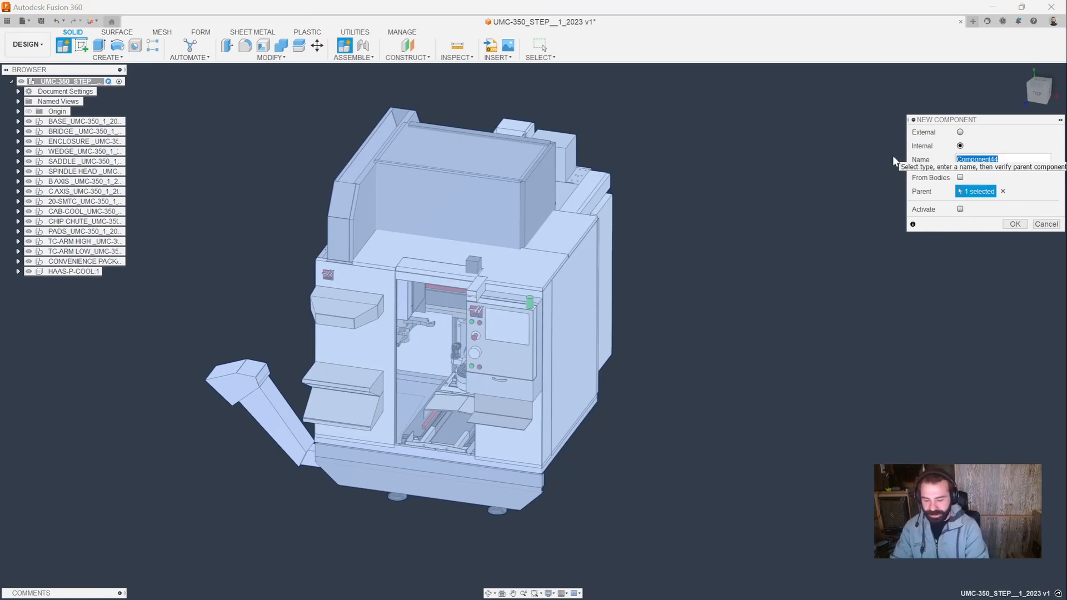
click(1014, 224)
text(E)
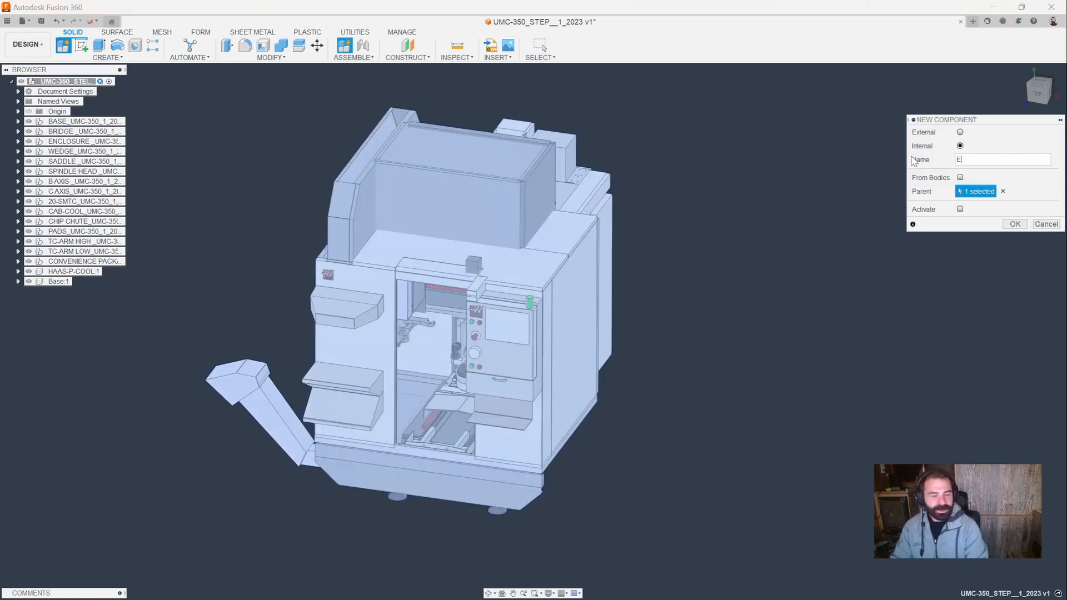
text(nclosure)
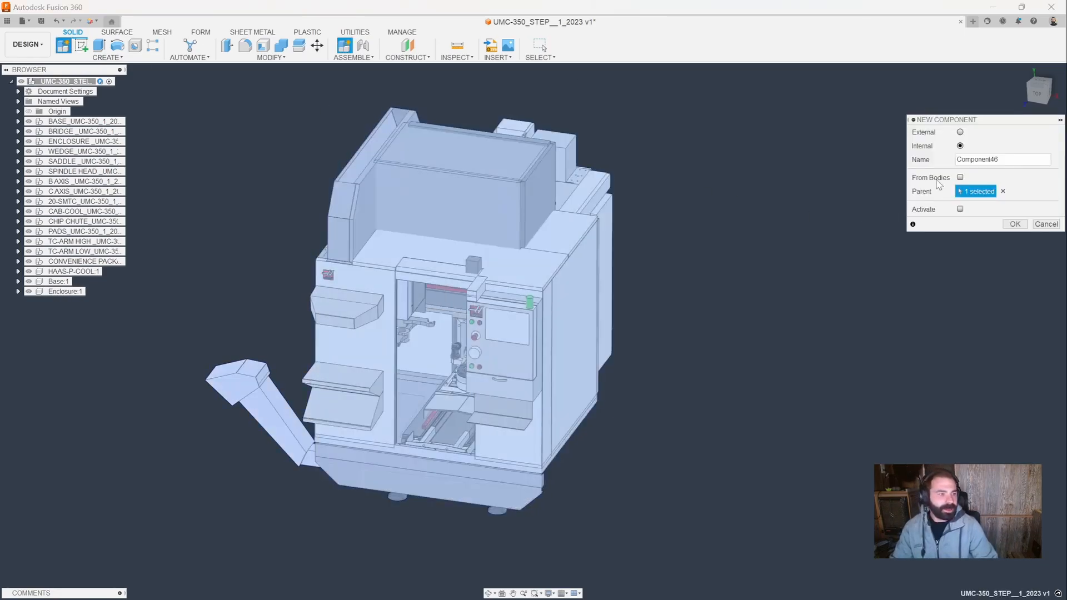
text(Xa)
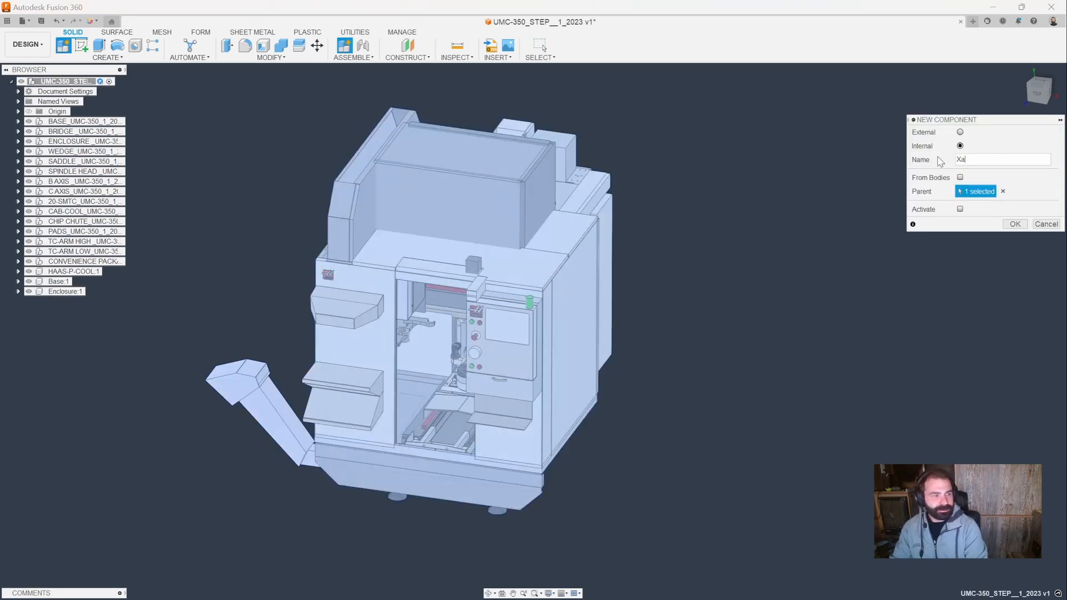
click(1015, 224)
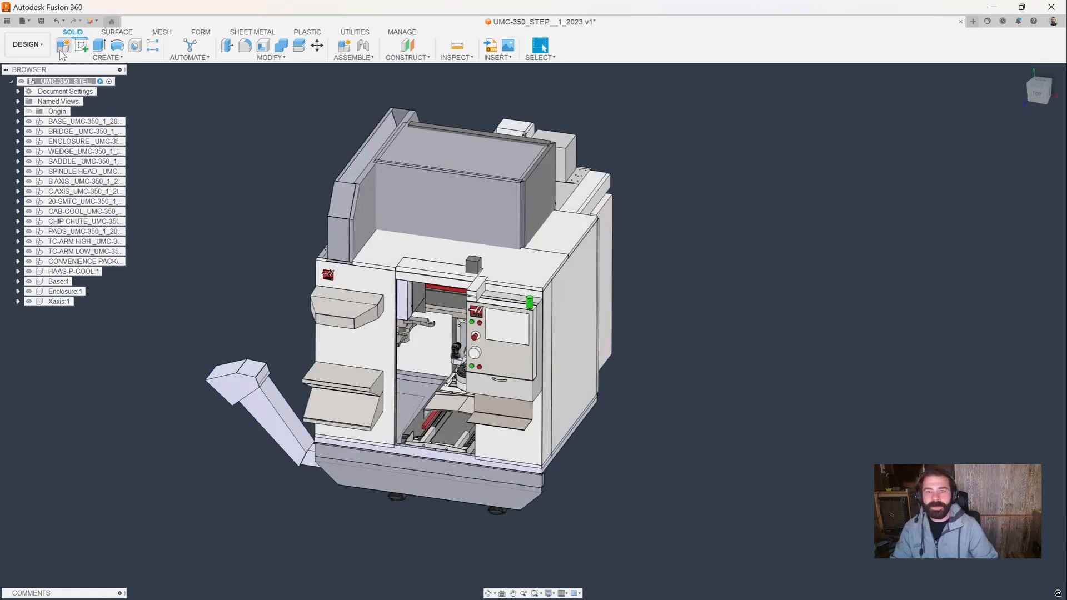
- Add the Yaxis, Zaxis, Baxis and Caxis components
click(62, 45)
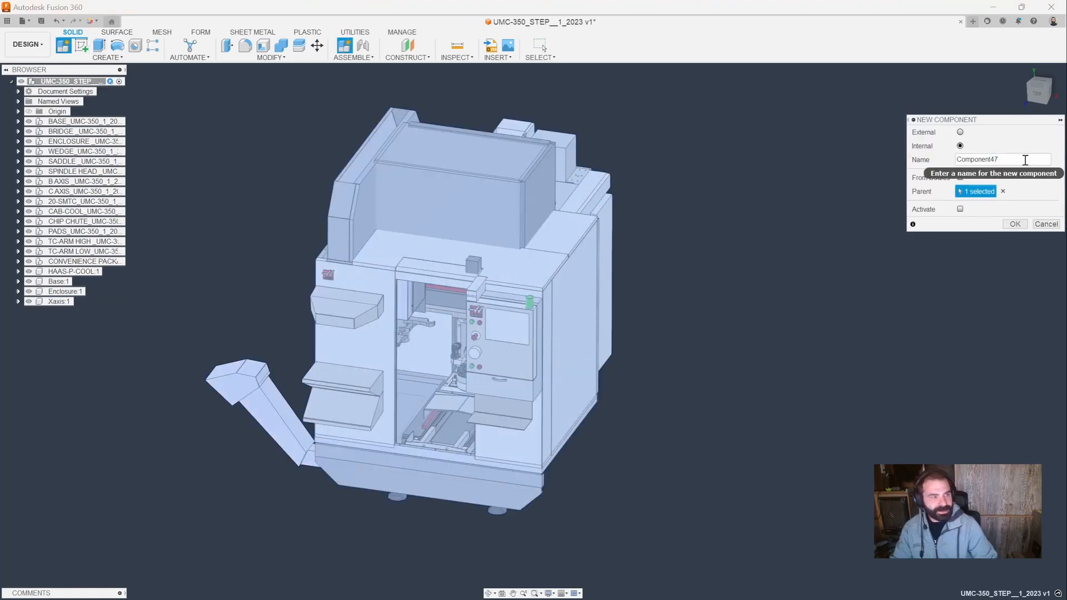
text(Y)
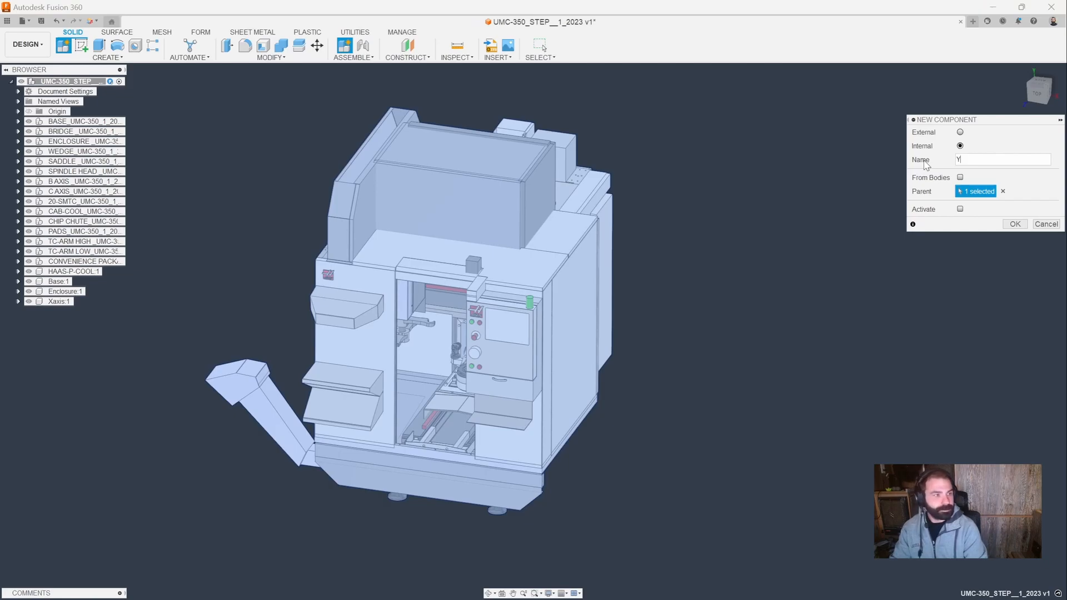
click(1014, 224)
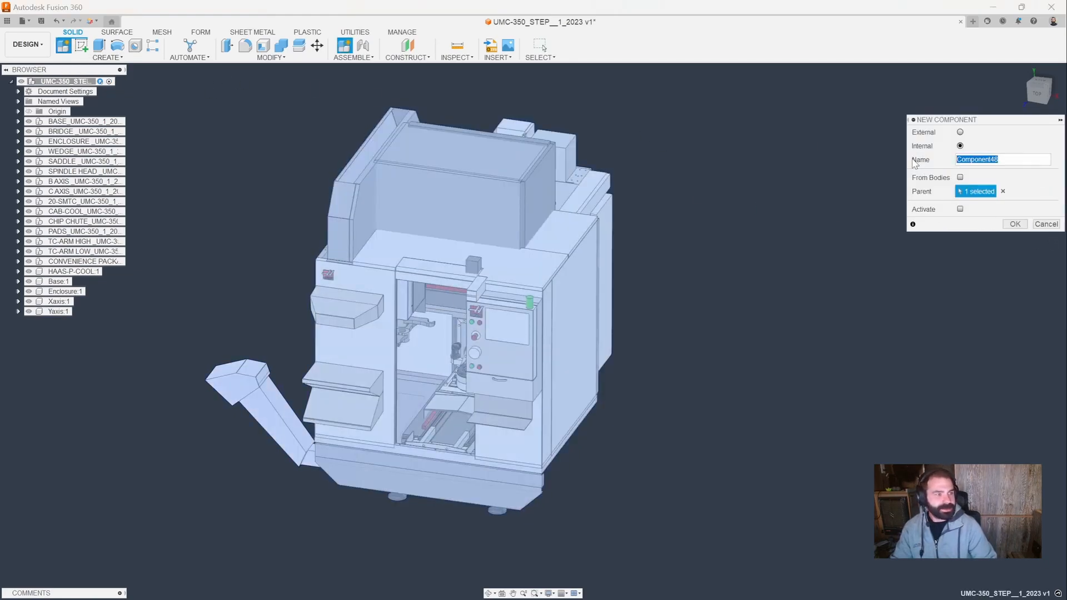
text(Za)
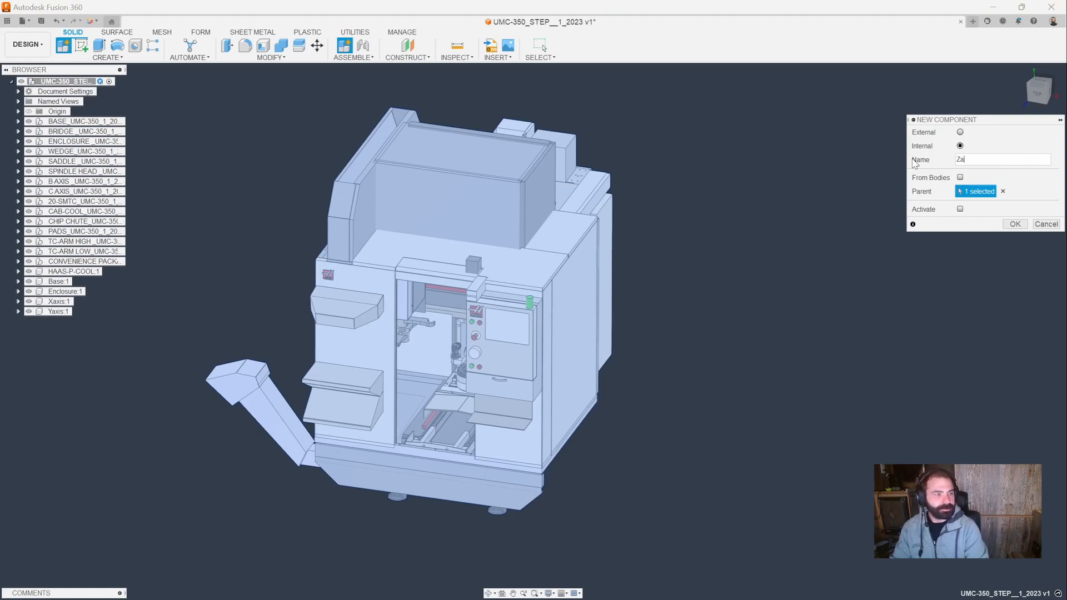
click(1013, 224)
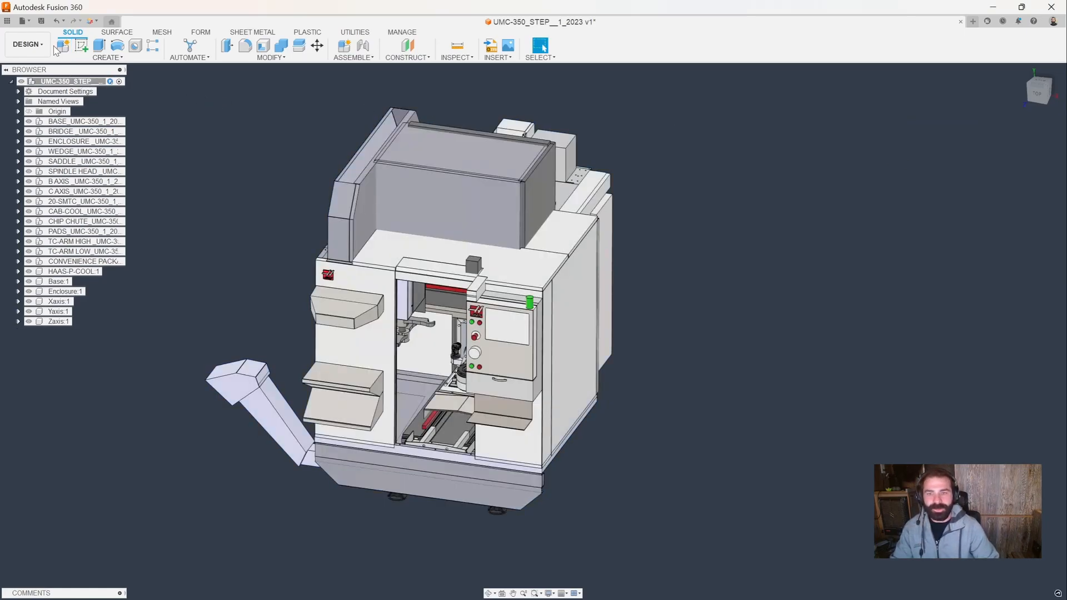
click(63, 45)
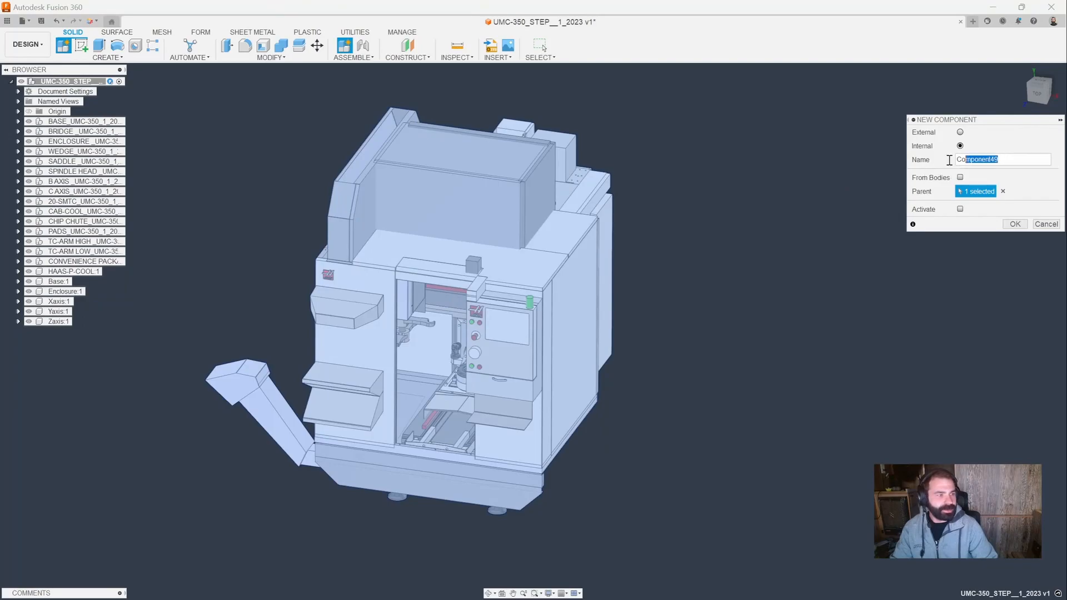
text(Ba)
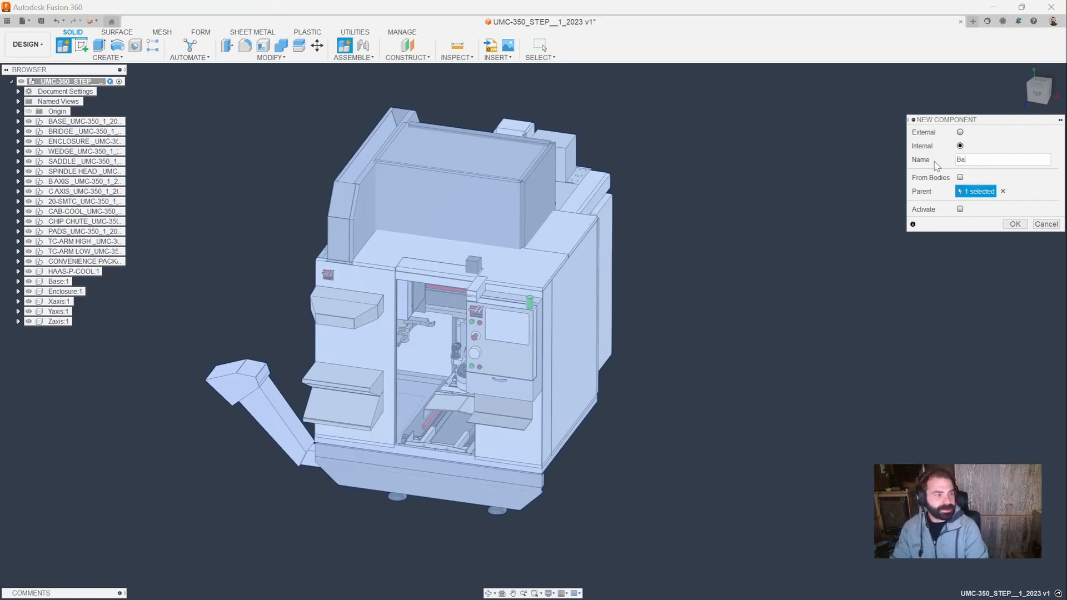
click(1014, 224)
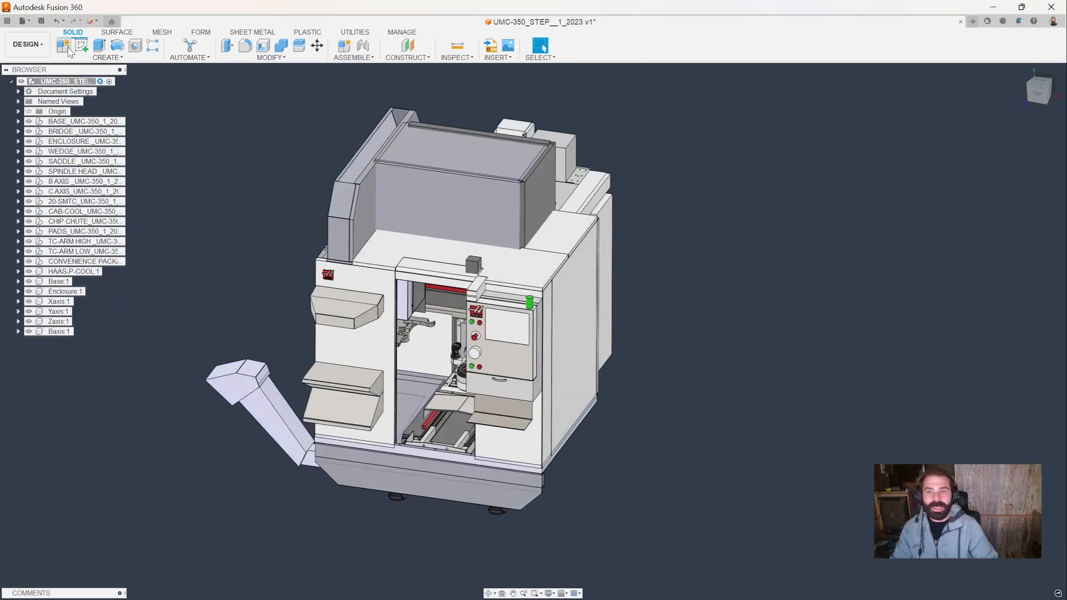
click(63, 45)
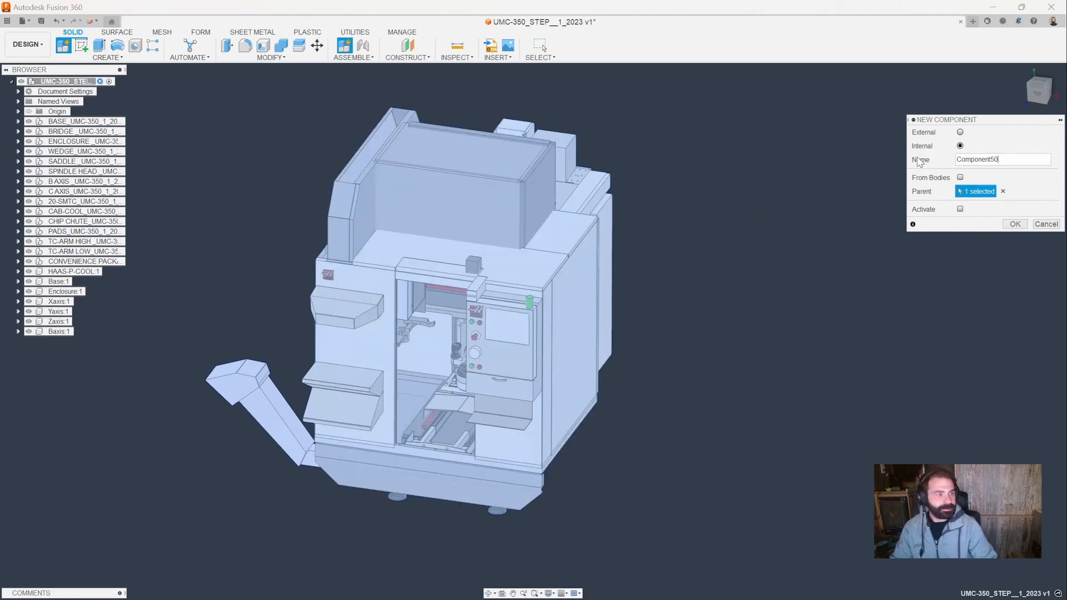
text(Caxis)
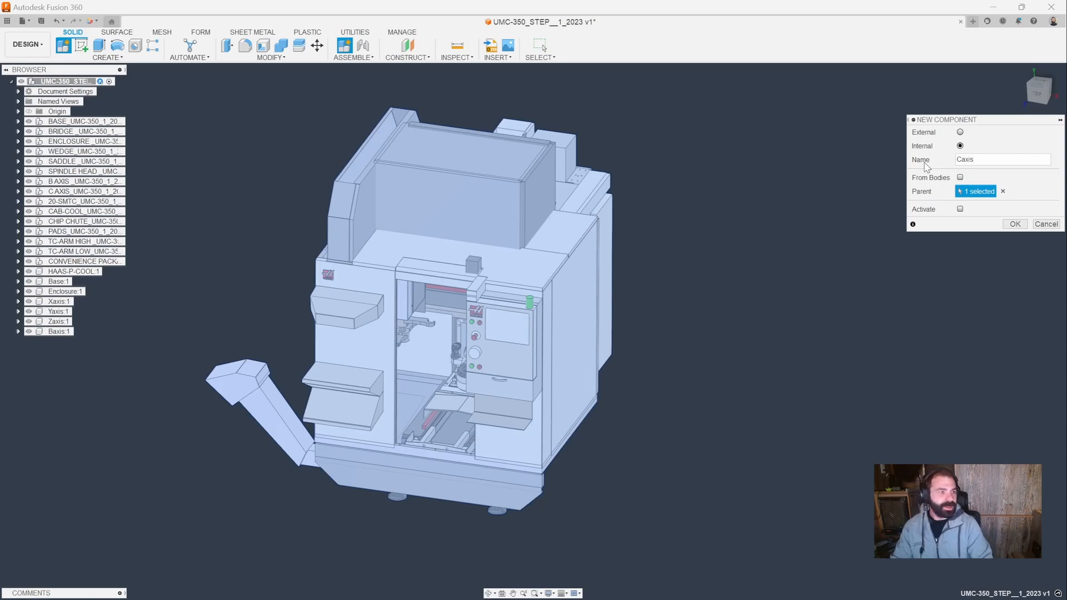
click(1014, 224)
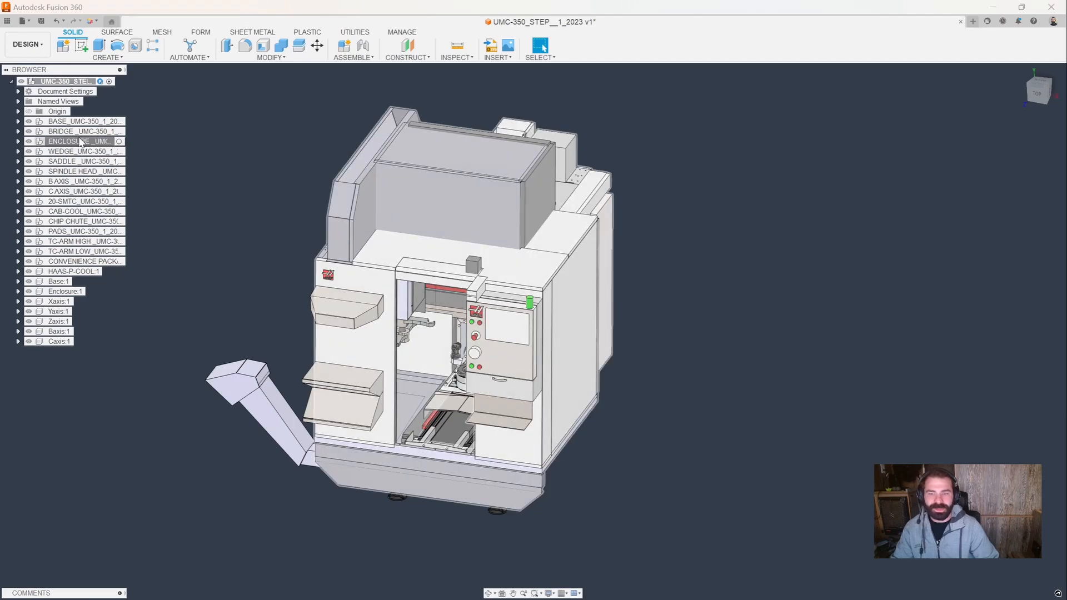
- Move ENCLOSURE_UMC-350 into Enclosure:1, then hide Enclosure:1
click(78, 140)
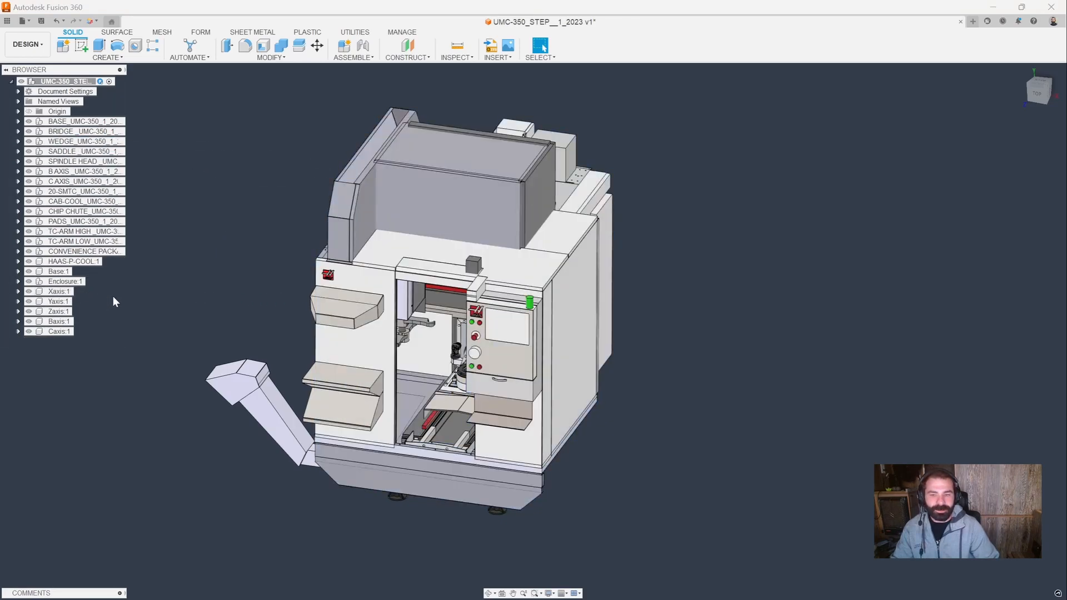
click(64, 281)
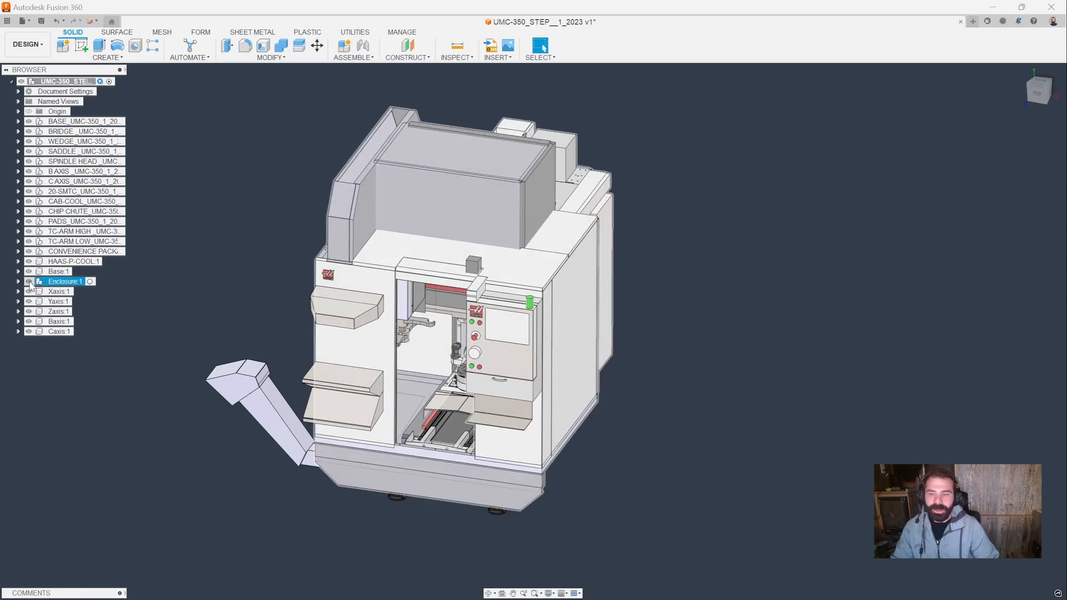
click(28, 281)
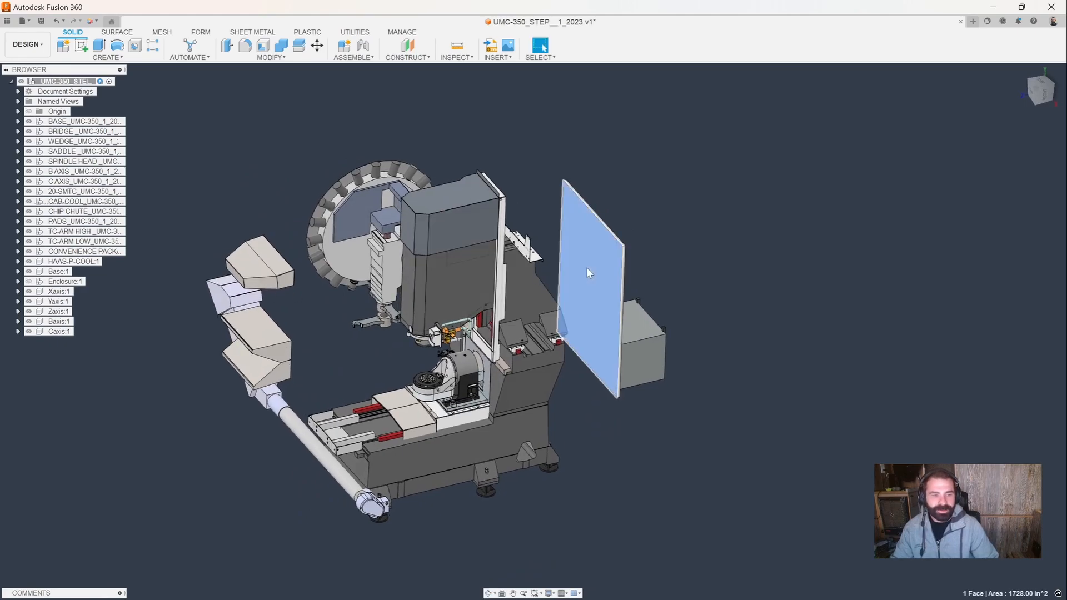
mouse_move(600, 278)
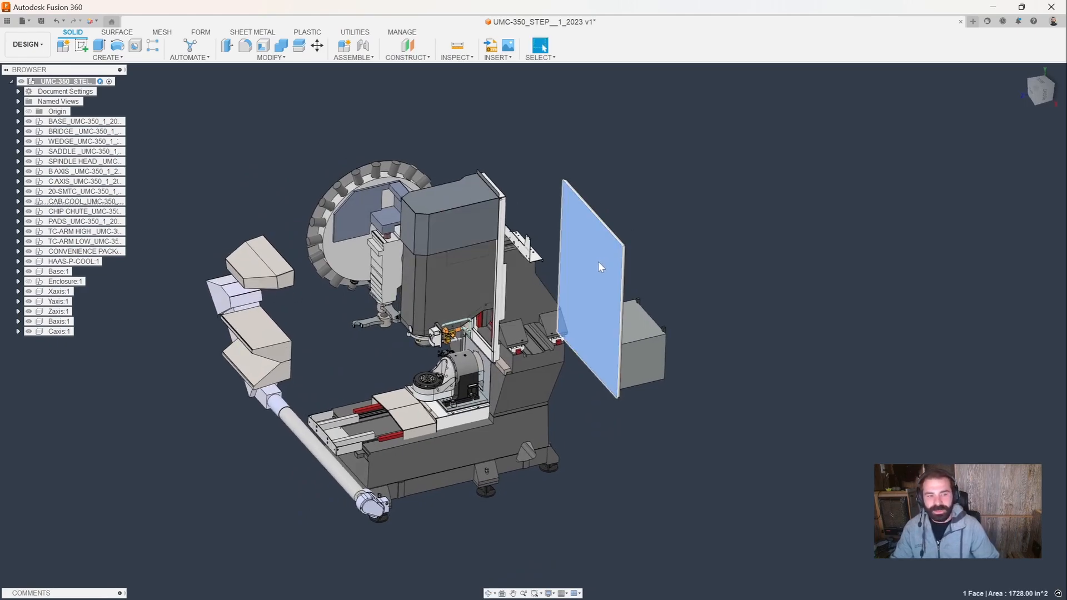
- Delete CONVENIENCE PACK, CHIP CHUTE, TC-ARM HIGH and TC-ARM LOW from the model
right_click(599, 267)
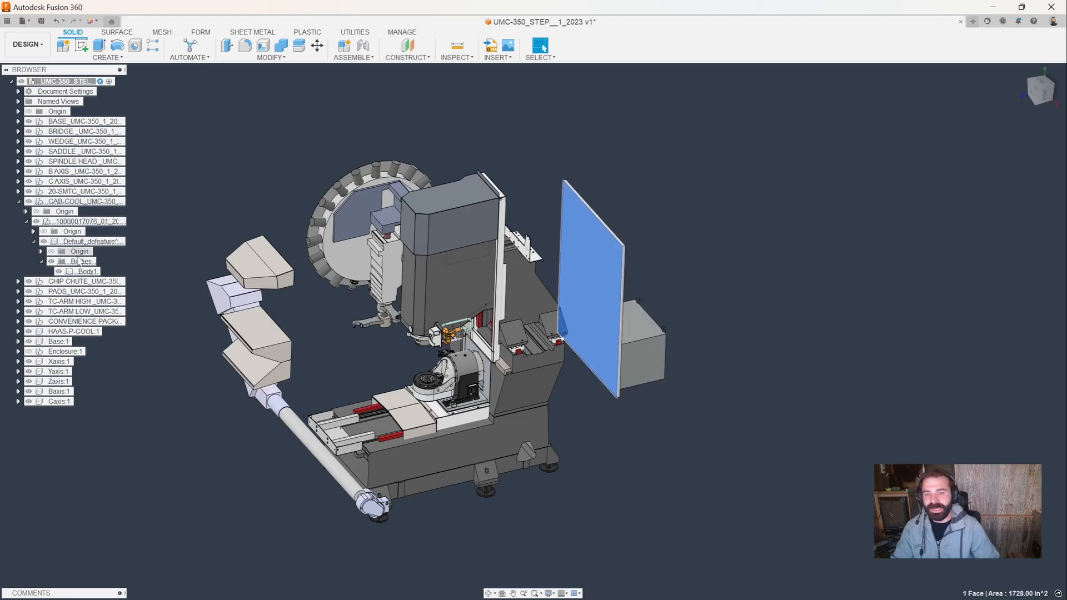
click(89, 271)
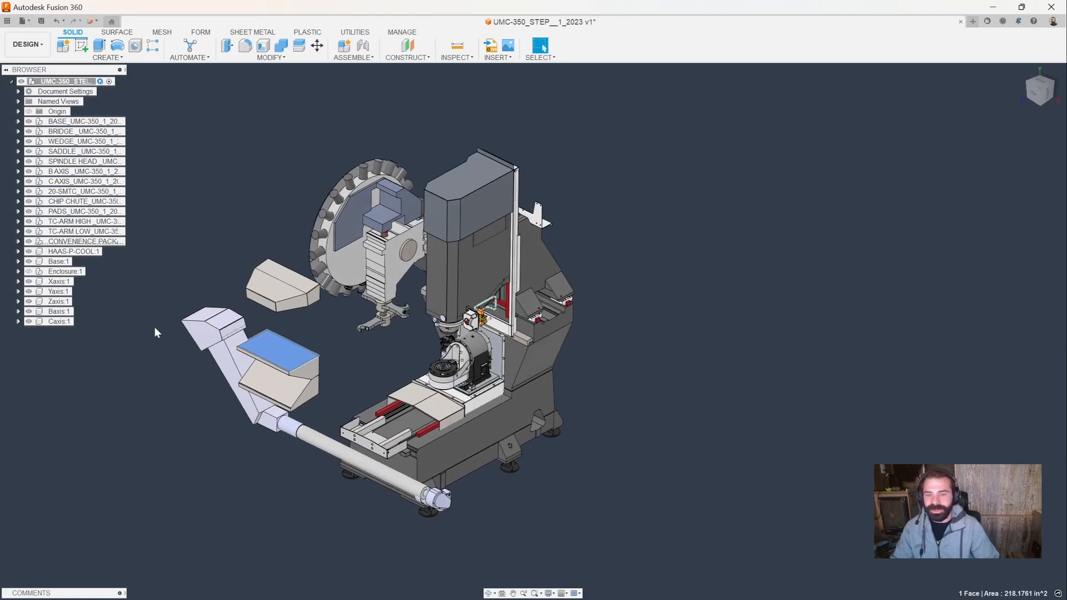
click(80, 241)
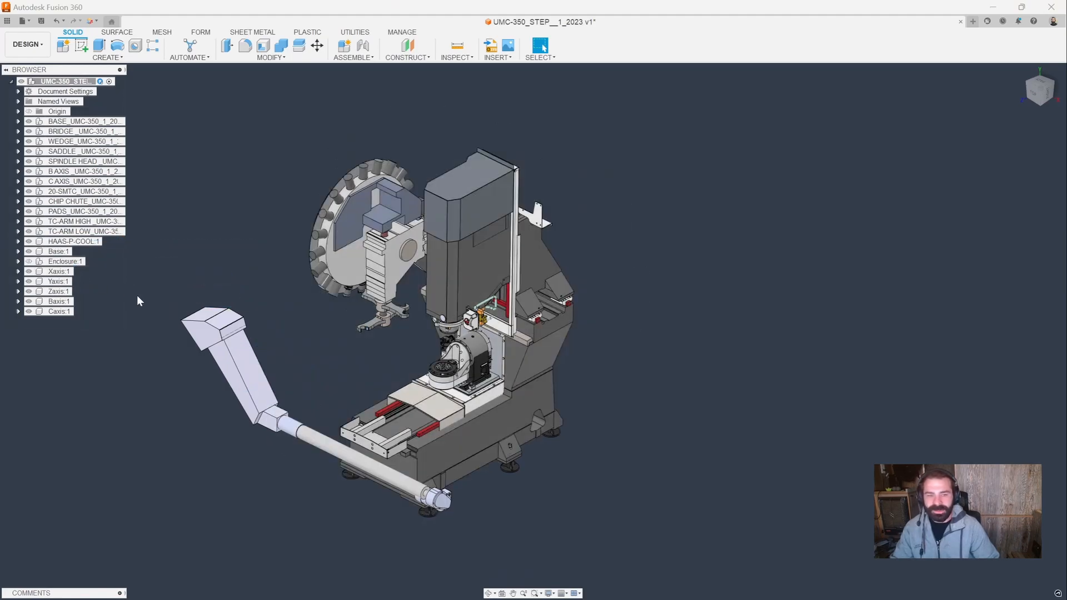
click(246, 368)
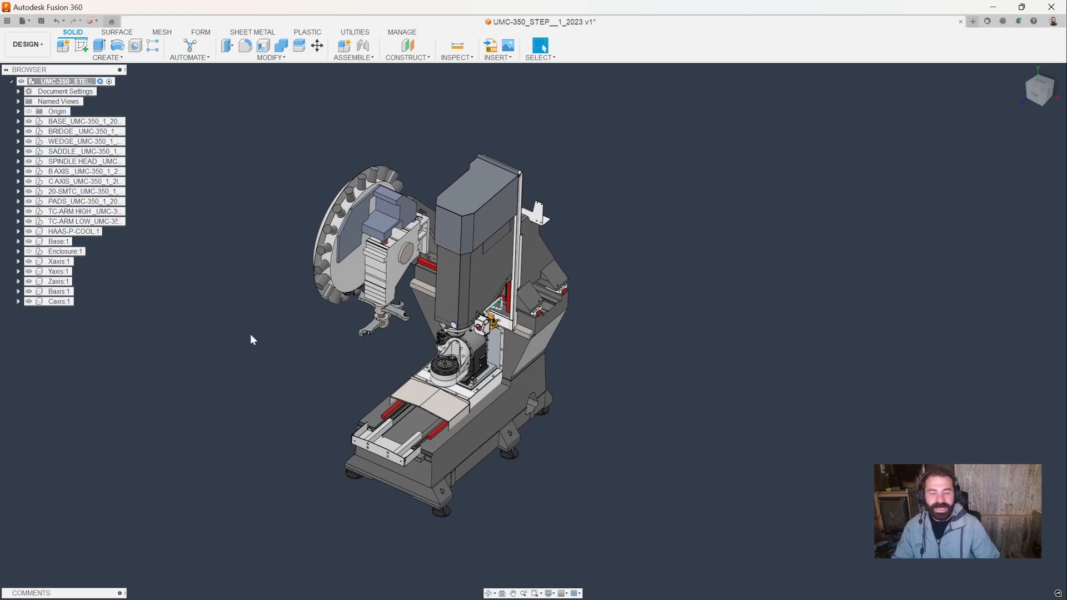
mouse_move(257, 343)
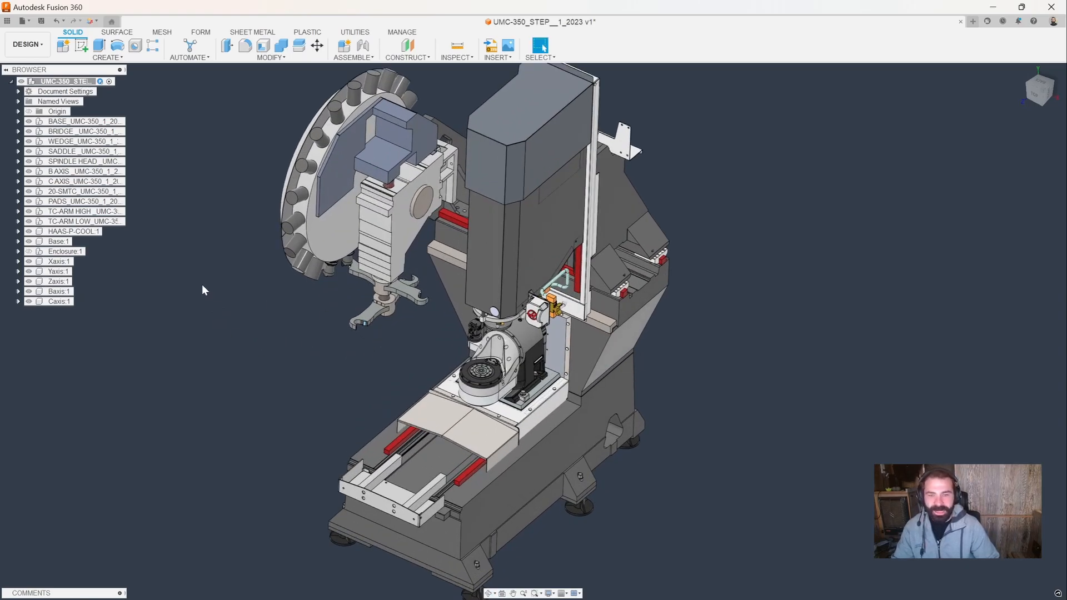
click(77, 221)
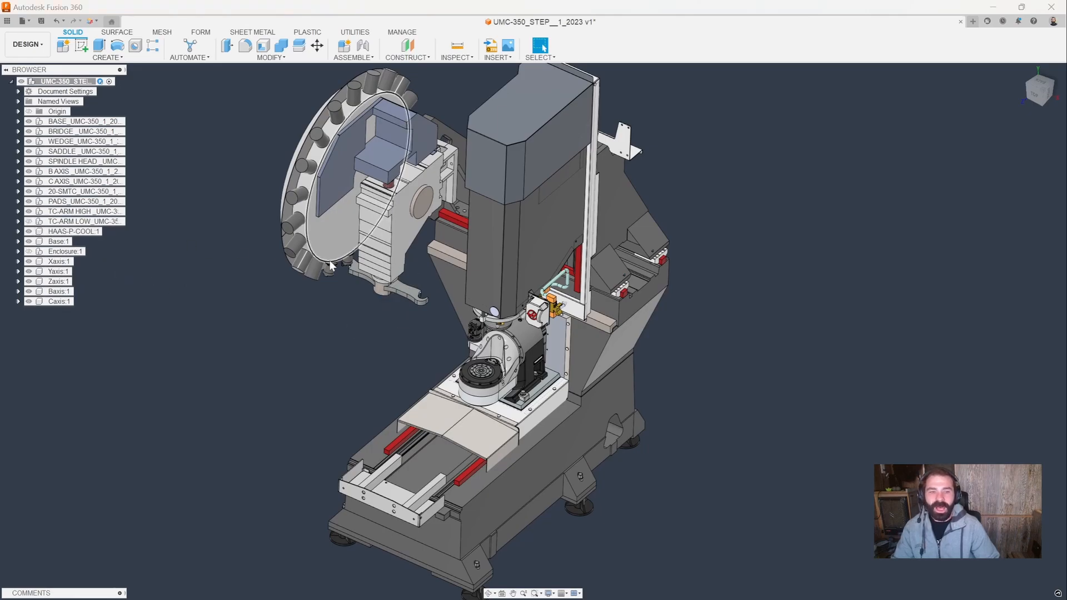
click(82, 191)
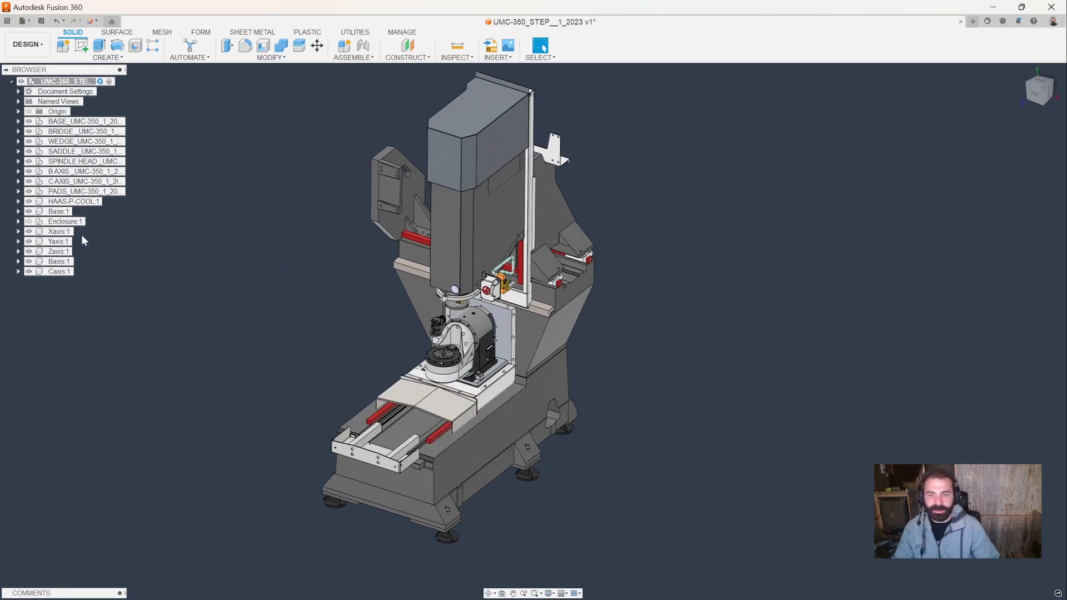
- Regroup the BASE, BRIDGE and PADS parts under Base 1 in the browser
click(78, 122)
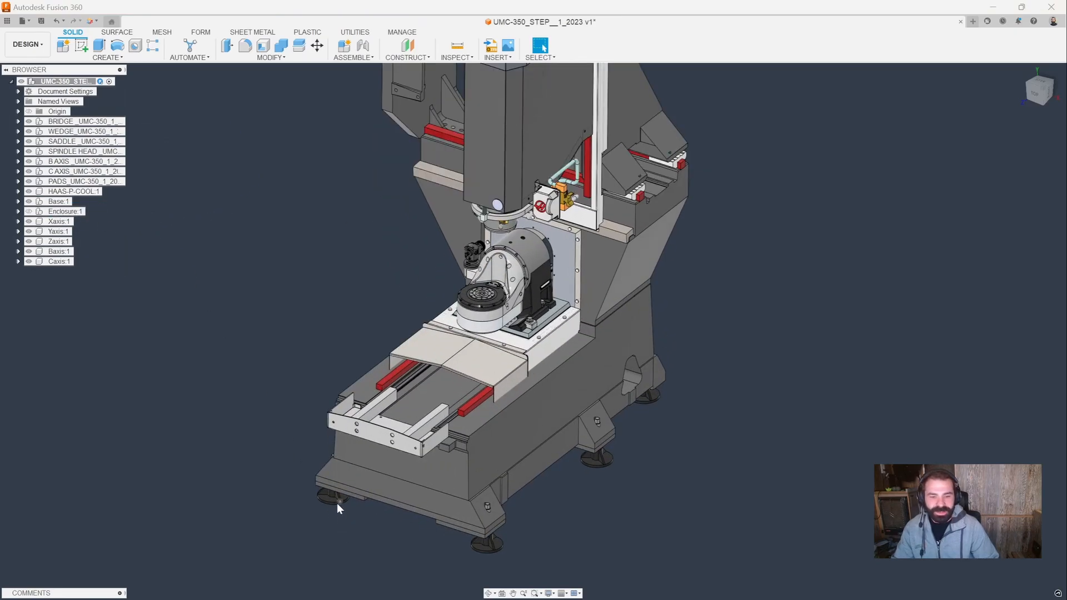
click(78, 181)
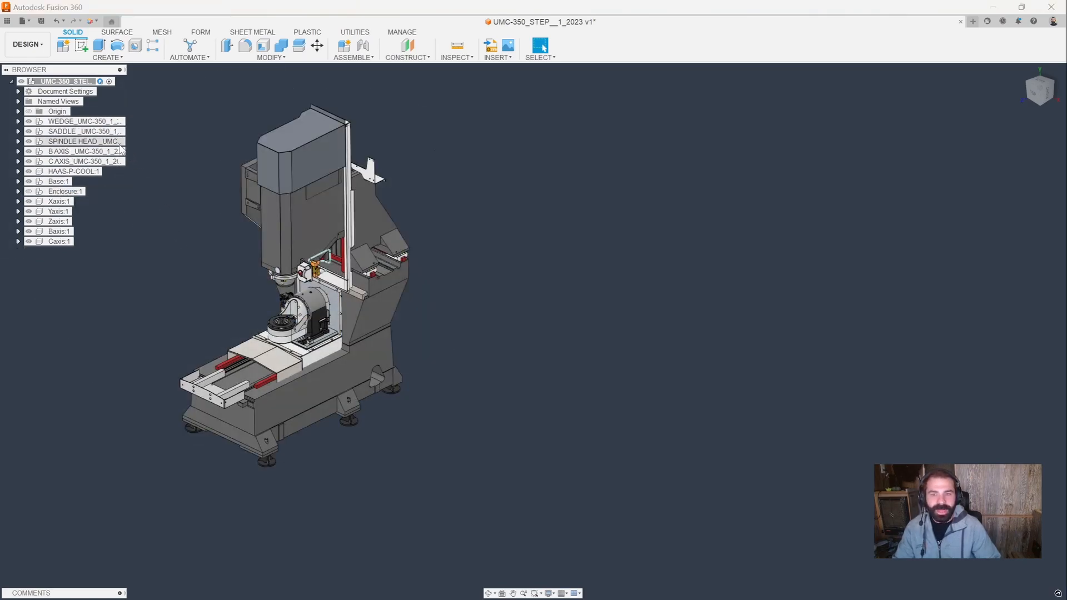
- Drag WEDGE, SADDLE, SPINDLE HEAD, B AXIS, C AXIS and HAAS-P-COOL into the axis components
click(82, 121)
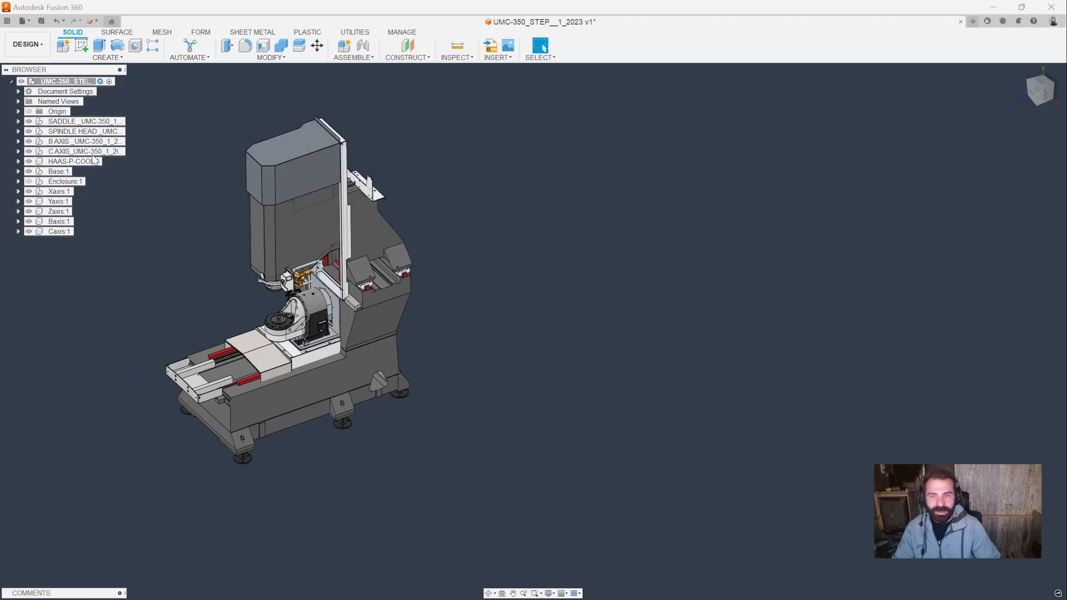
click(76, 121)
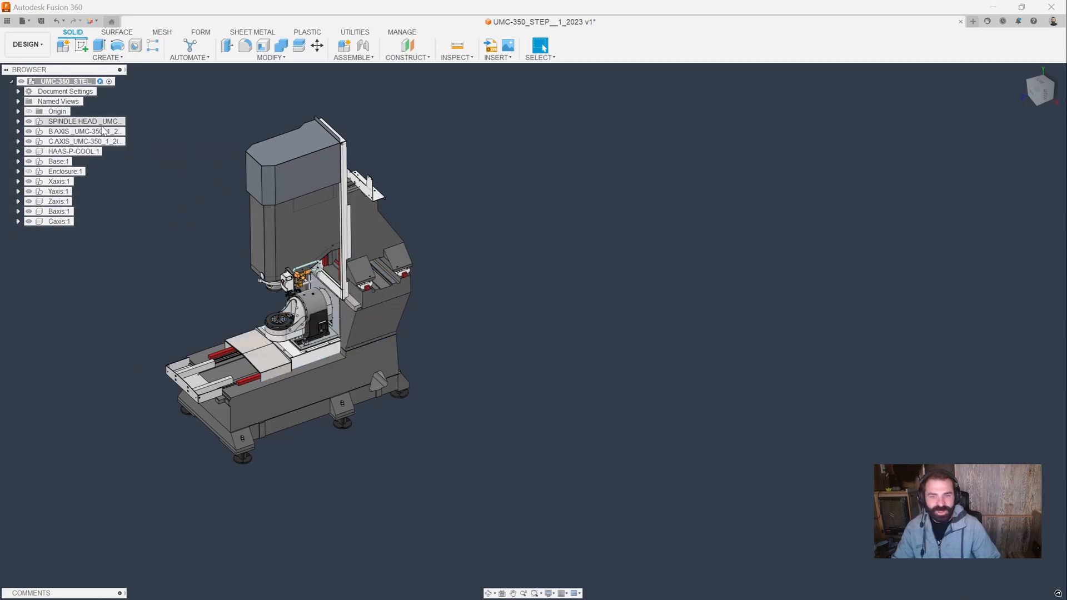
click(73, 122)
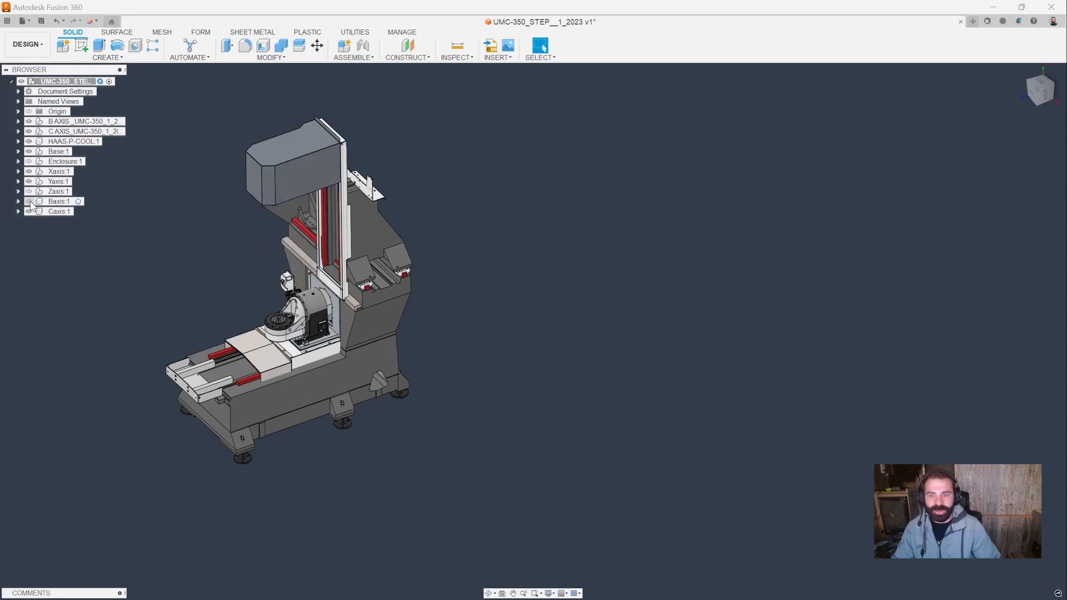
click(29, 191)
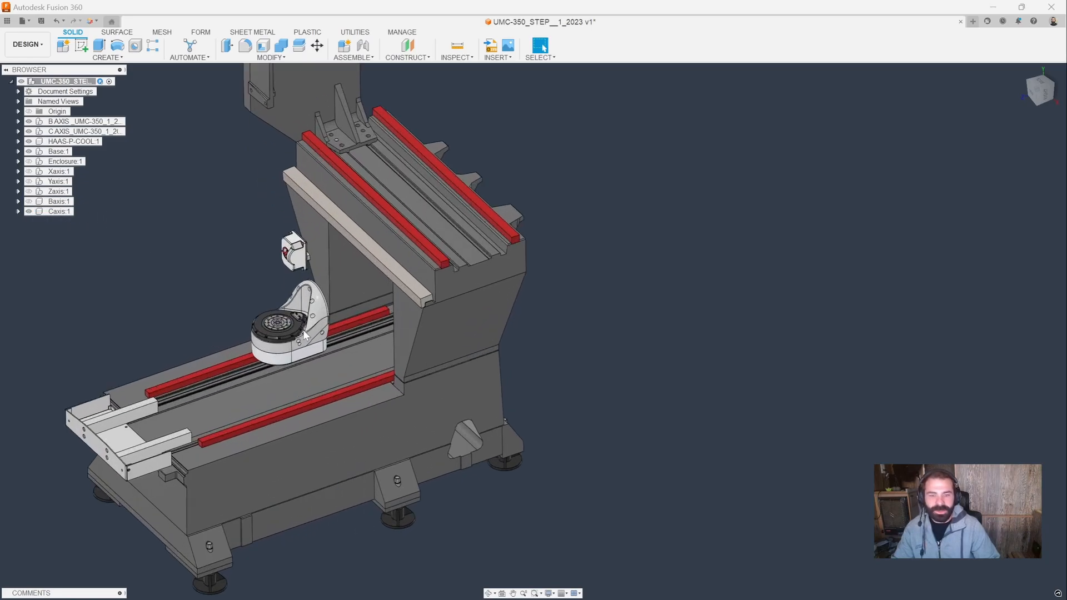
click(307, 330)
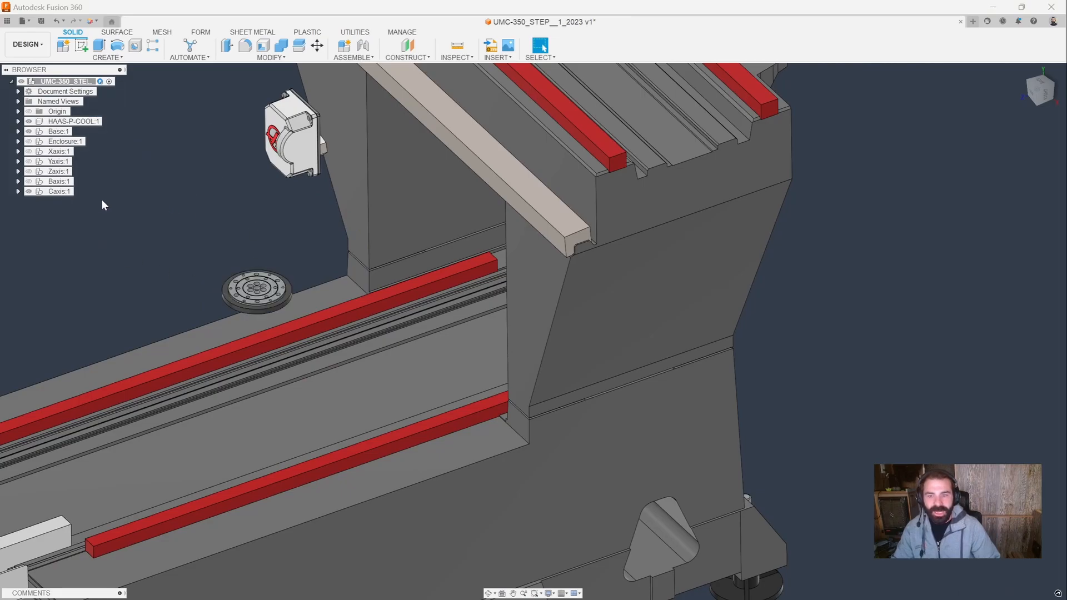
click(73, 121)
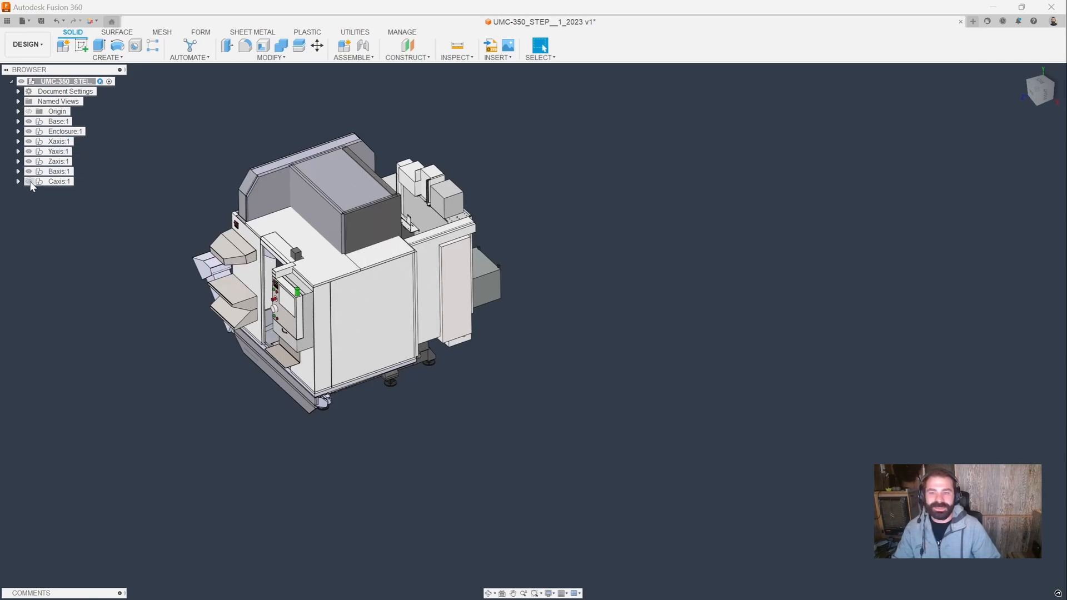
- Hide the Enclosure 1 component to reveal the inner axes
click(64, 130)
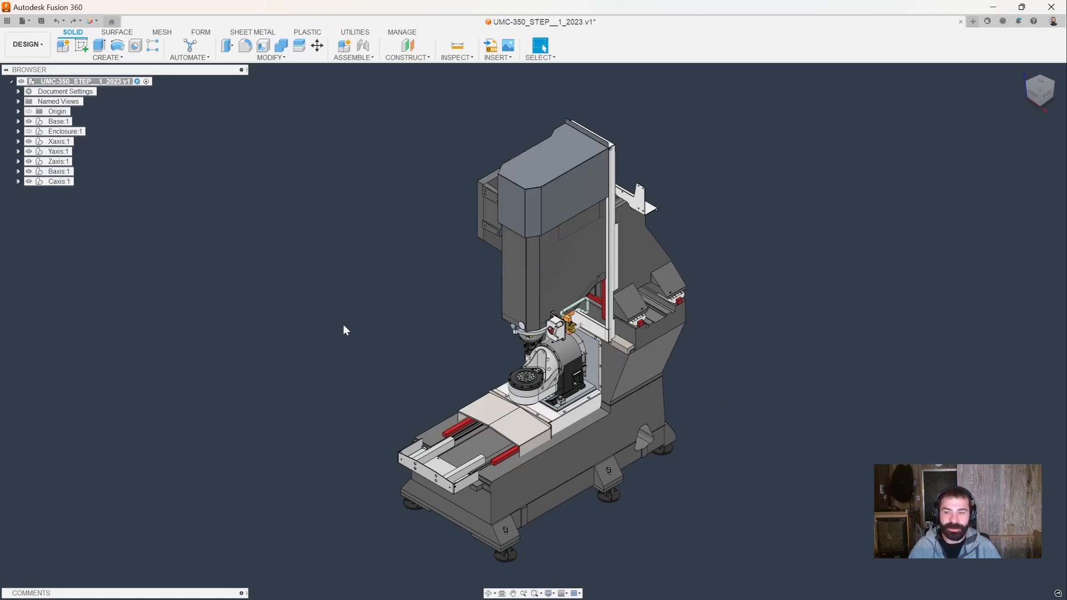
- Create RigidGroup 5 from Base 1, including its child components
click(353, 48)
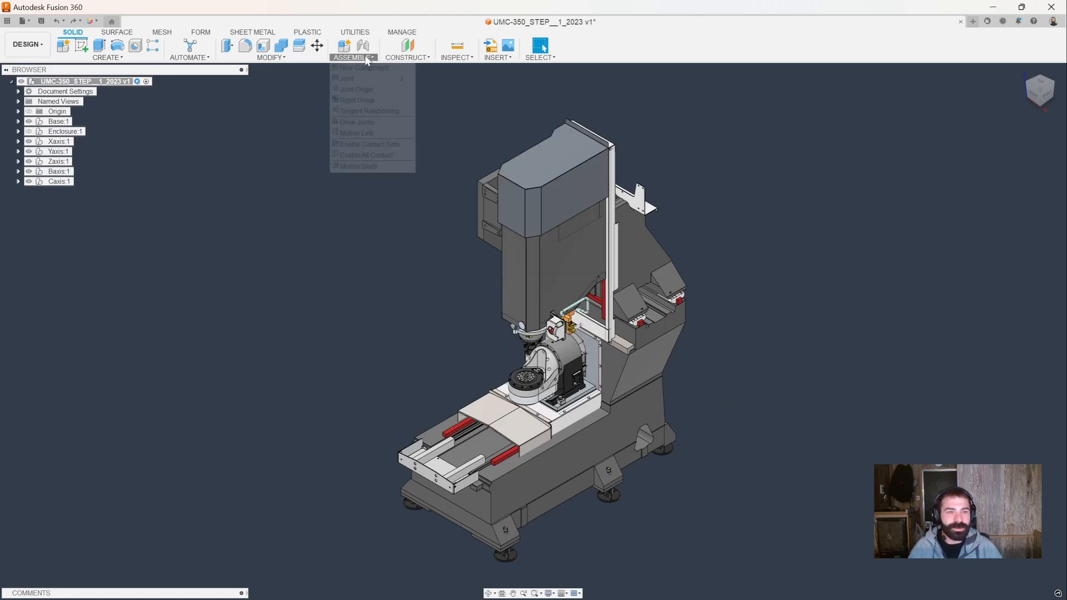
click(357, 99)
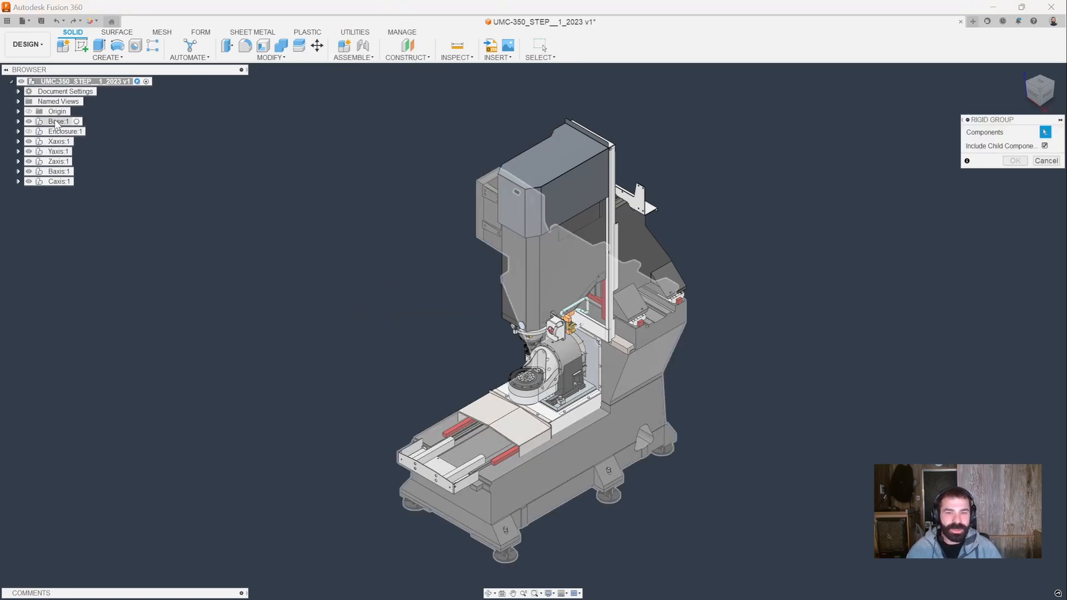
click(58, 121)
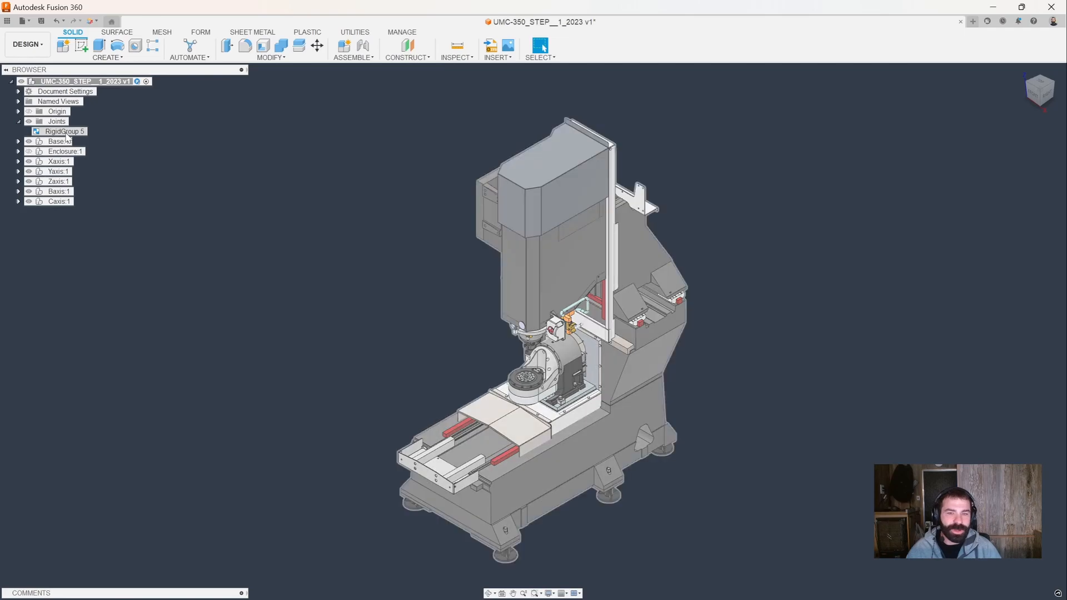
click(82, 81)
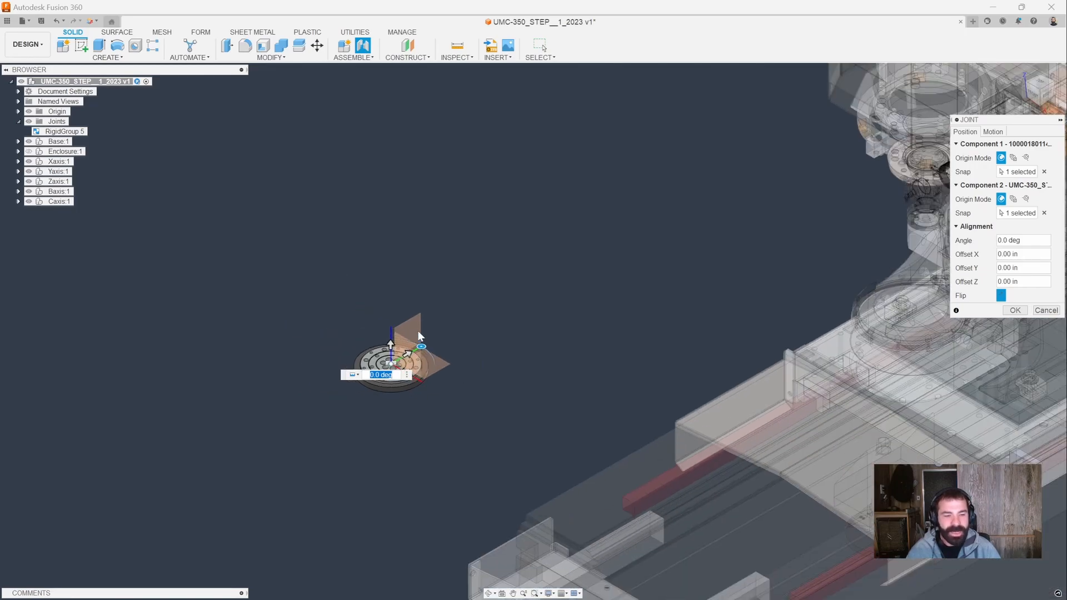
- Confirm the Rigid 6 joint fixing the round plate onto the rotary table
click(1014, 310)
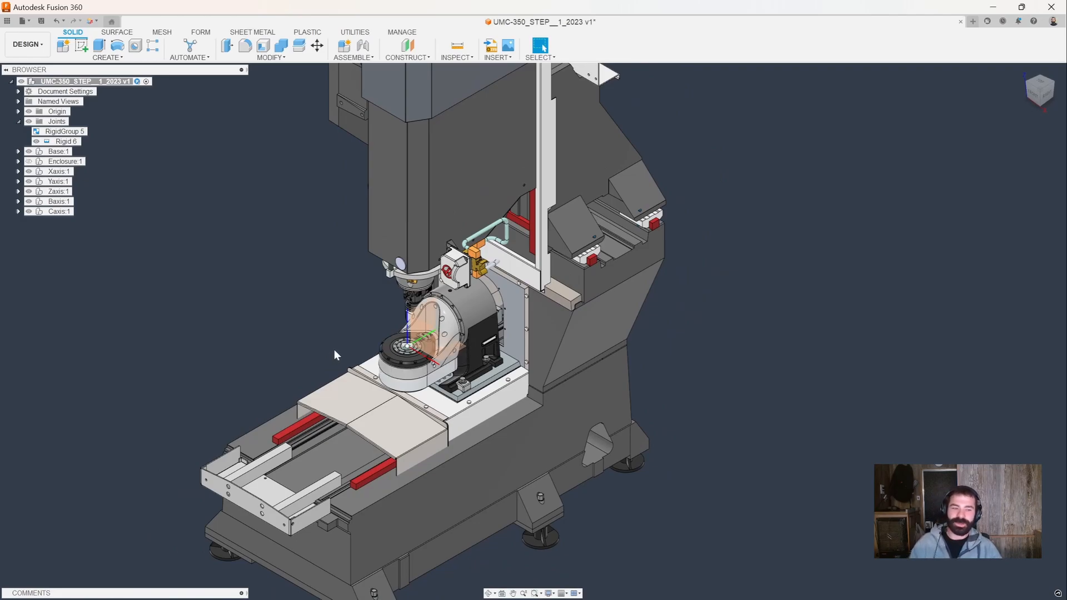
mouse_move(336, 328)
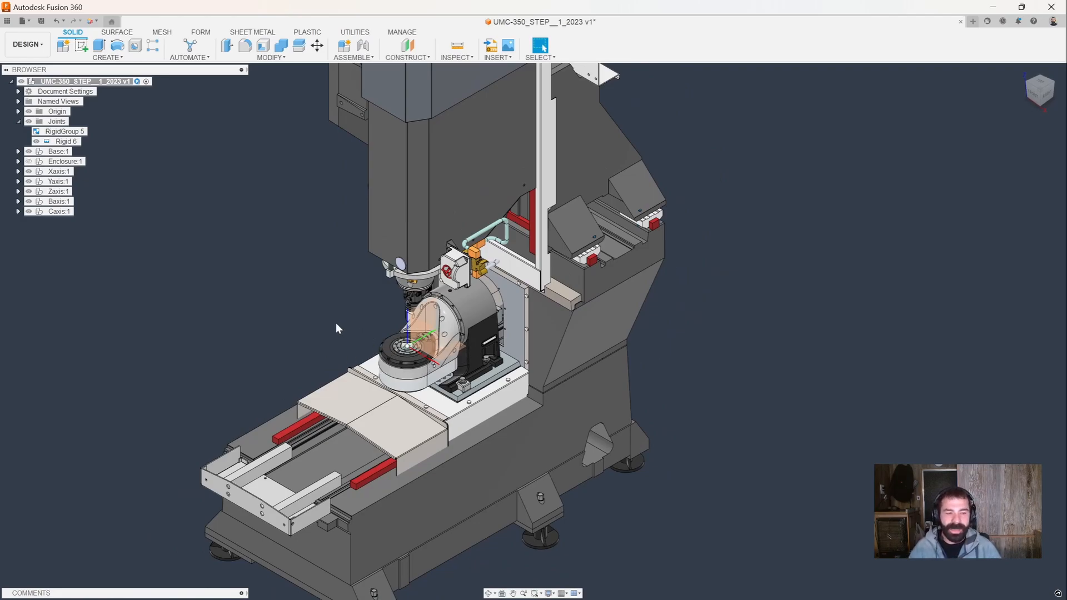
mouse_move(328, 327)
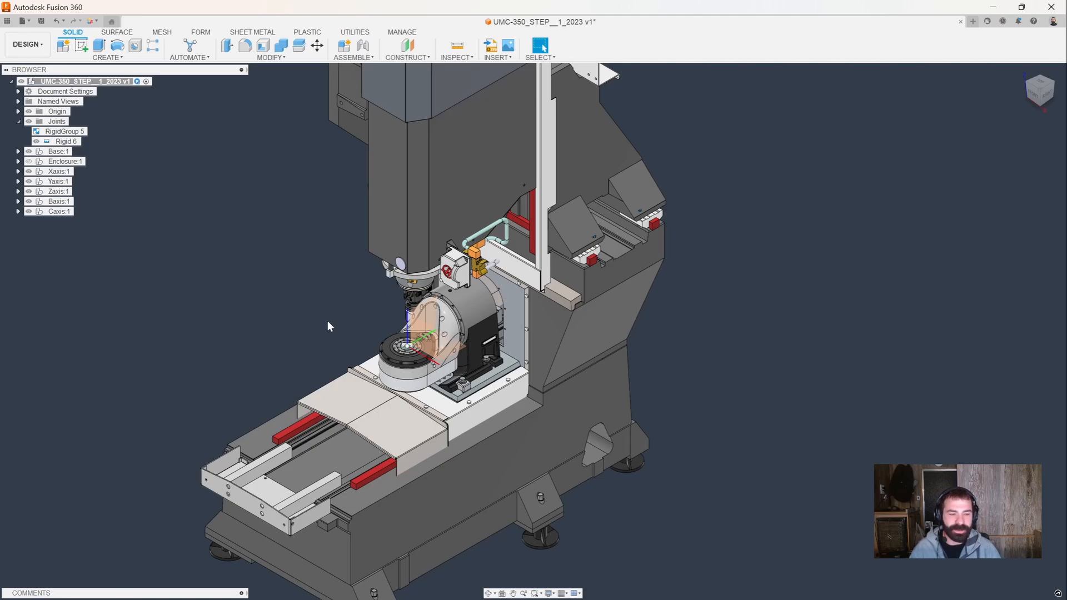
- Switch to the Manufacture workspace and launch Machine Builder from Utilities
click(27, 44)
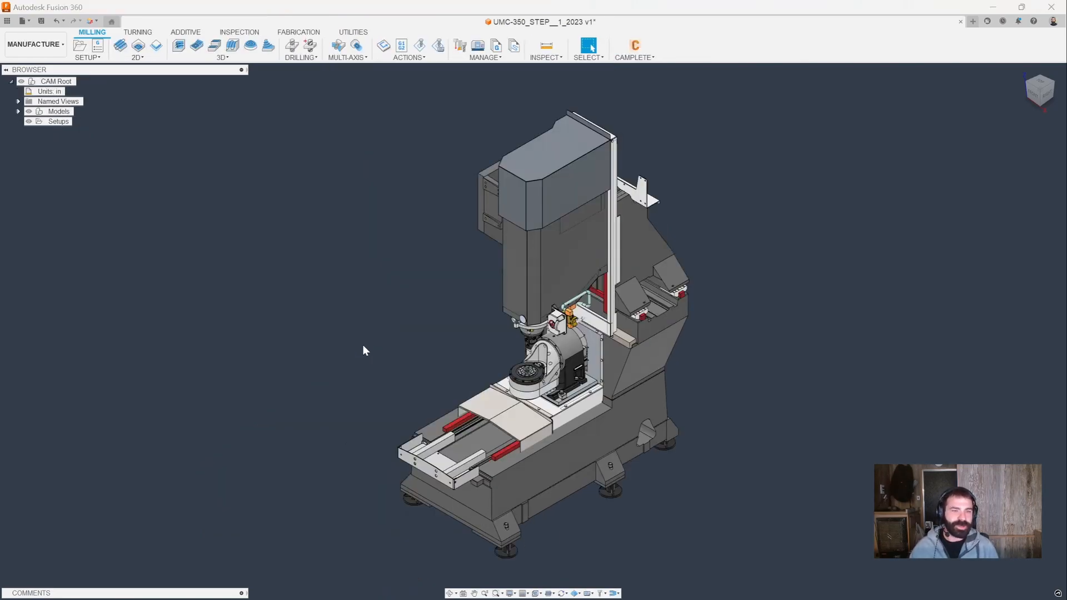
mouse_move(339, 46)
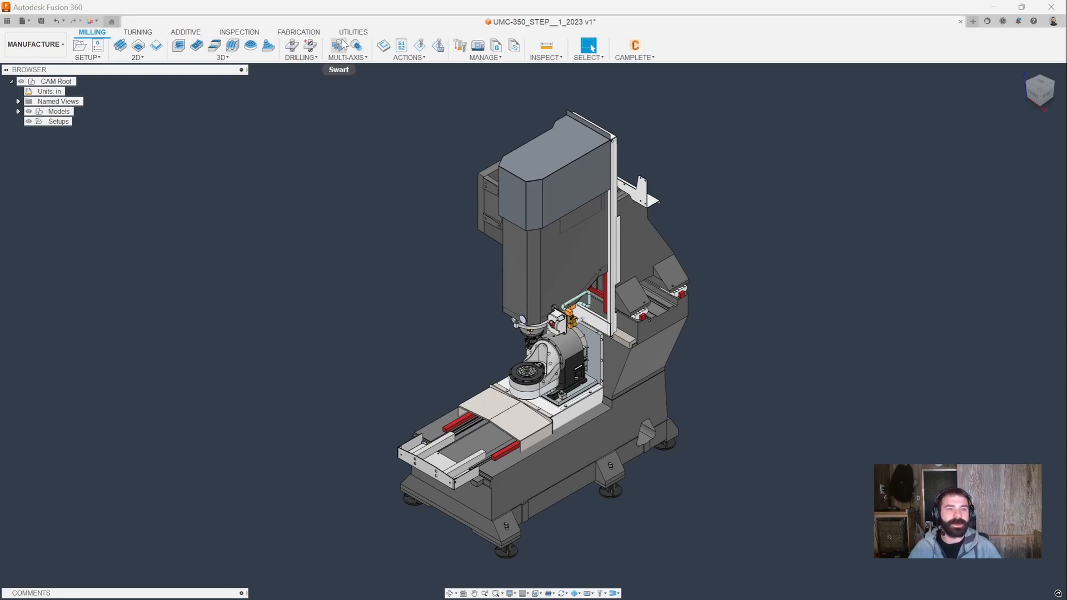
click(353, 32)
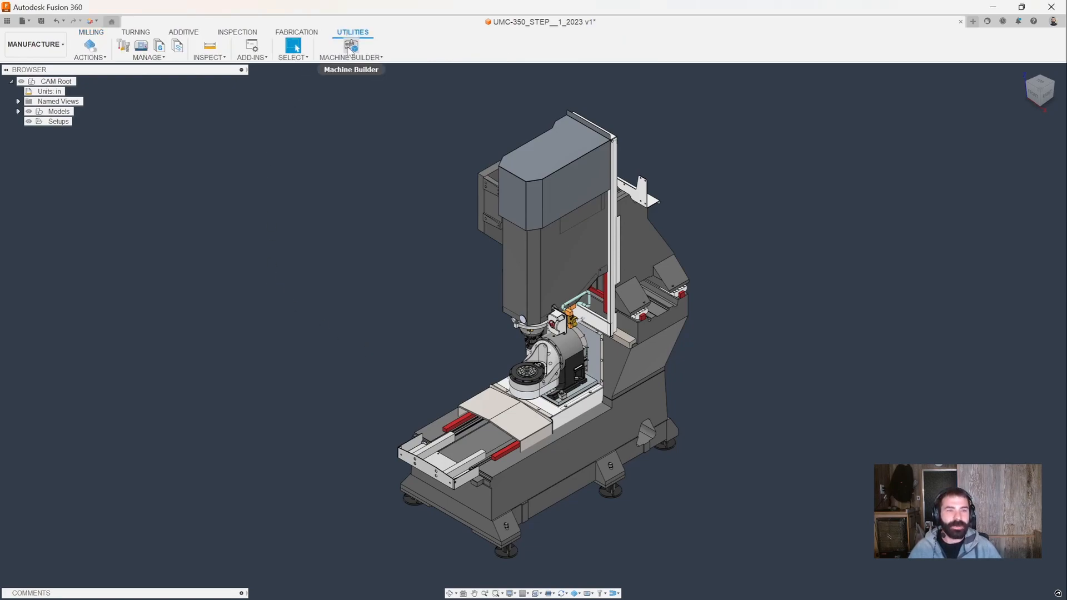
click(350, 48)
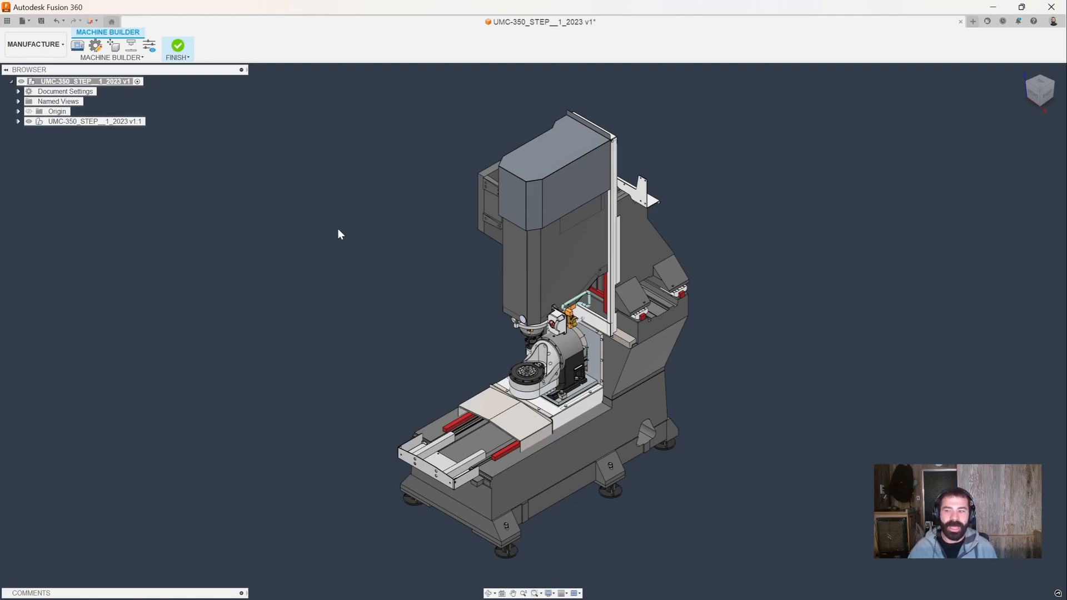
mouse_move(81, 64)
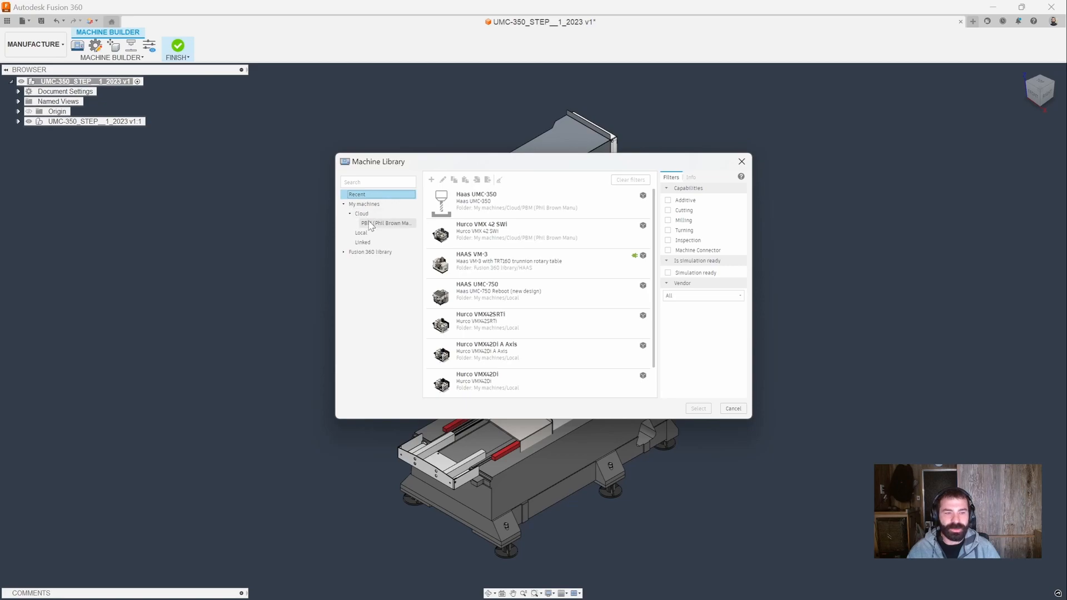
- Browse the cloud machine folder, then create a new generic 3-axis machine definition
click(386, 224)
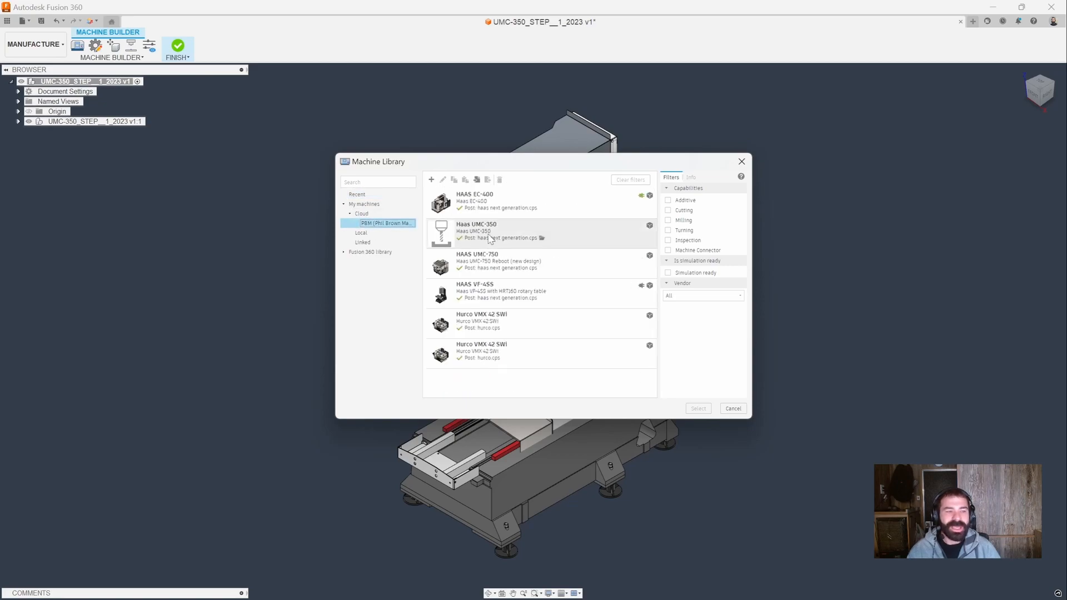
right_click(487, 231)
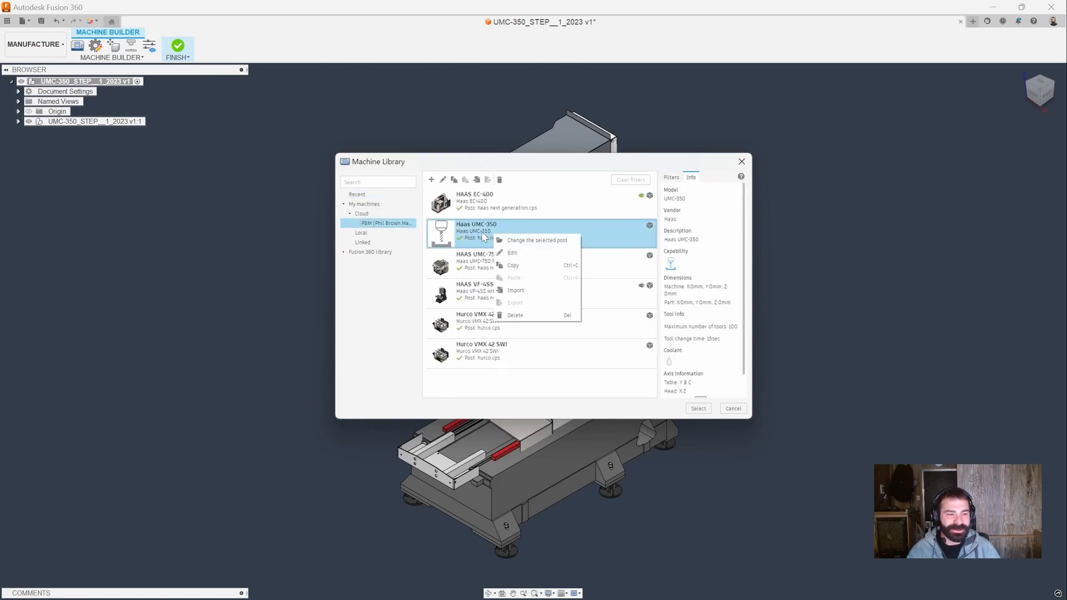
click(537, 240)
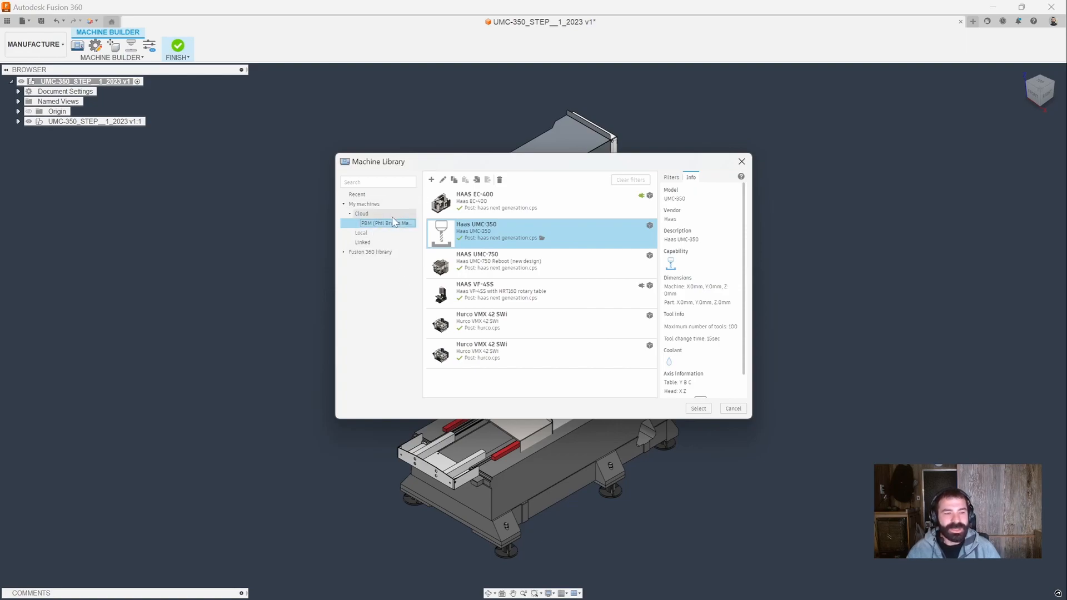
click(431, 179)
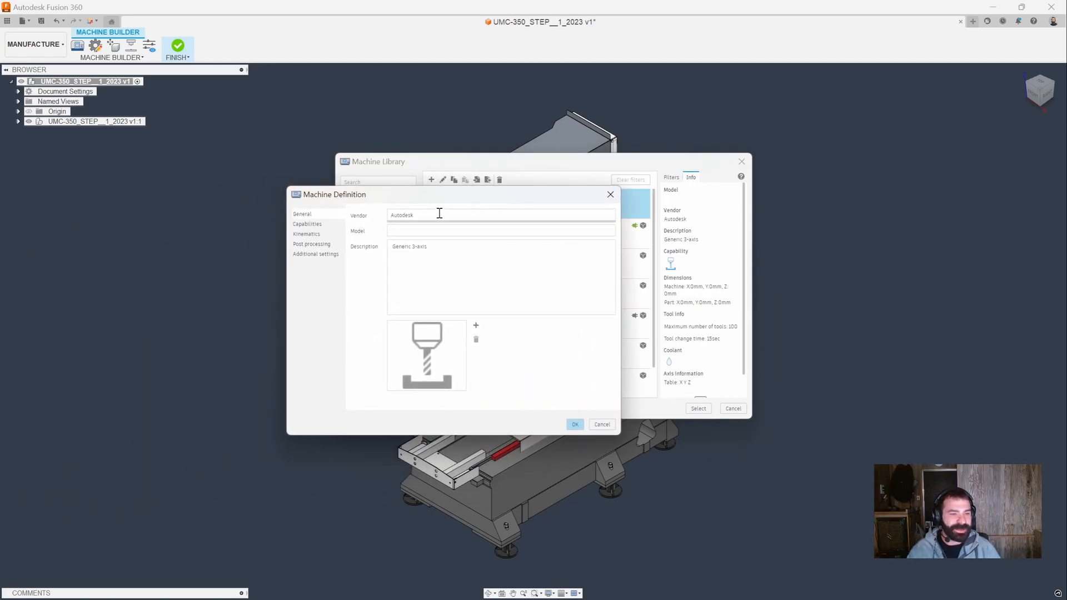
- Enter Vendor HAAS, Model UMC-350SS, and replace the description with '5 axis haas umc-350ss'
text(HH)
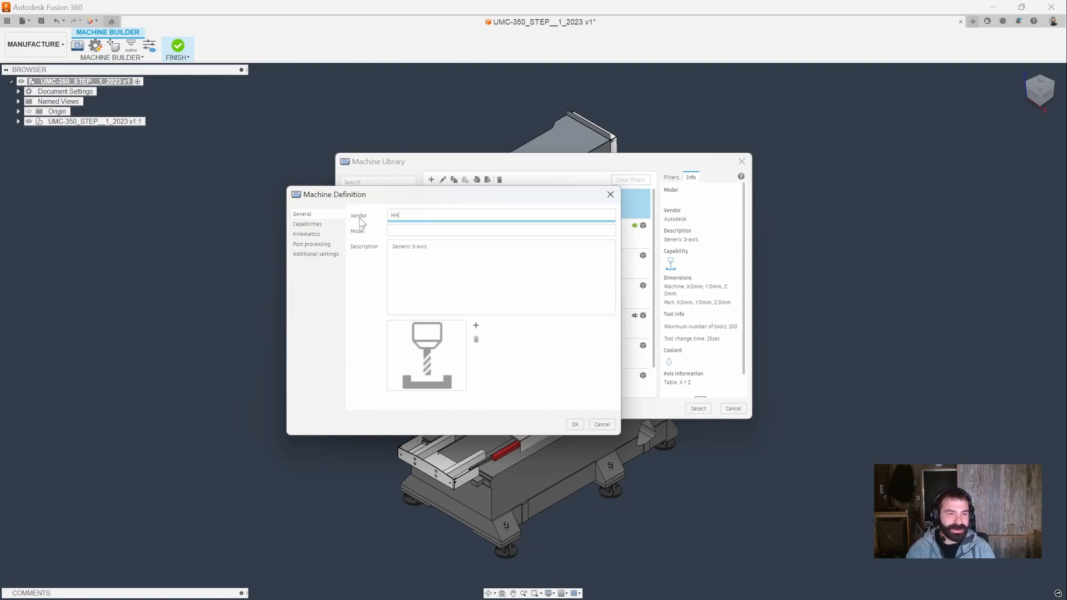
text(UMC-350SS)
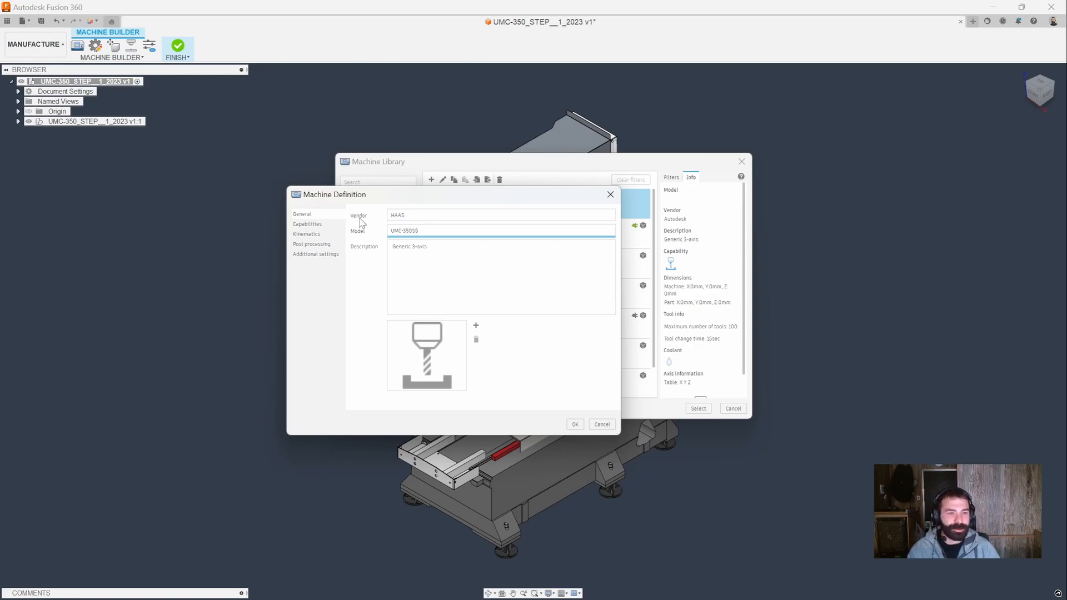
double_click(409, 247)
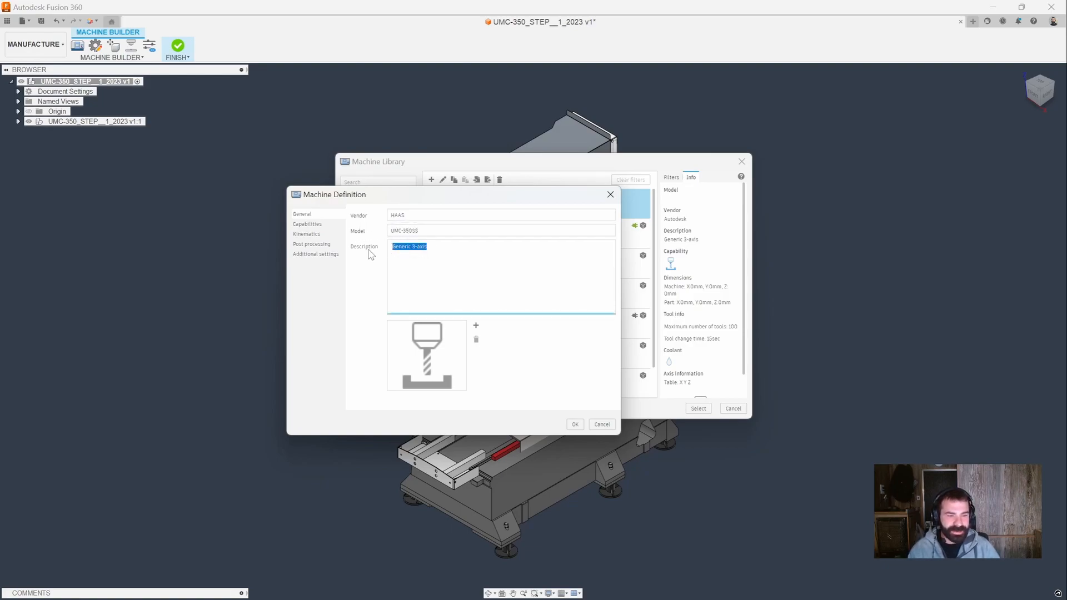
key(Delete)
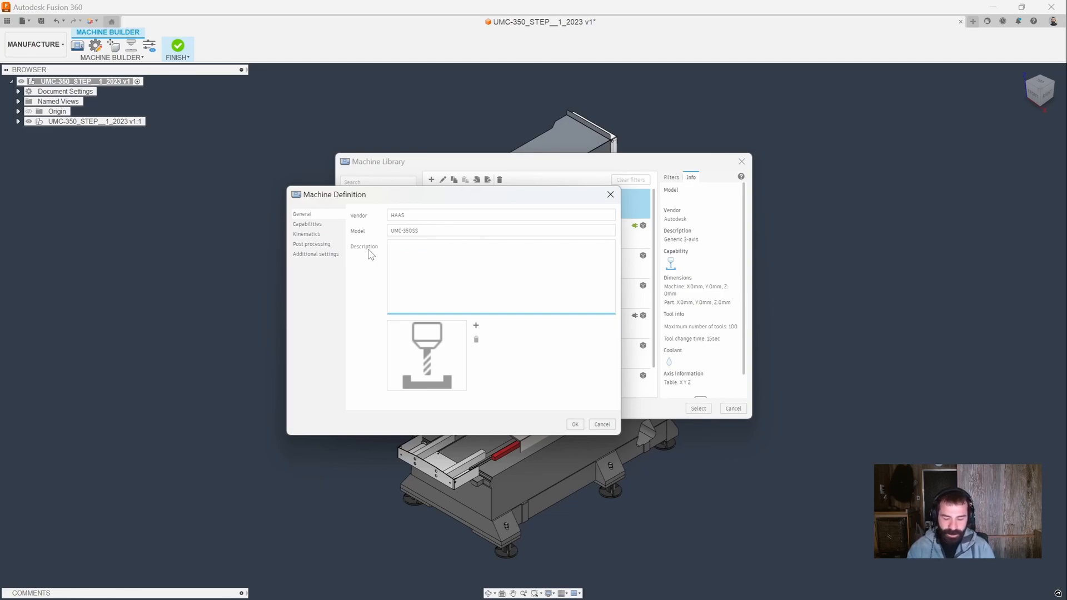
text(5 axis haas umc-)
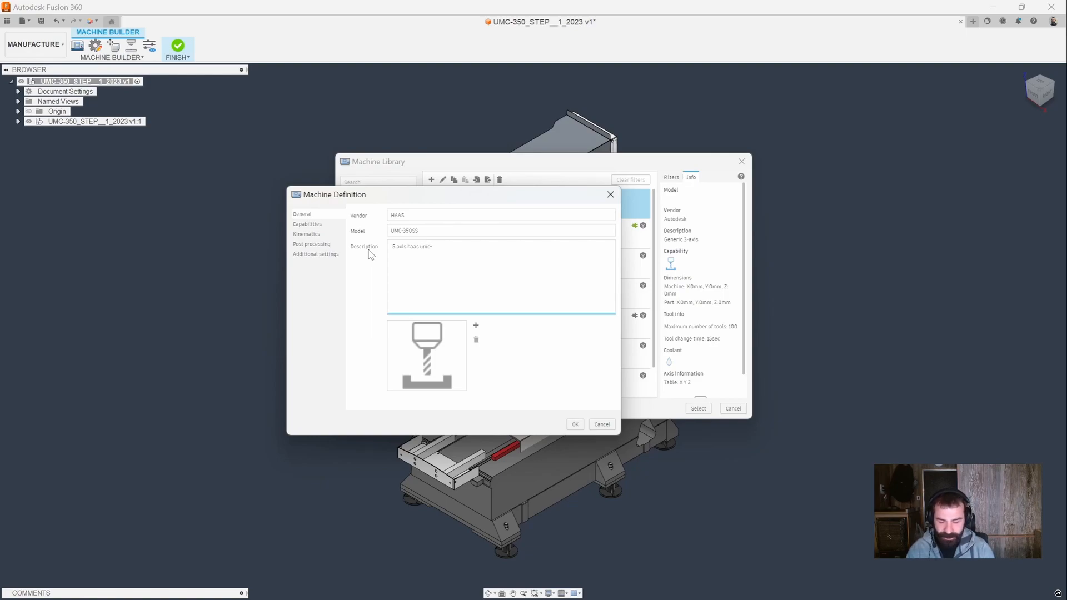
text(350ss)
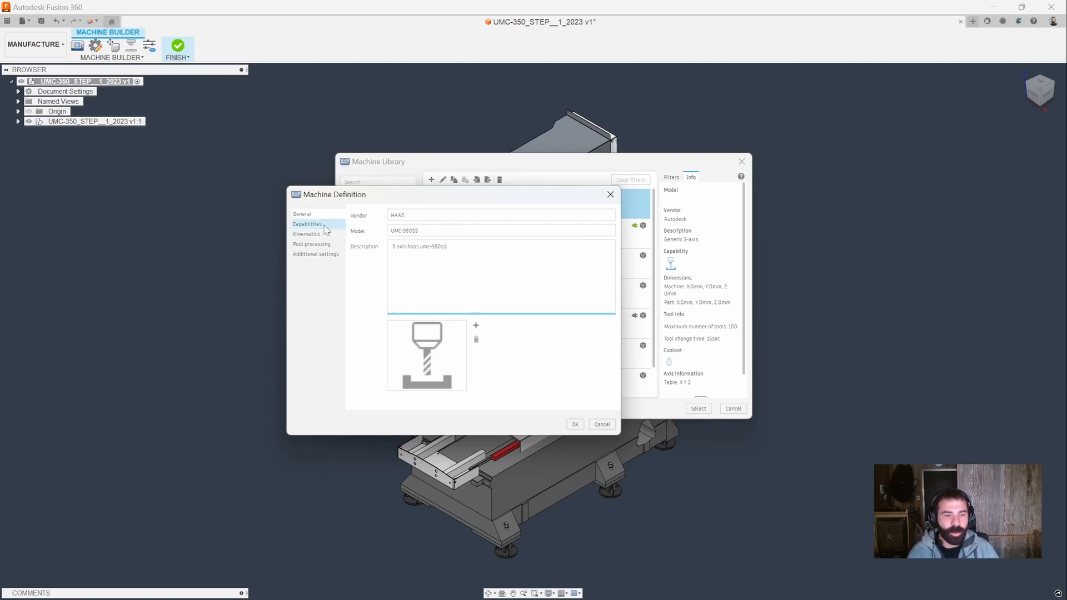
- Change Number of tools on the Capabilities page from 100 to 200
click(307, 224)
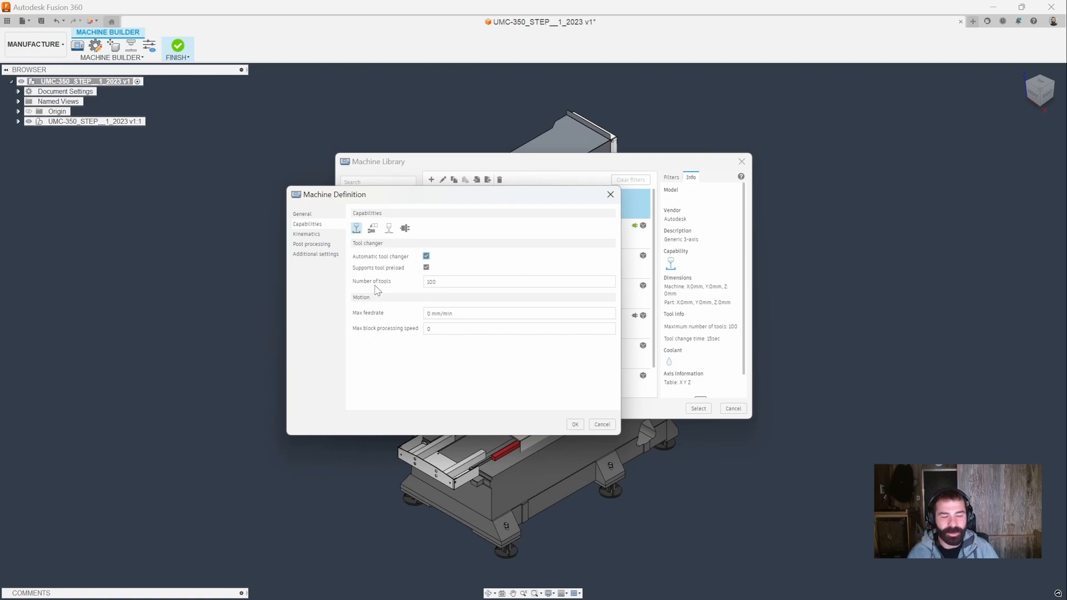
mouse_move(391, 236)
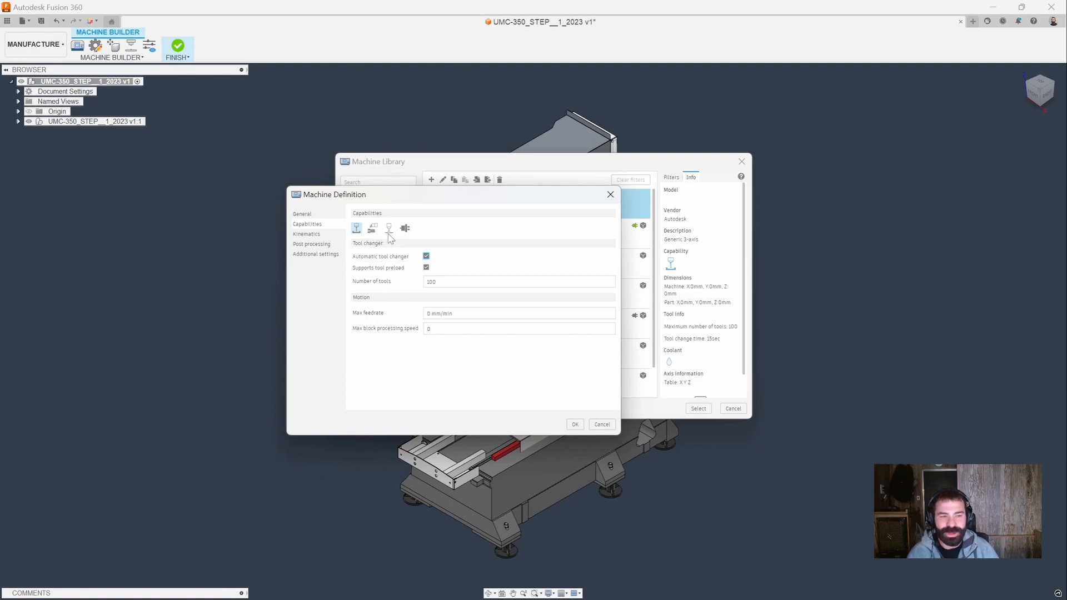
mouse_move(334, 310)
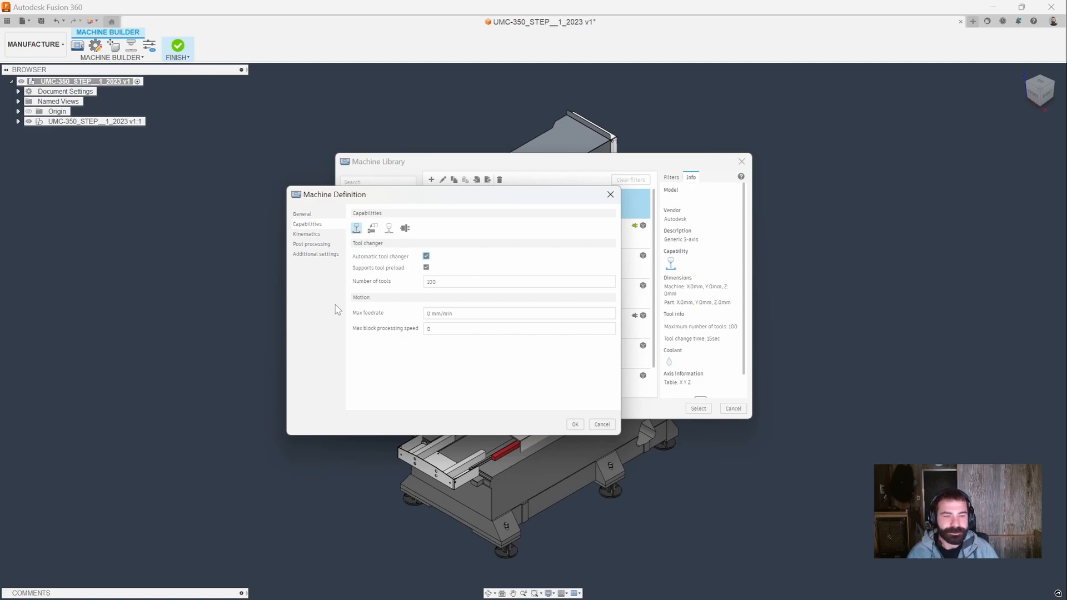
mouse_move(361, 272)
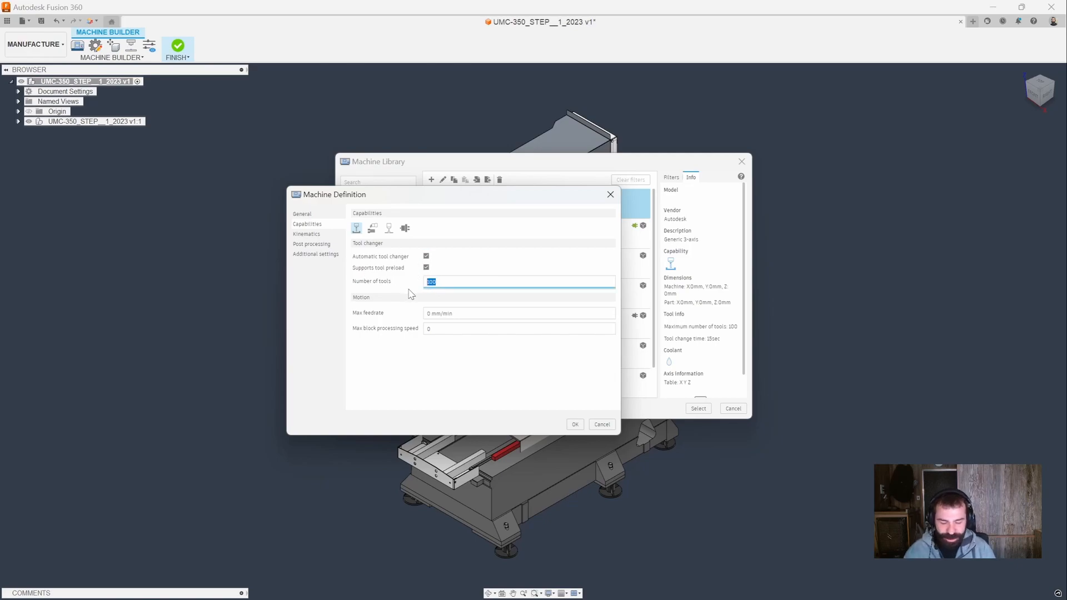
text(200)
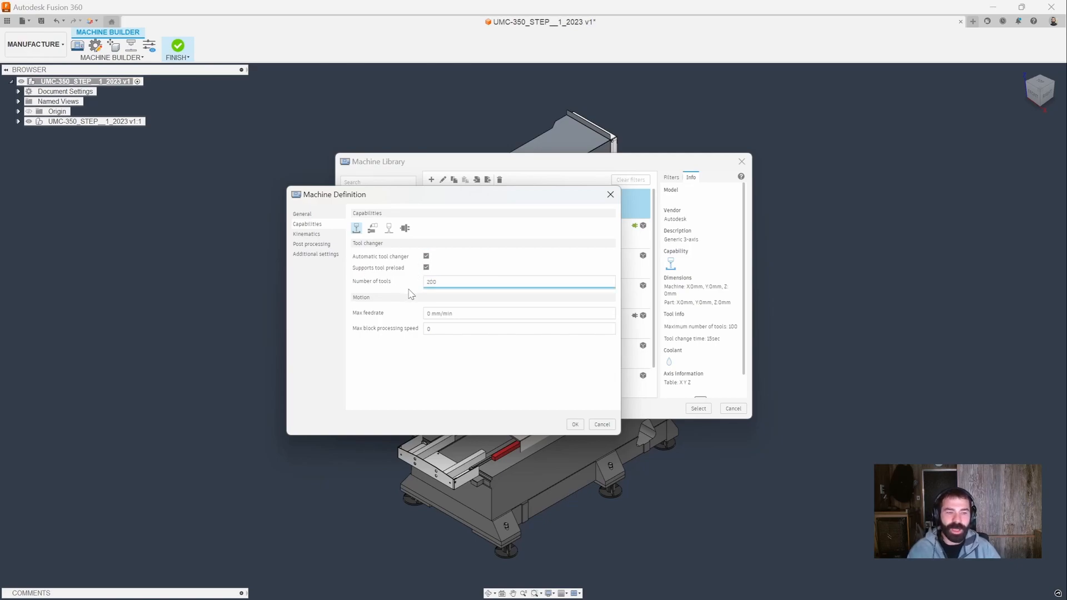
click(519, 282)
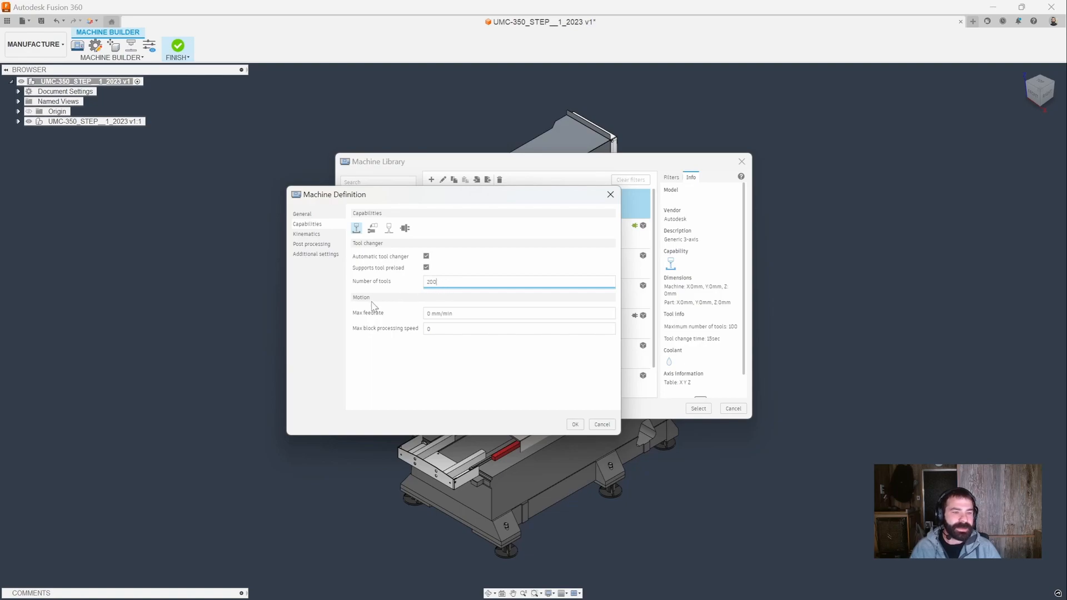
mouse_move(371, 313)
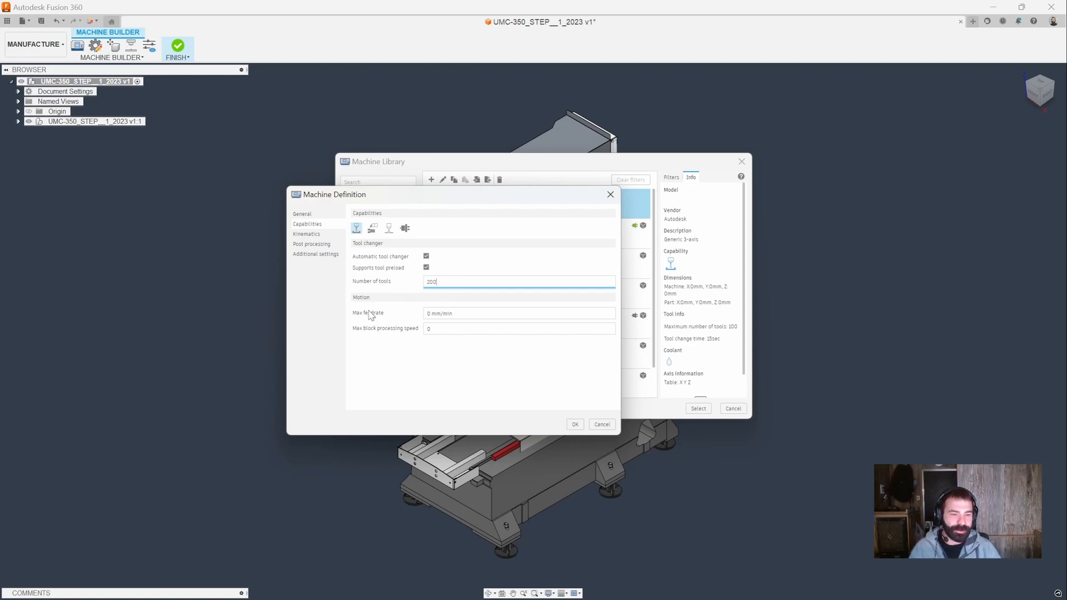
mouse_move(404, 352)
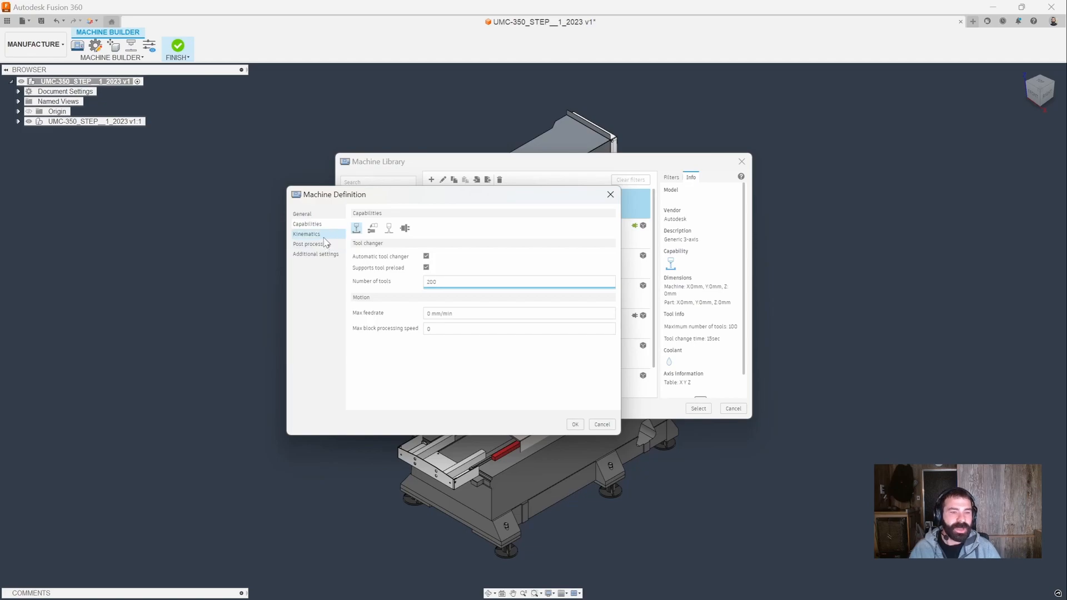
- Add a static part to the machine's kinematic chain
click(306, 234)
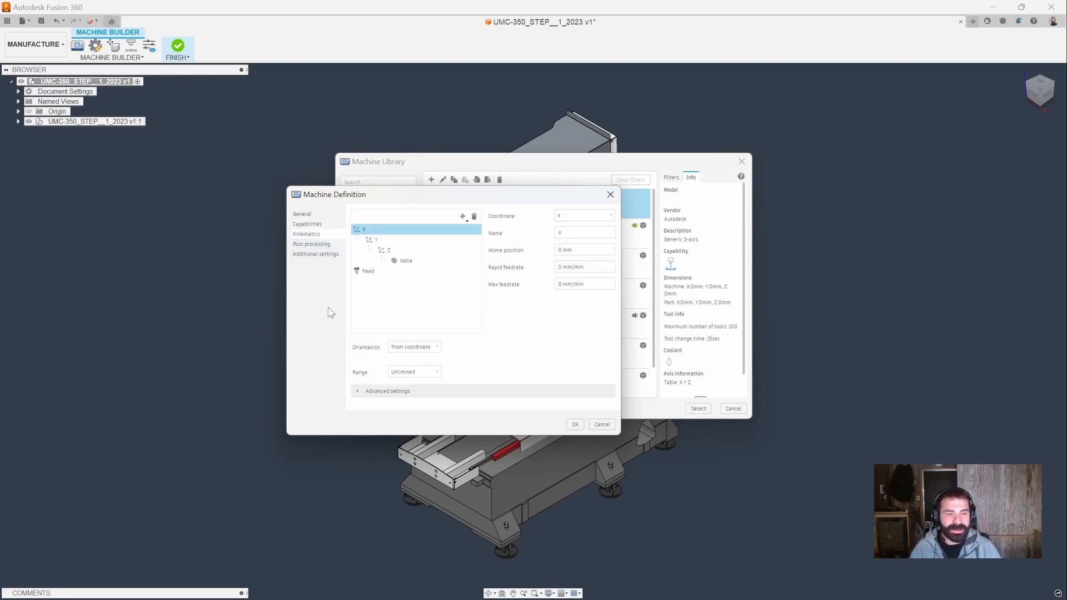
mouse_move(326, 311)
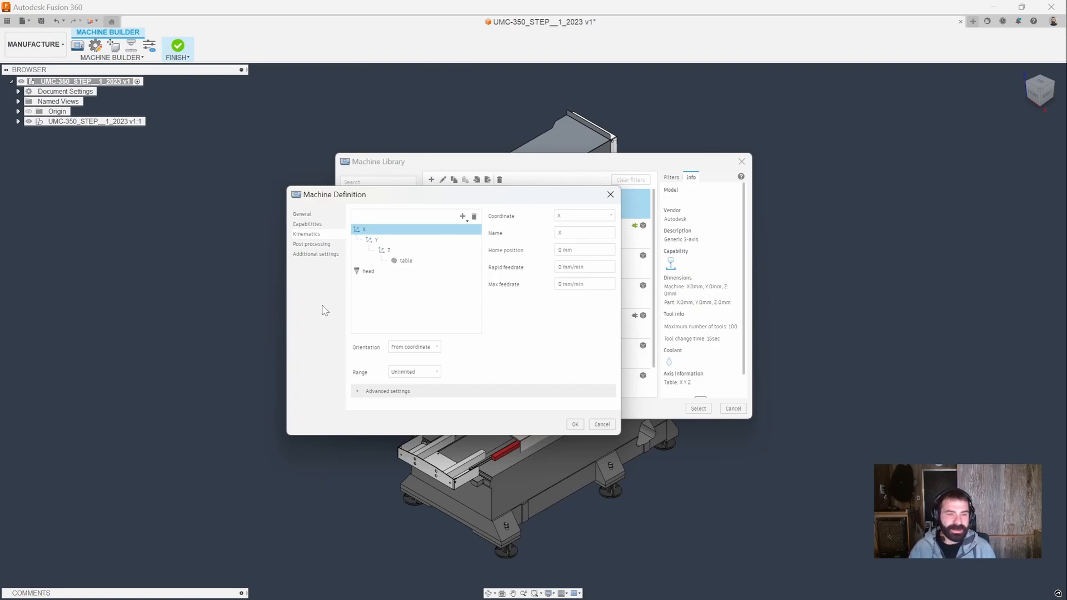
mouse_move(379, 200)
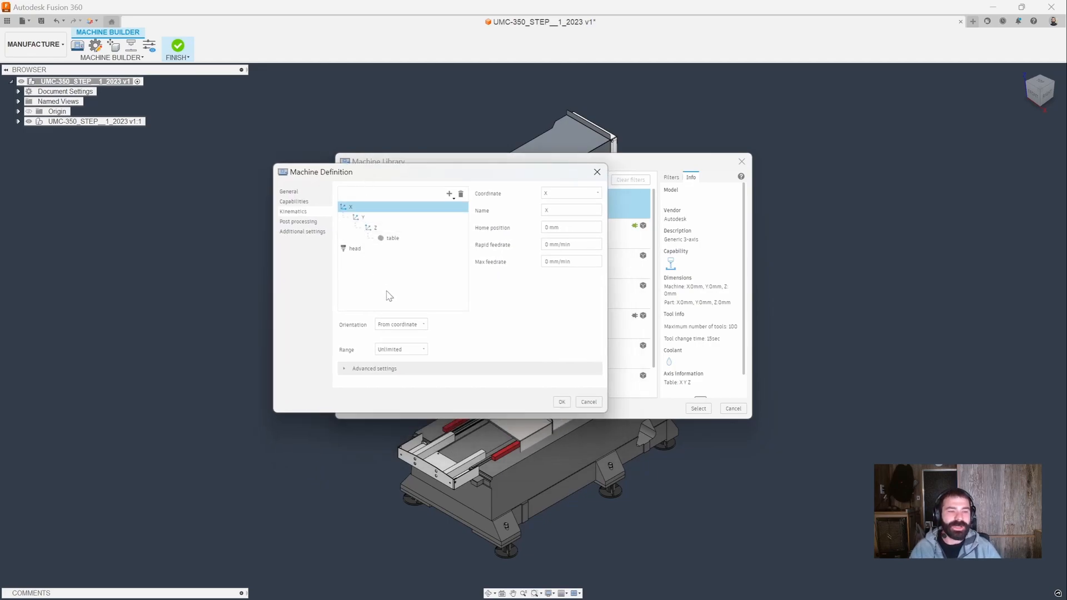
mouse_move(538, 473)
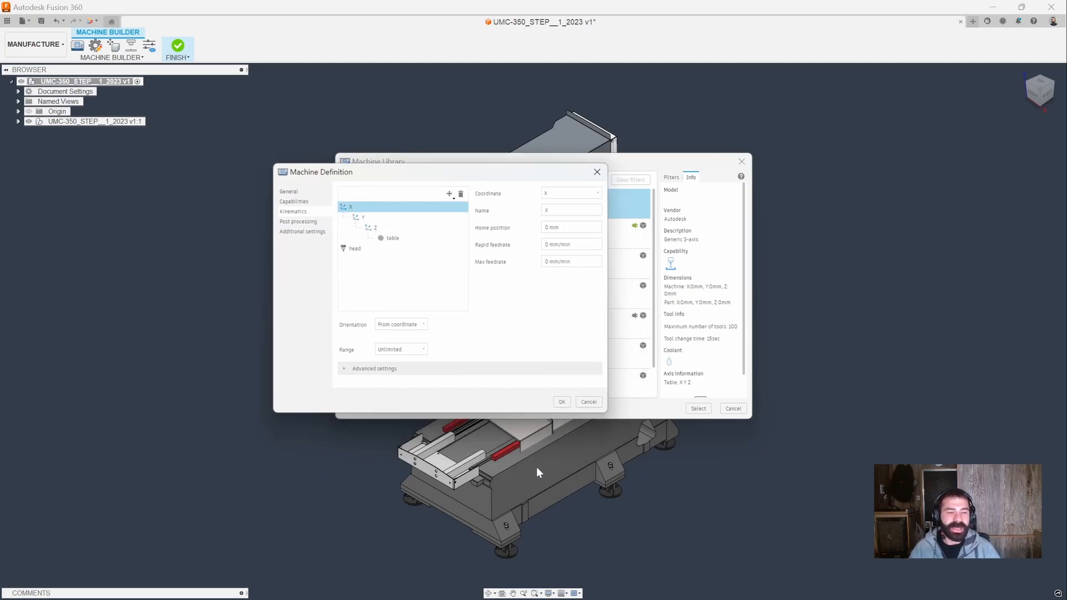
mouse_move(263, 488)
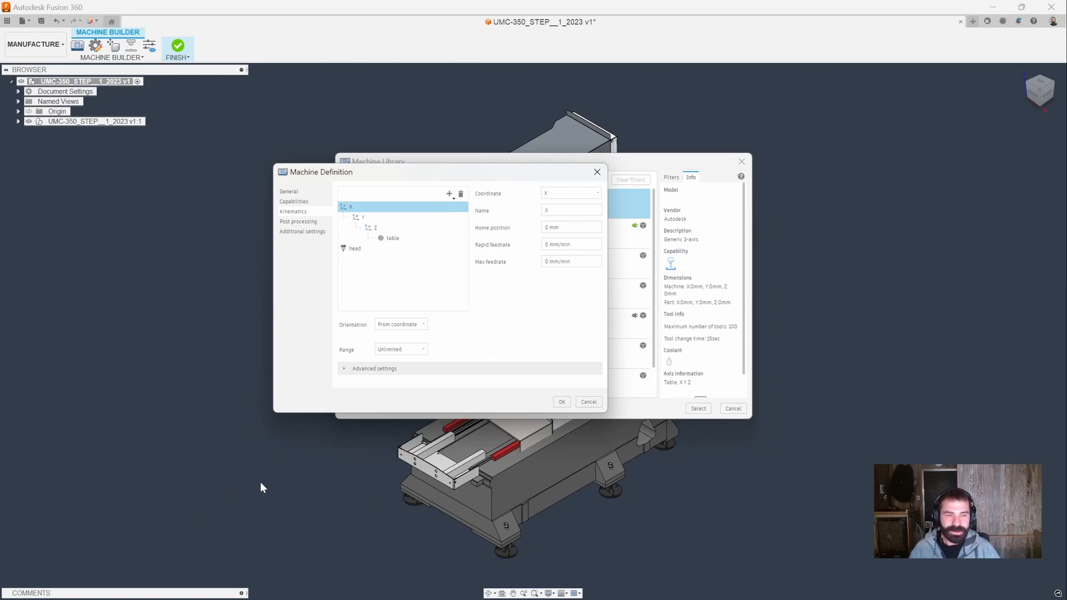
mouse_move(365, 297)
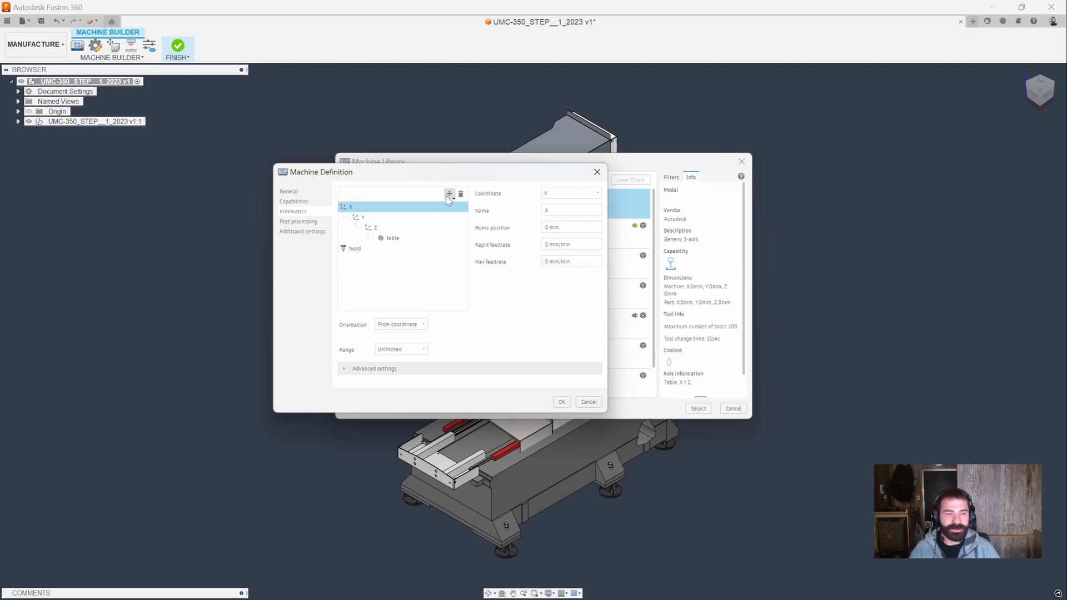
click(449, 194)
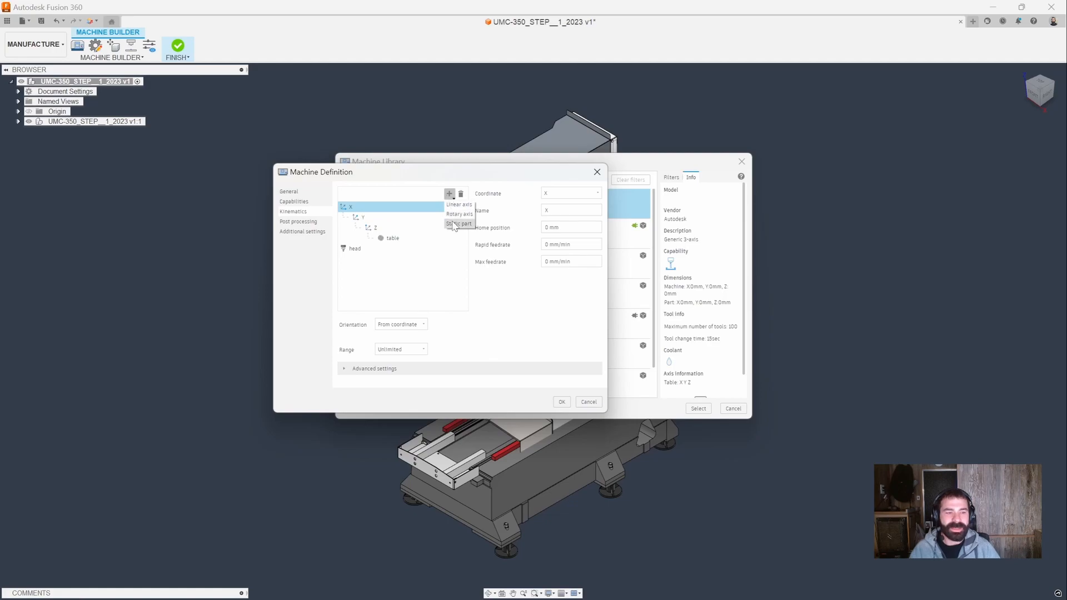
click(458, 223)
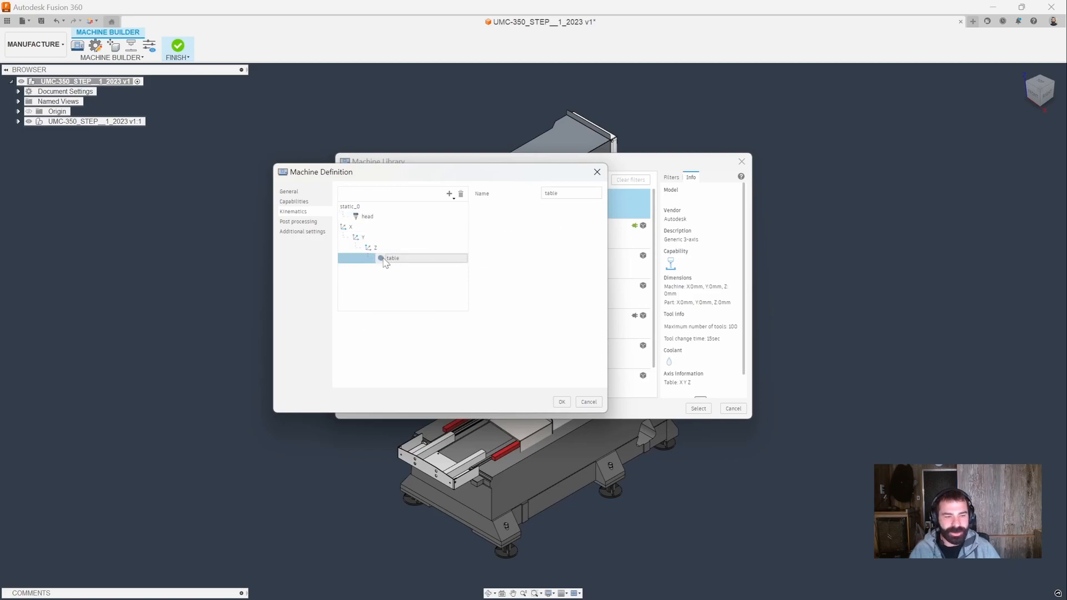
- Move the head to the end of the X-Y-Z chain and close the machine definition
click(367, 216)
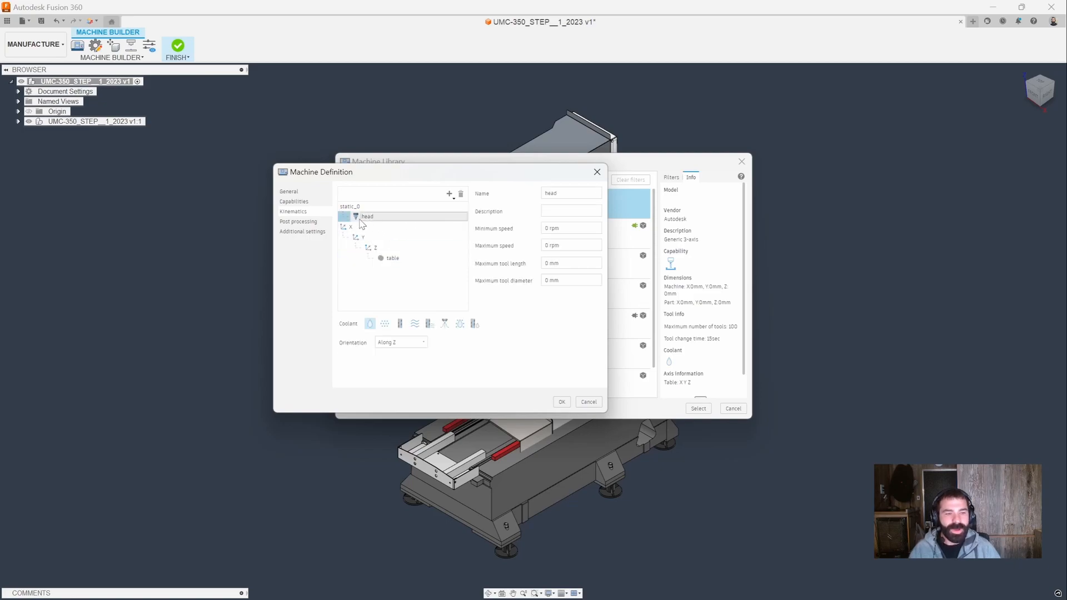
click(364, 238)
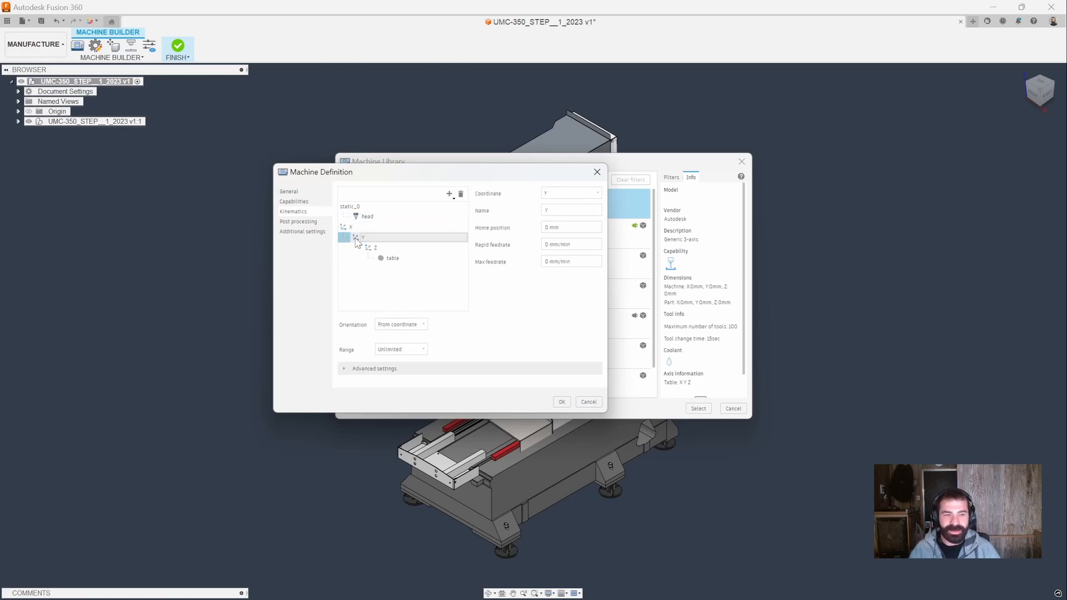
click(374, 246)
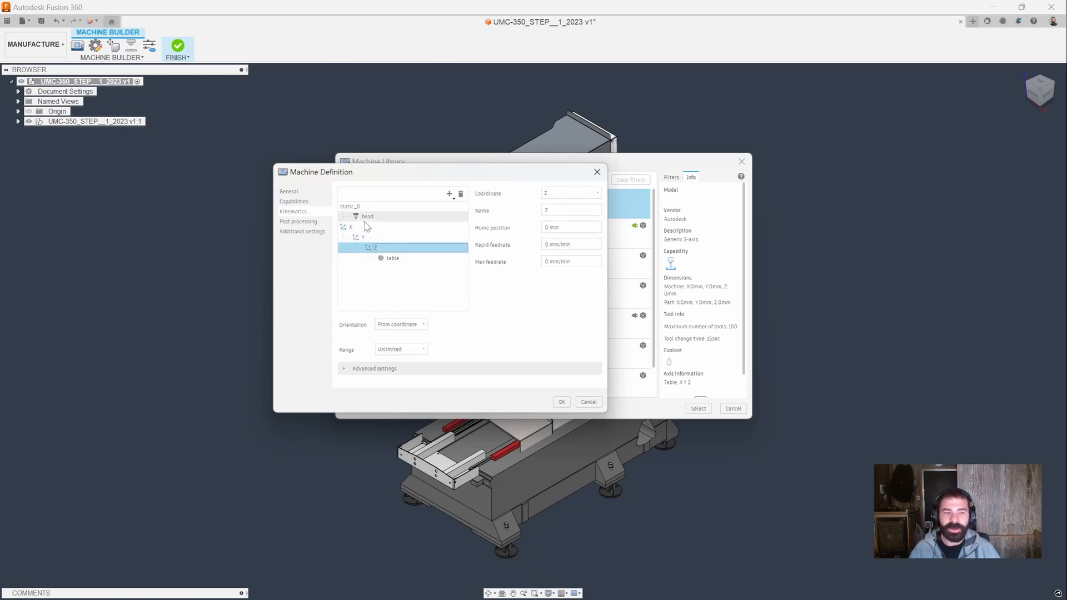
click(367, 216)
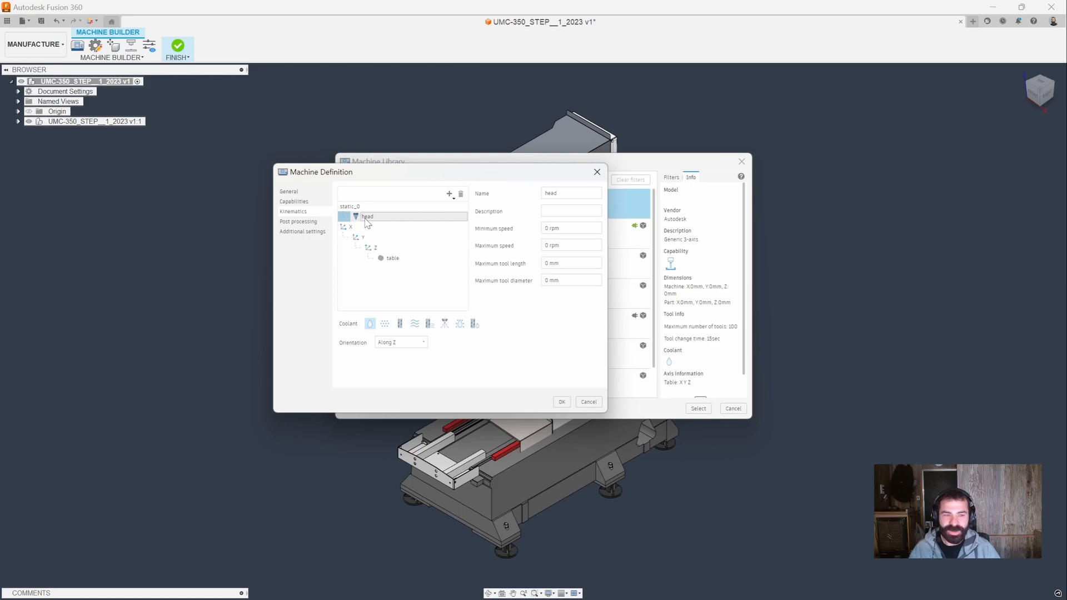
click(367, 216)
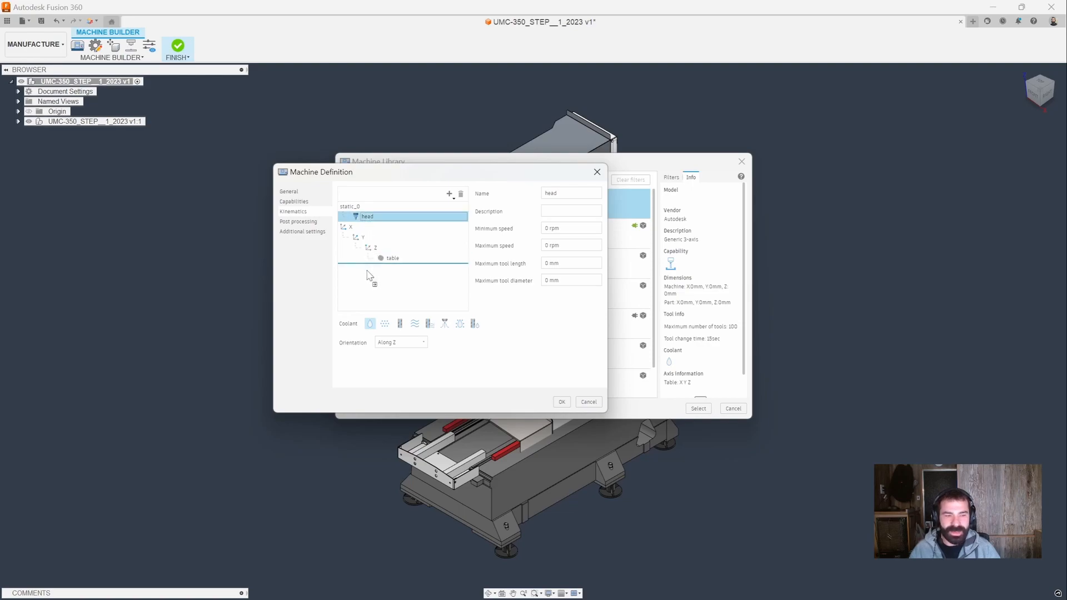
drag(367, 216, 355, 258)
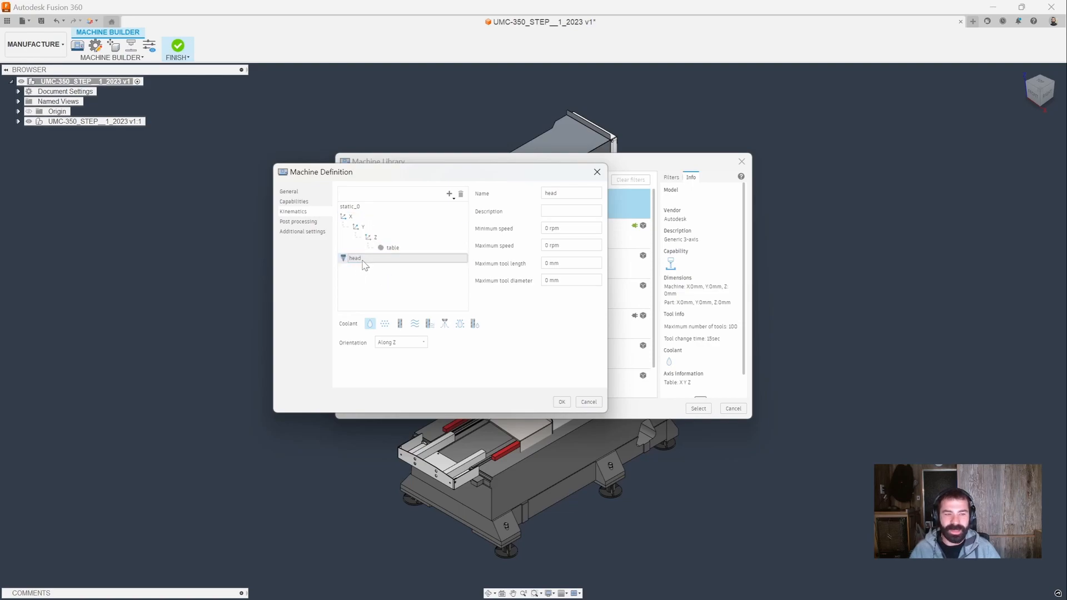
click(355, 258)
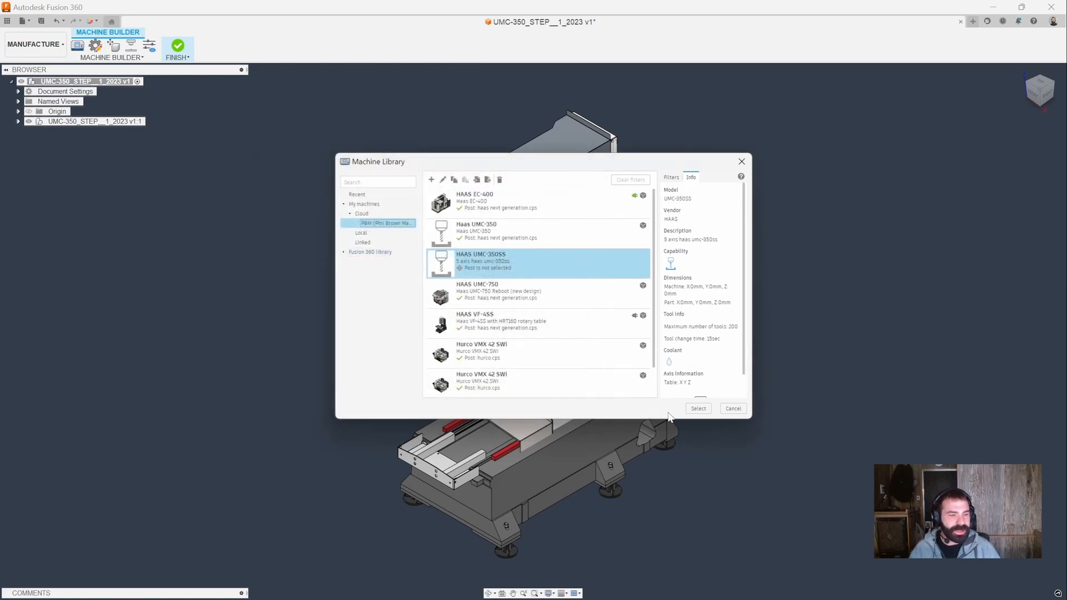
- Reopen the HAAS UMC-350SS machine and show its Kinematics page
click(698, 409)
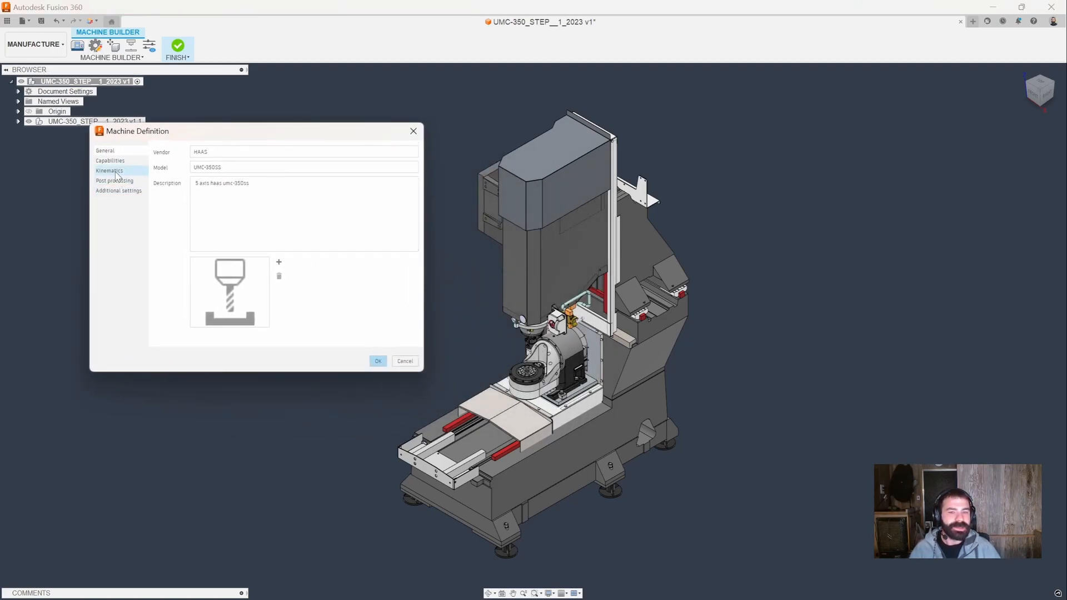
click(109, 170)
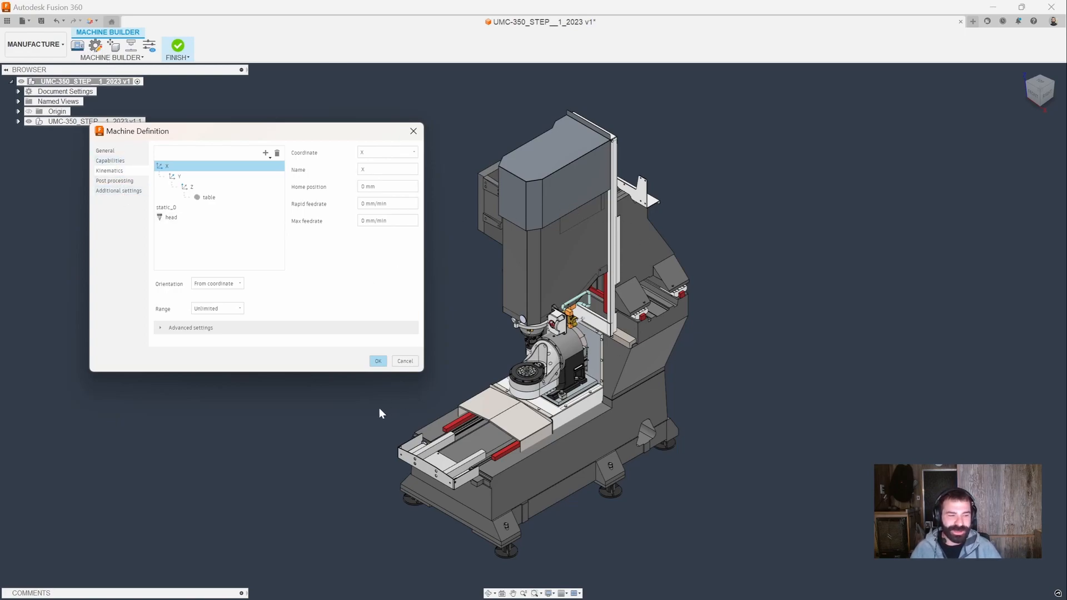
mouse_move(587, 447)
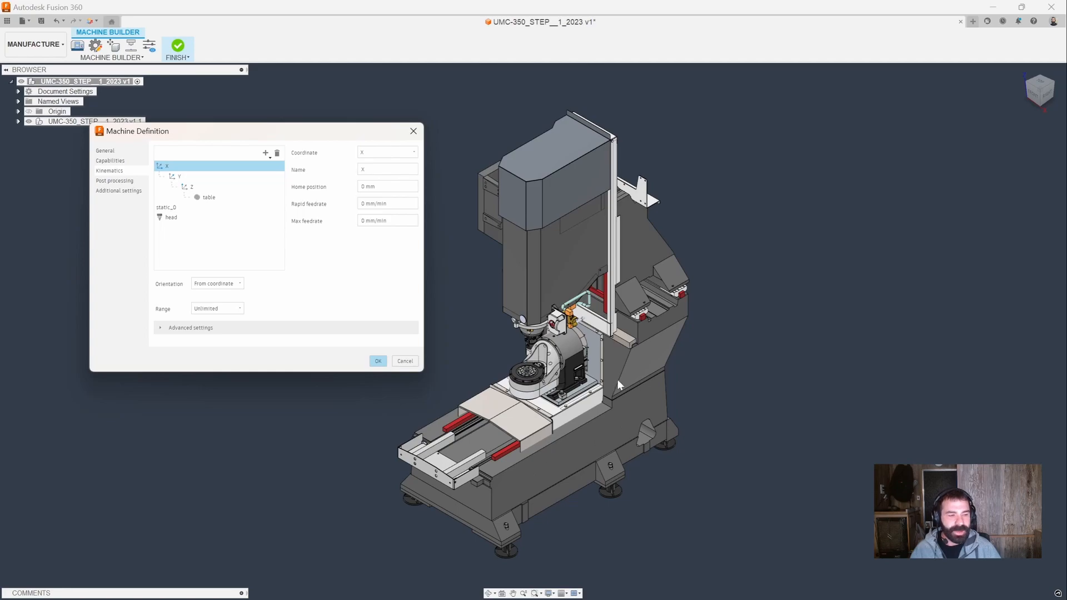
mouse_move(626, 340)
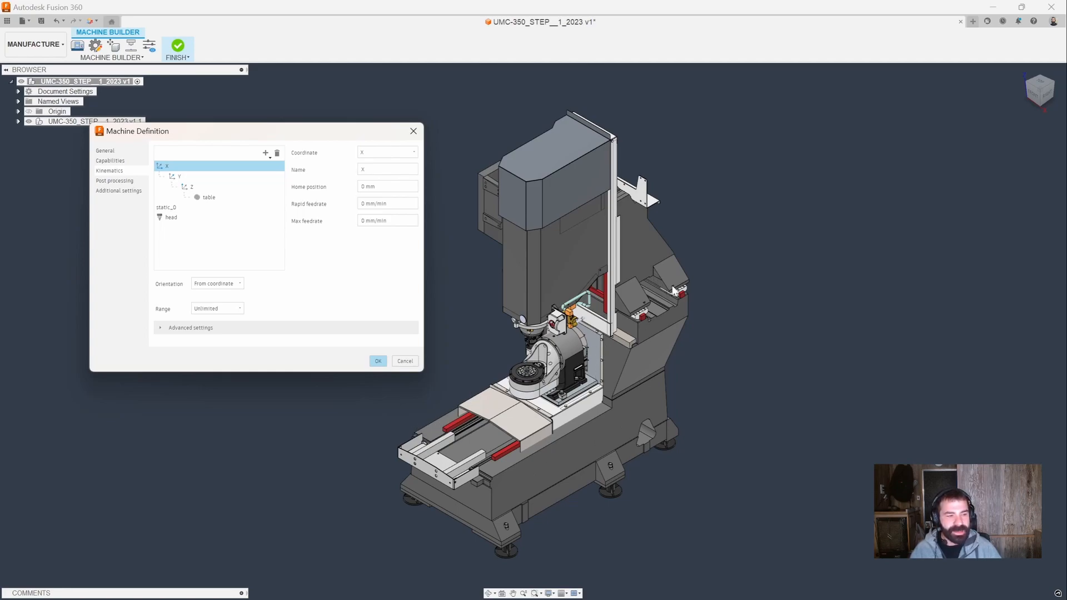
mouse_move(573, 253)
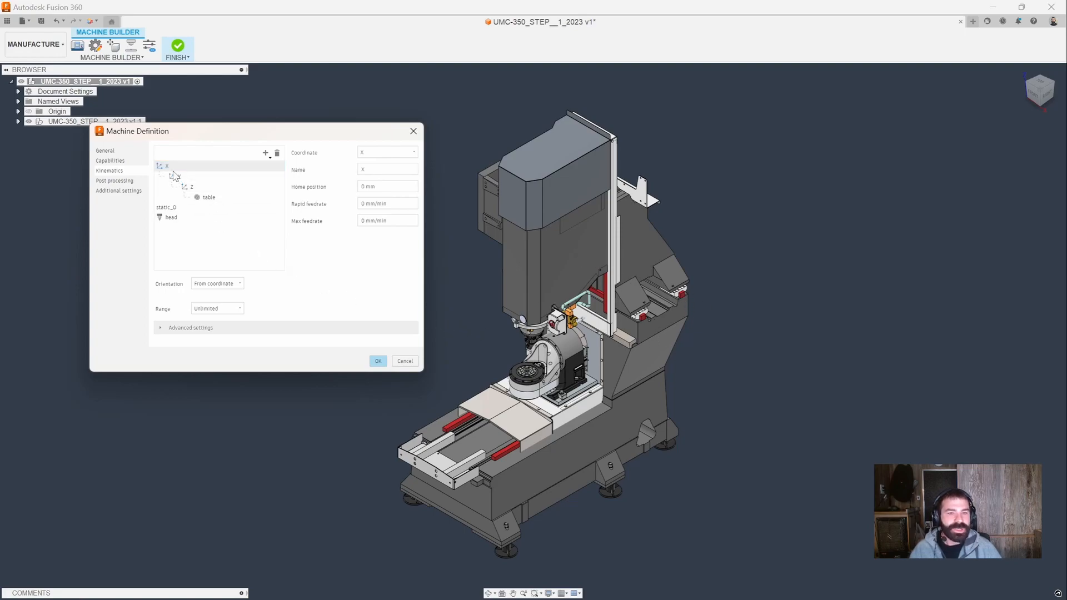
- Put the head under X, detach Y into its own branch, and place the table under Y
click(167, 167)
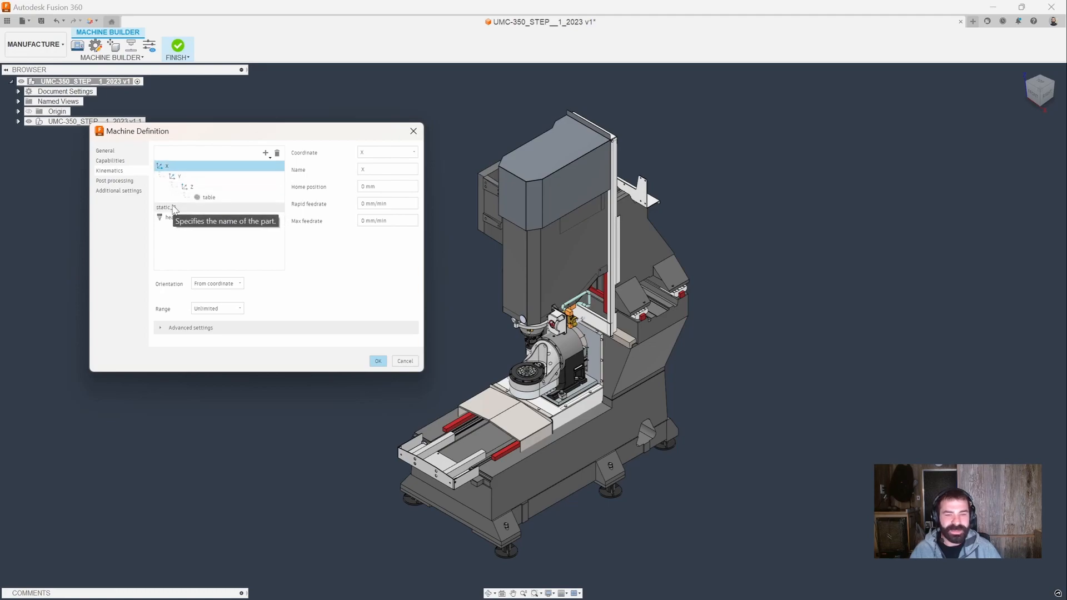
click(166, 207)
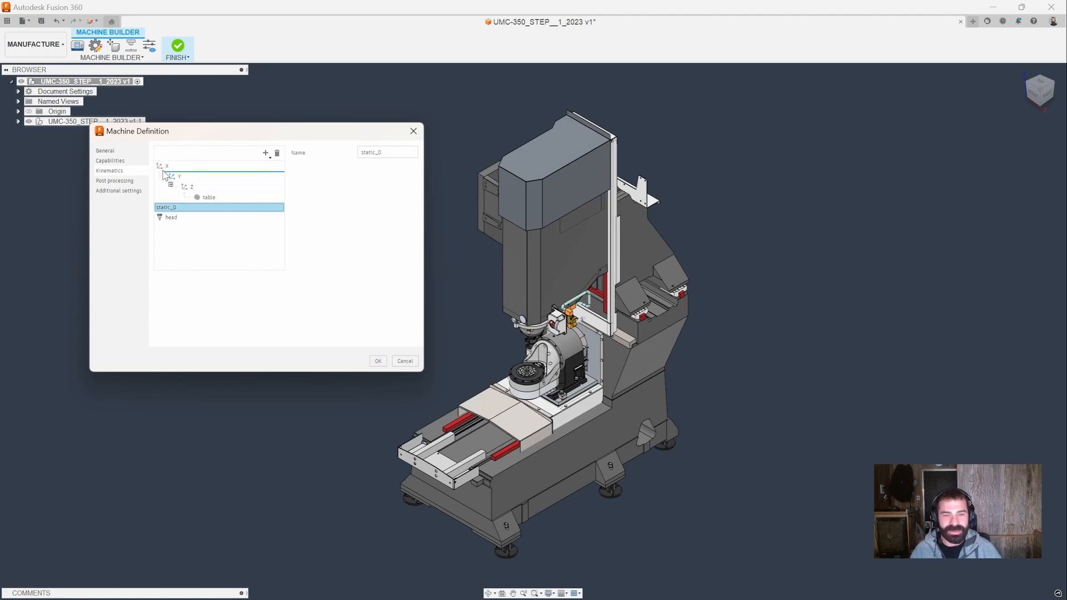
click(166, 165)
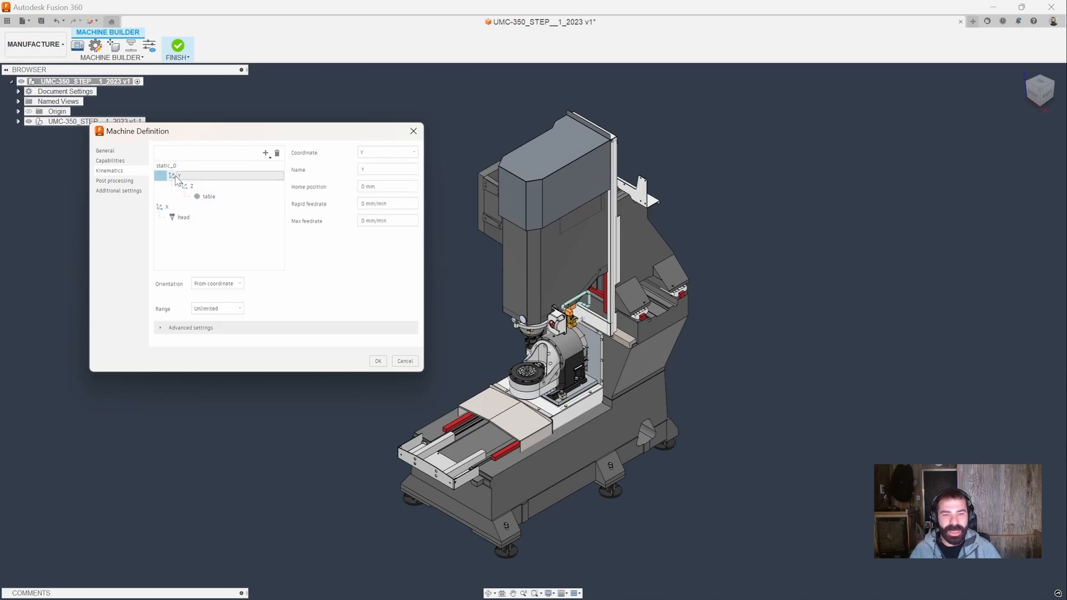
click(180, 176)
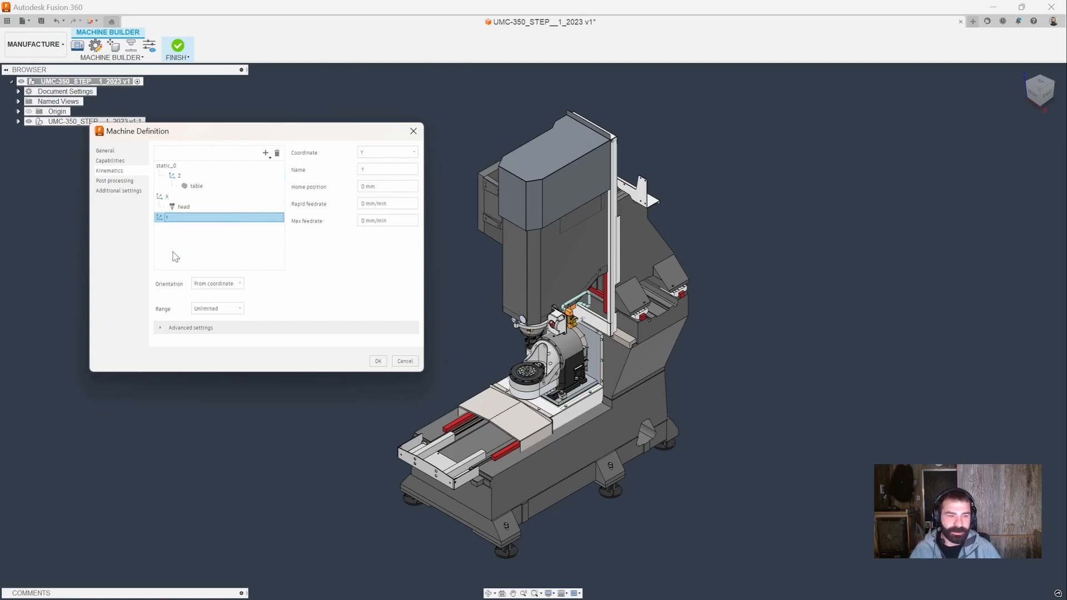
mouse_move(178, 251)
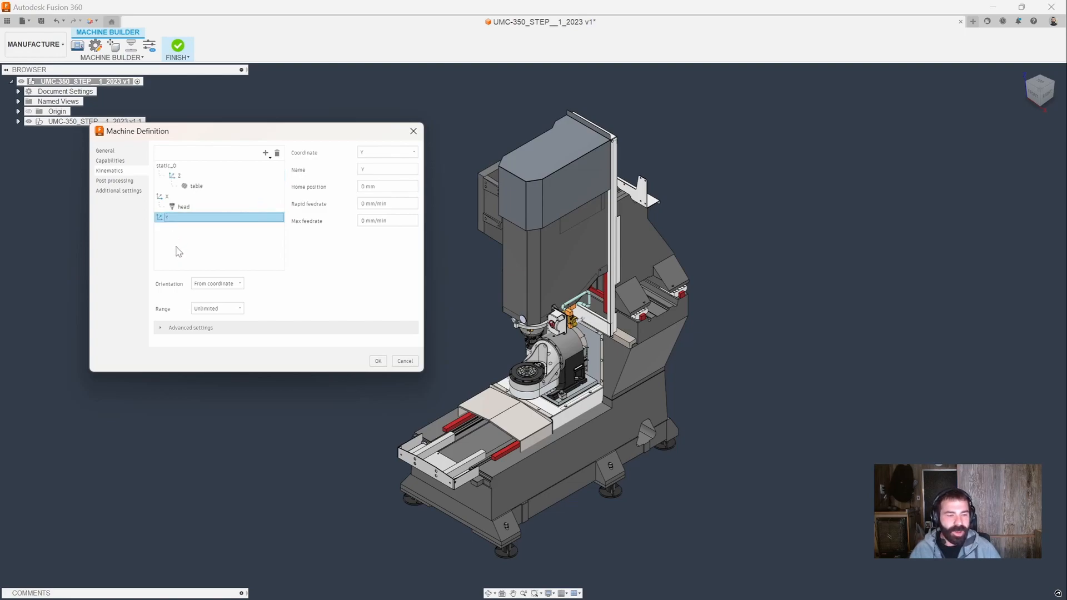
mouse_move(524, 379)
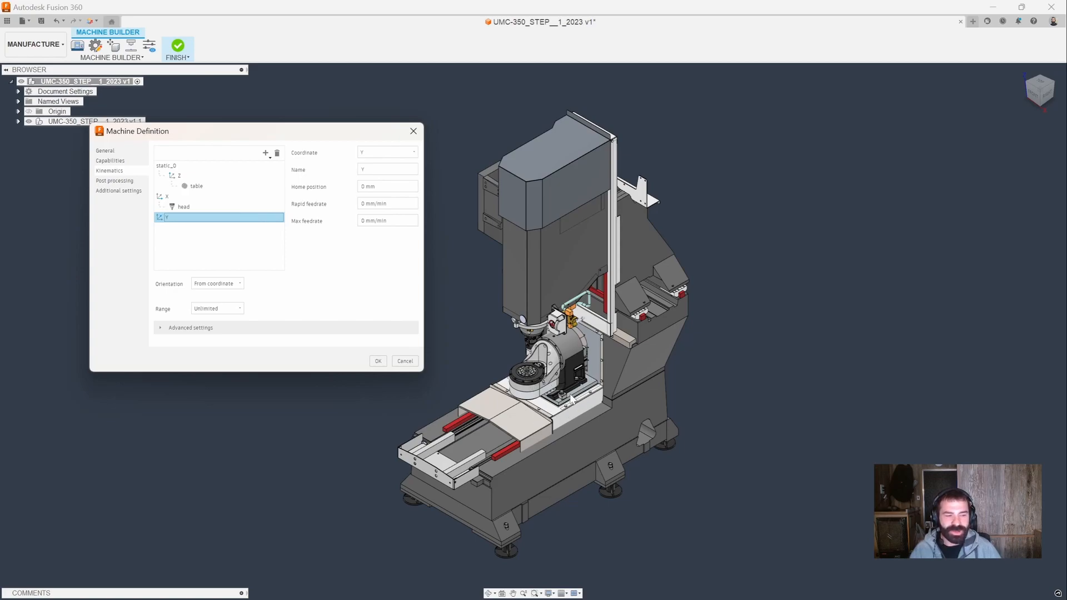
mouse_move(531, 340)
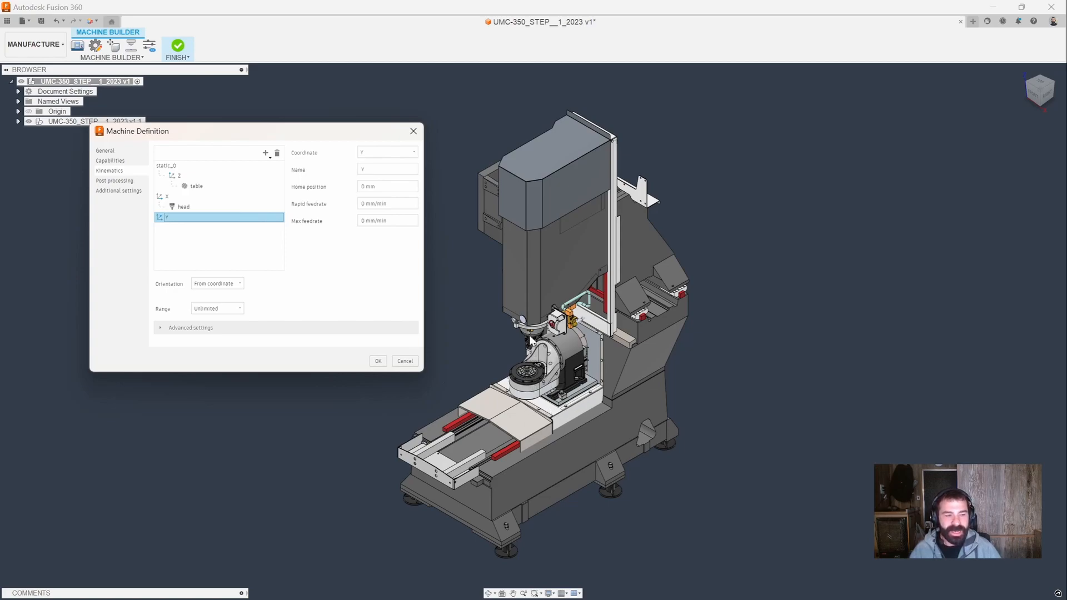
mouse_move(448, 252)
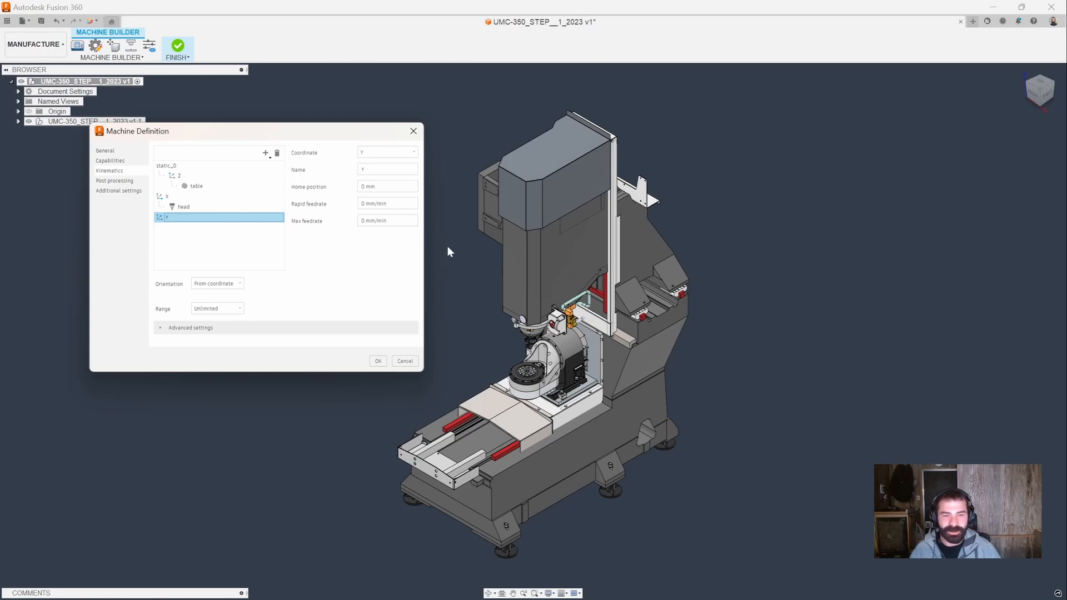
click(167, 197)
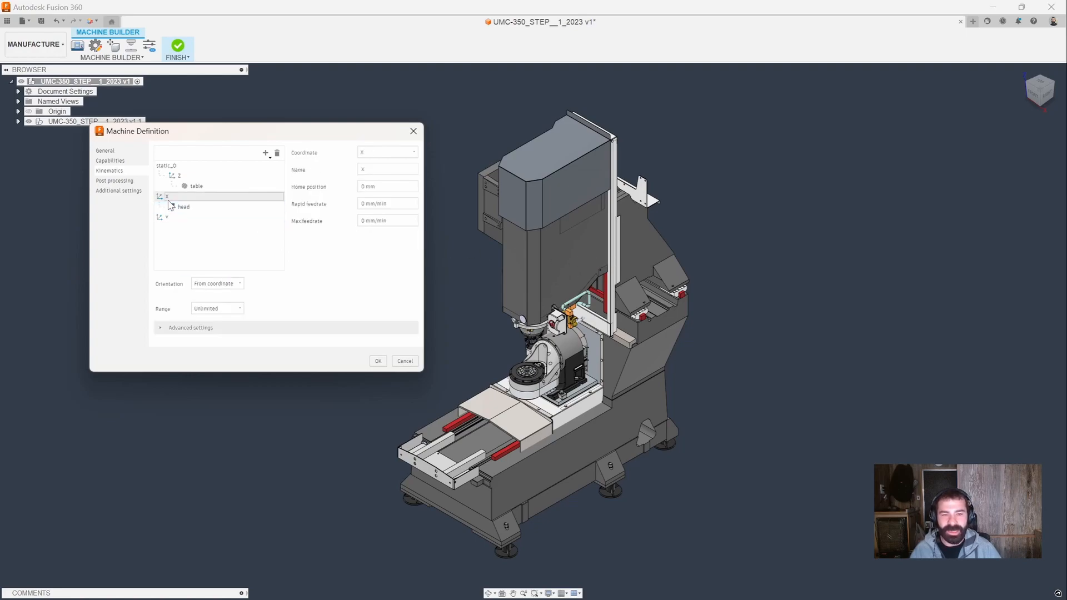
click(183, 218)
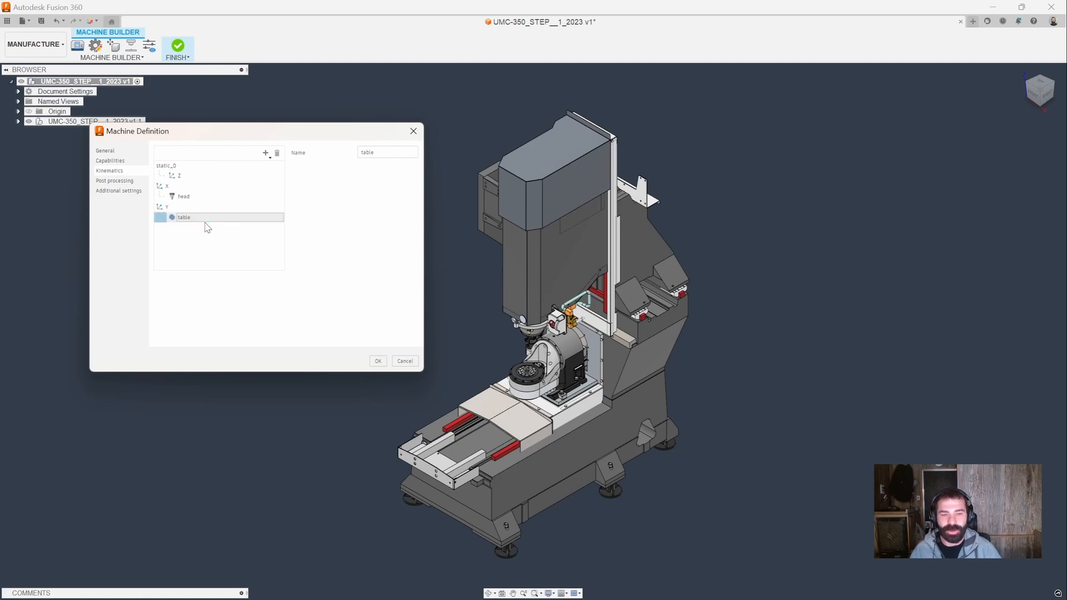
click(184, 217)
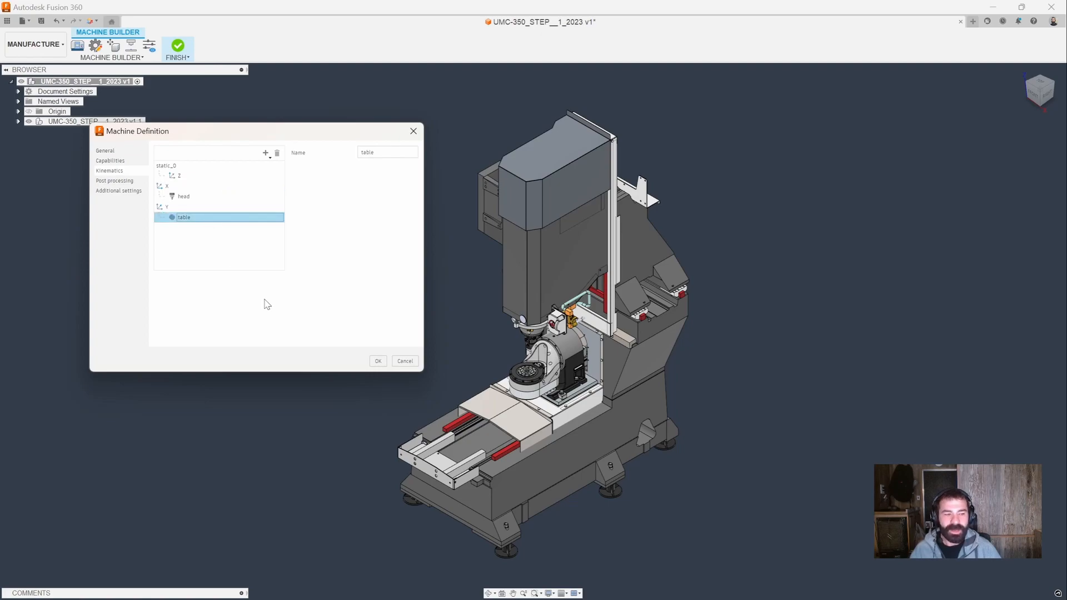
mouse_move(209, 236)
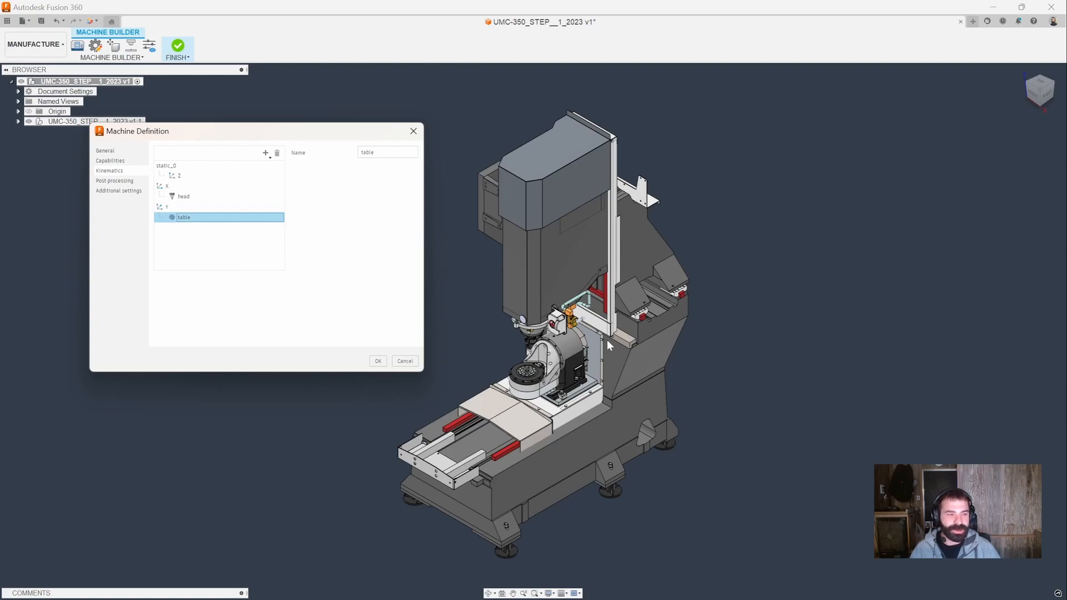
mouse_move(557, 299)
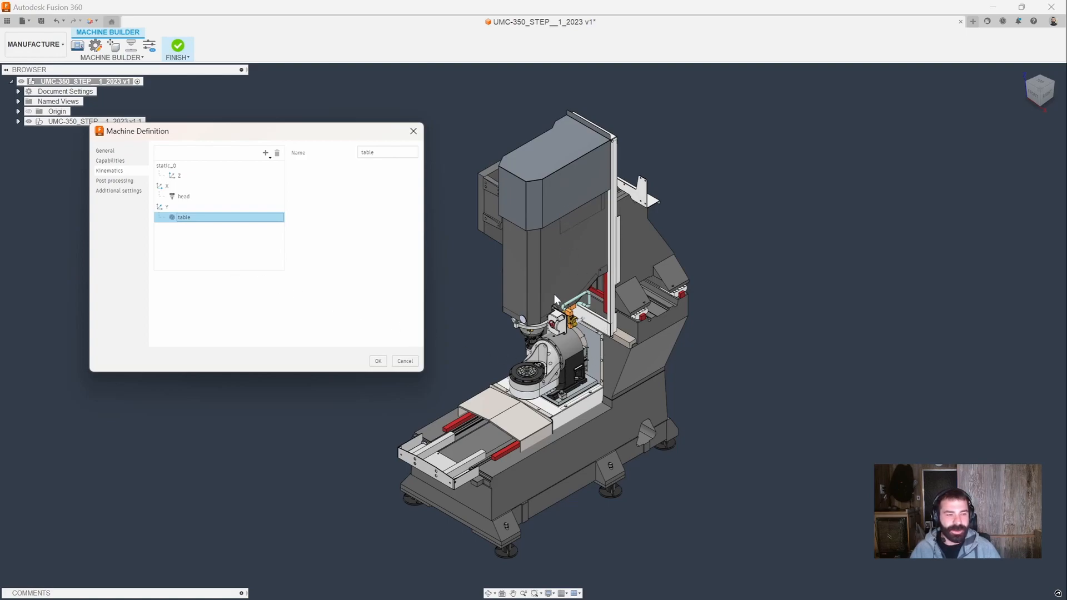
mouse_move(644, 260)
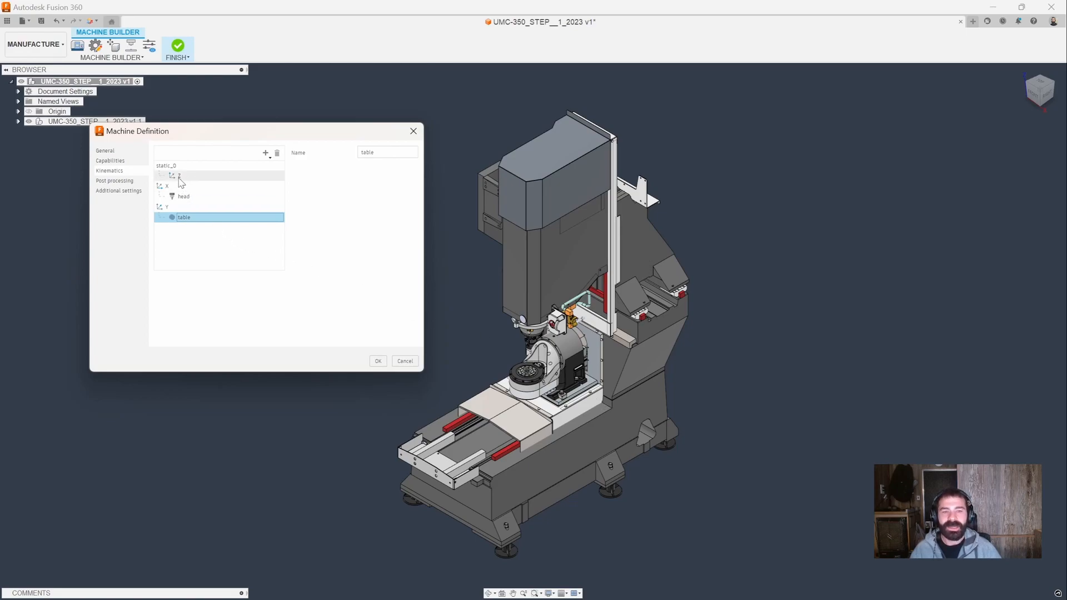
- Place the Z axis under X so it carries the head
click(179, 176)
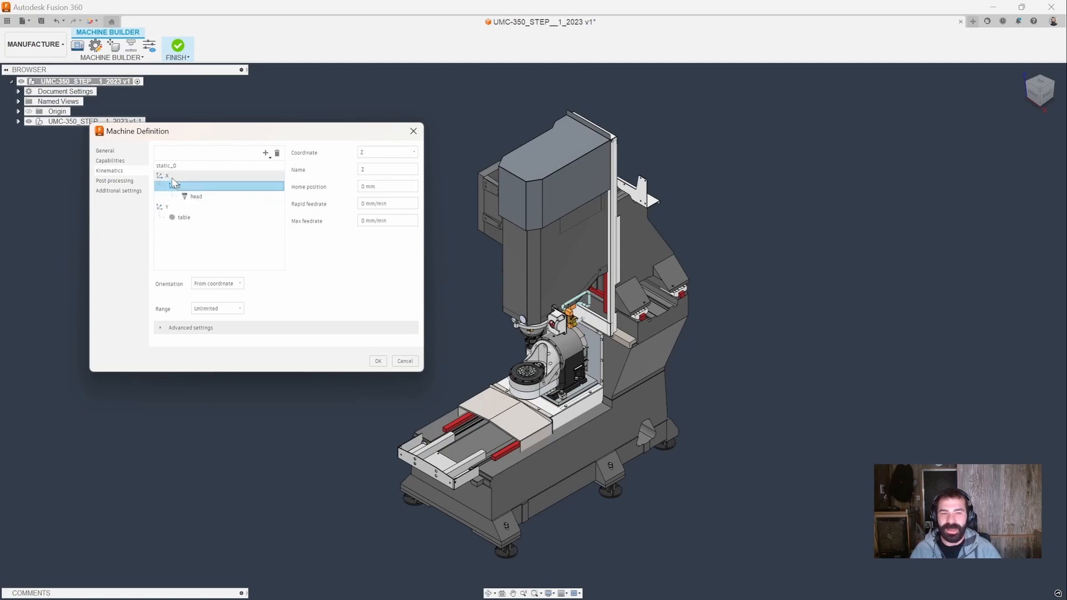
click(179, 185)
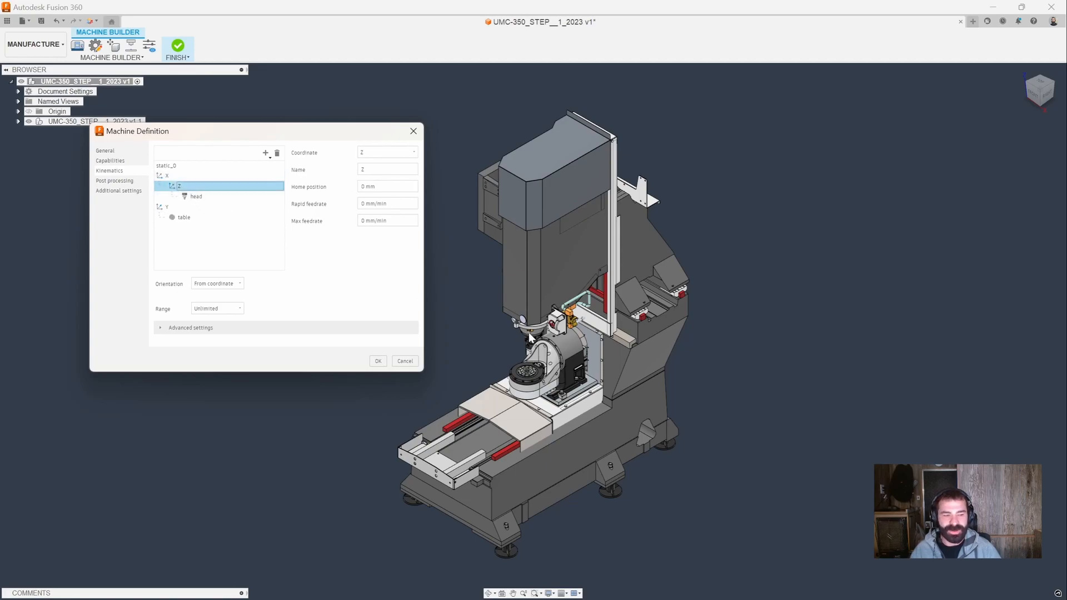
mouse_move(631, 351)
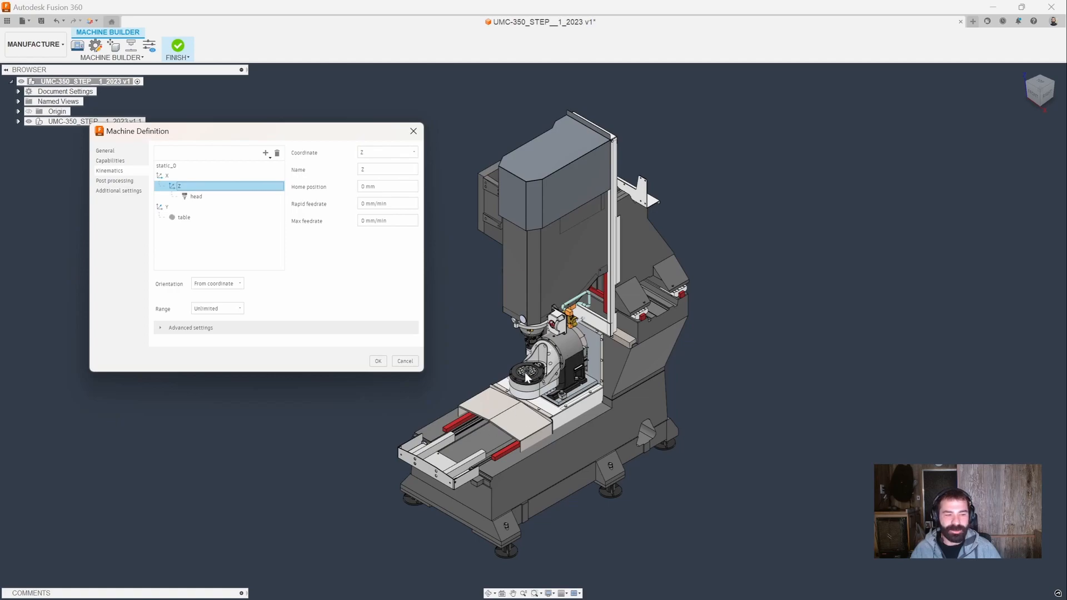
mouse_move(231, 284)
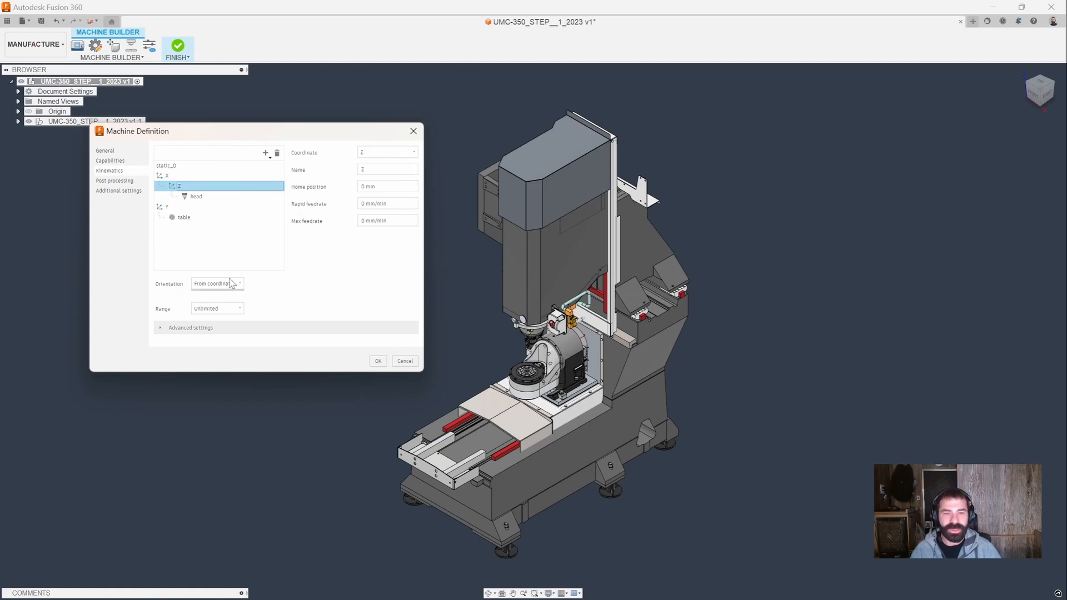
- Set the rotary axis under Y to coordinate B named B, and its new child axis to C
click(166, 206)
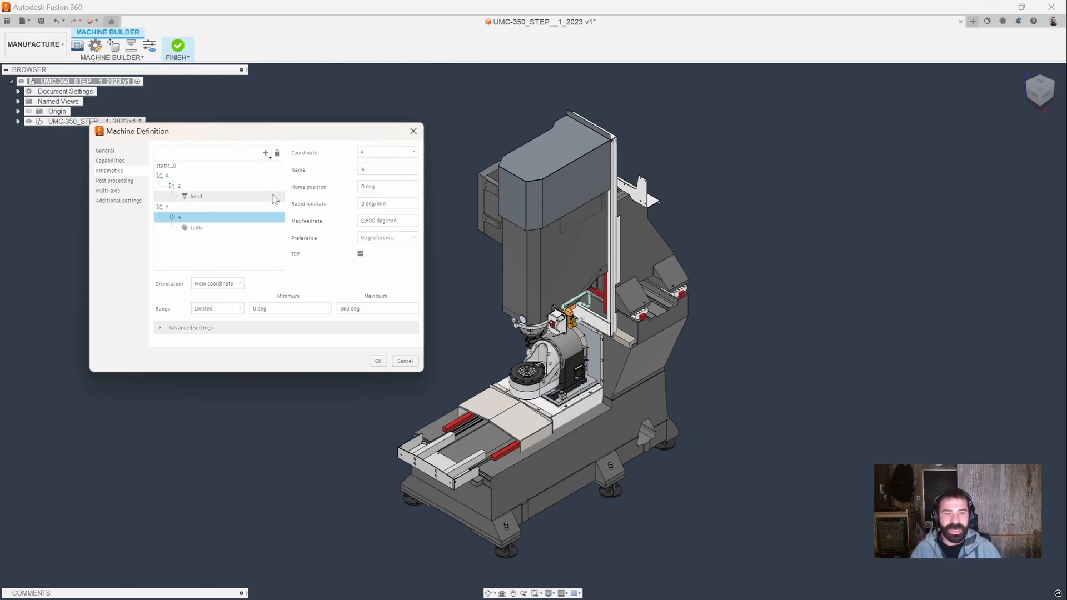
click(413, 151)
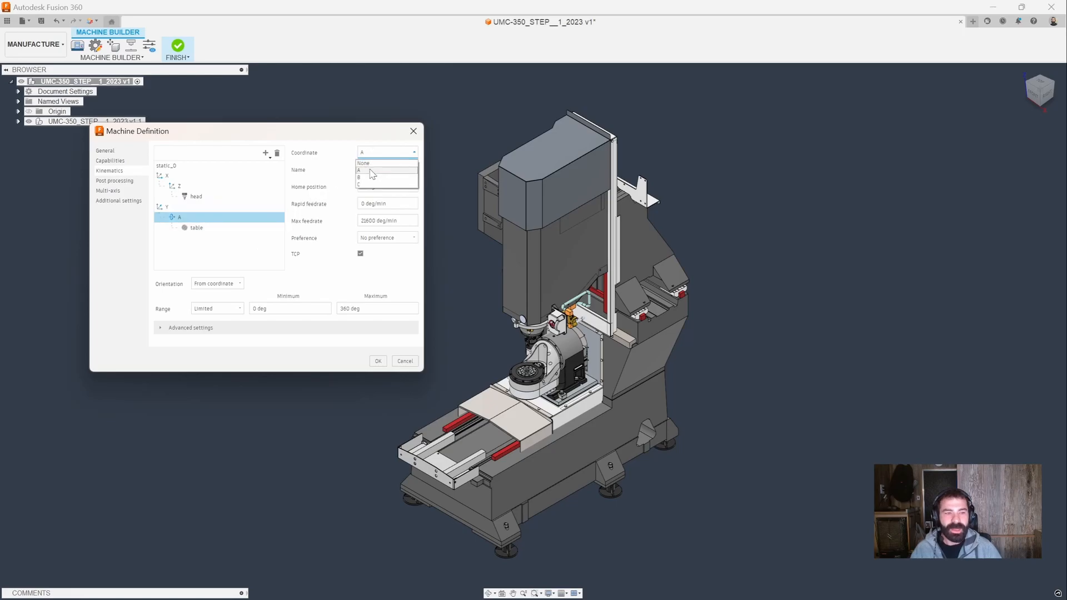
click(359, 178)
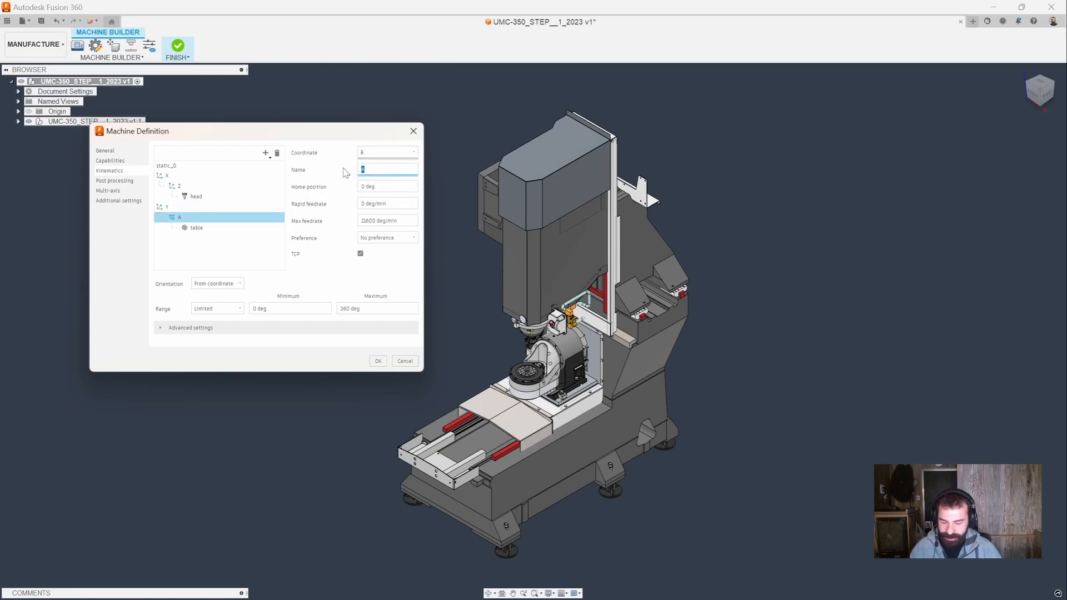
text(B)
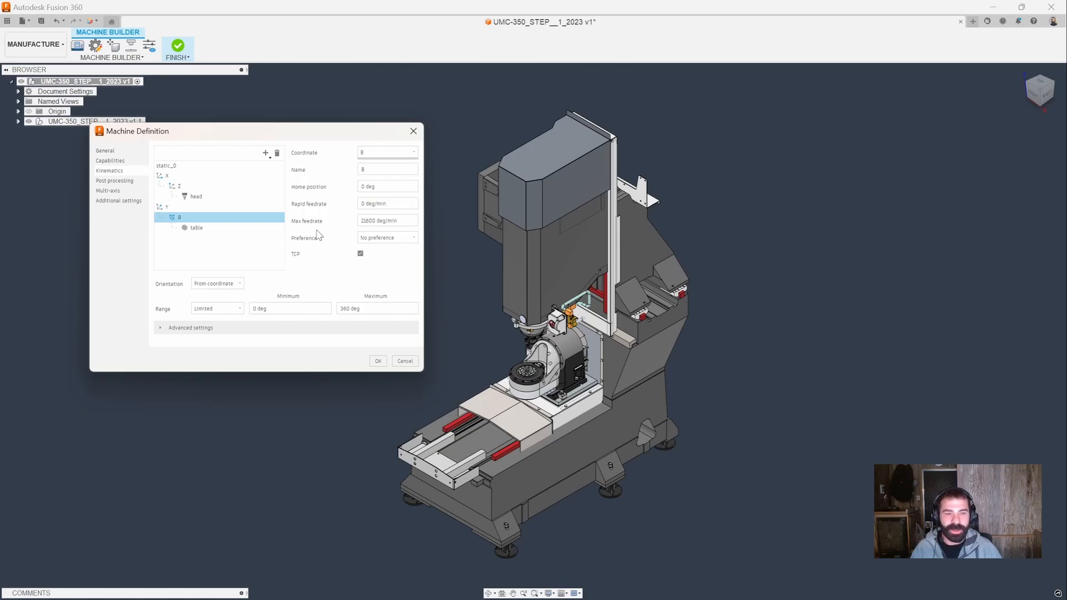
click(266, 153)
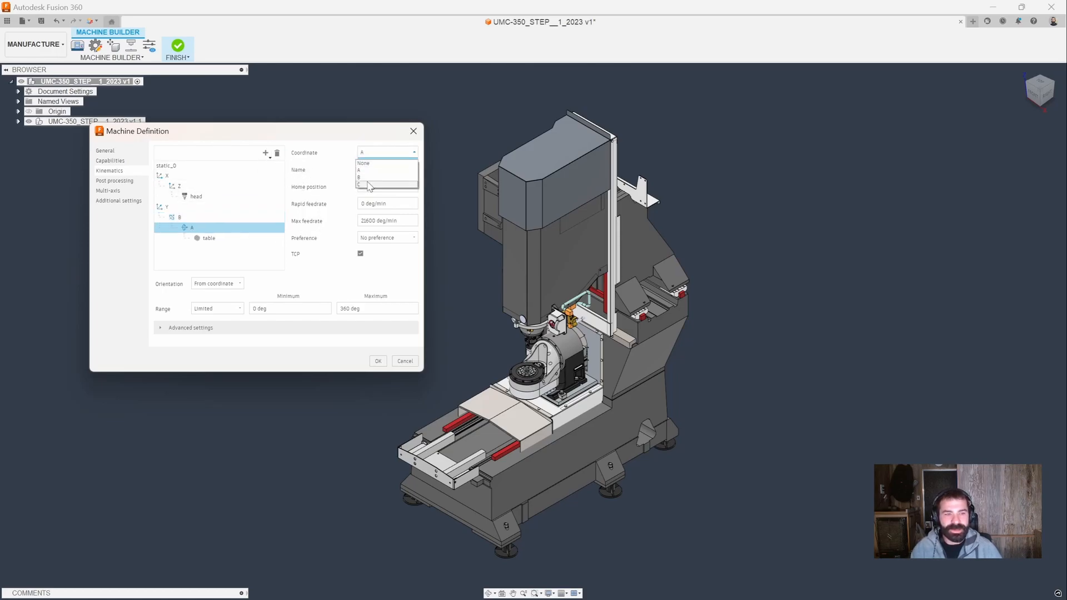
click(363, 184)
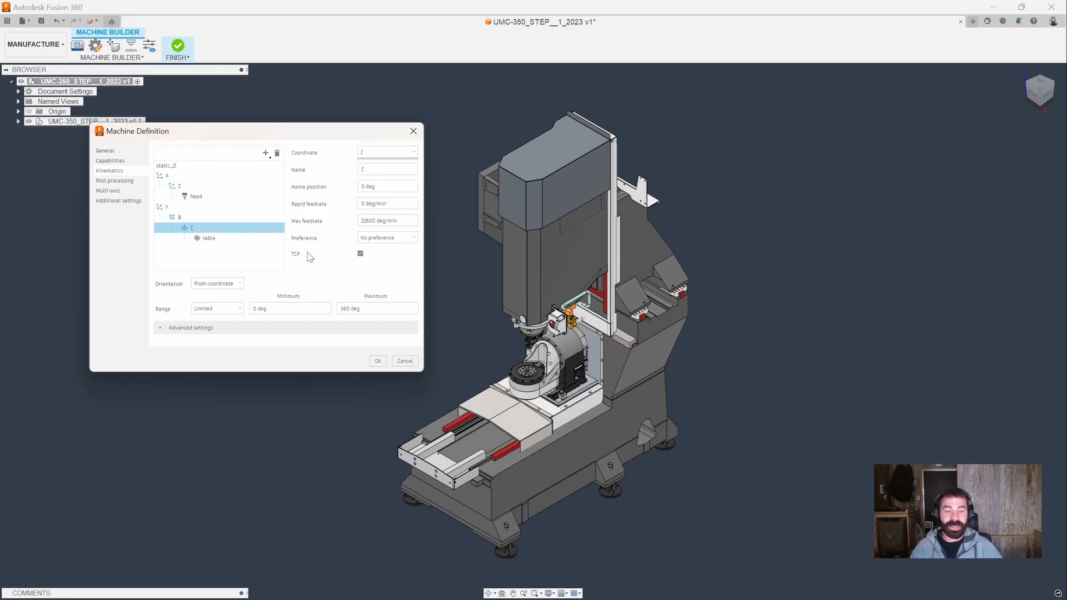
mouse_move(264, 249)
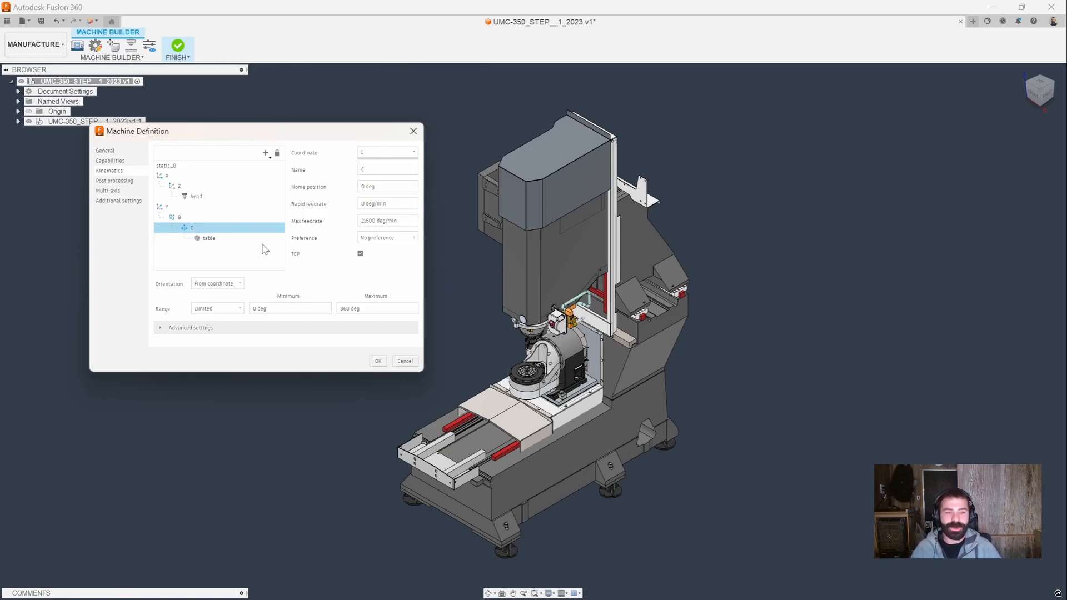
- Review the table, C, B and Y nodes, then rename static_0 to Base
click(209, 239)
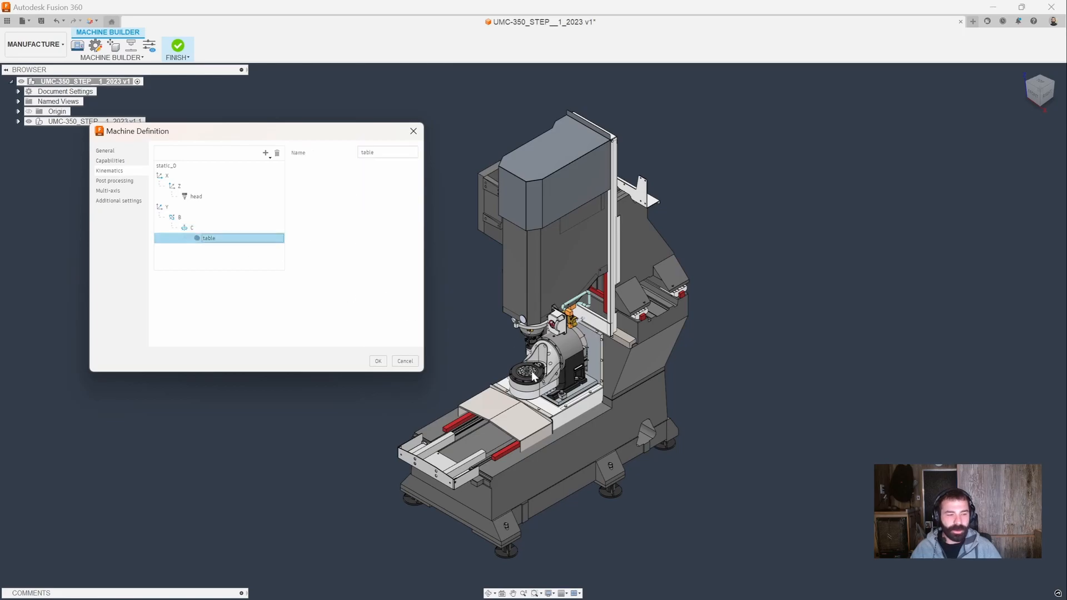
mouse_move(449, 345)
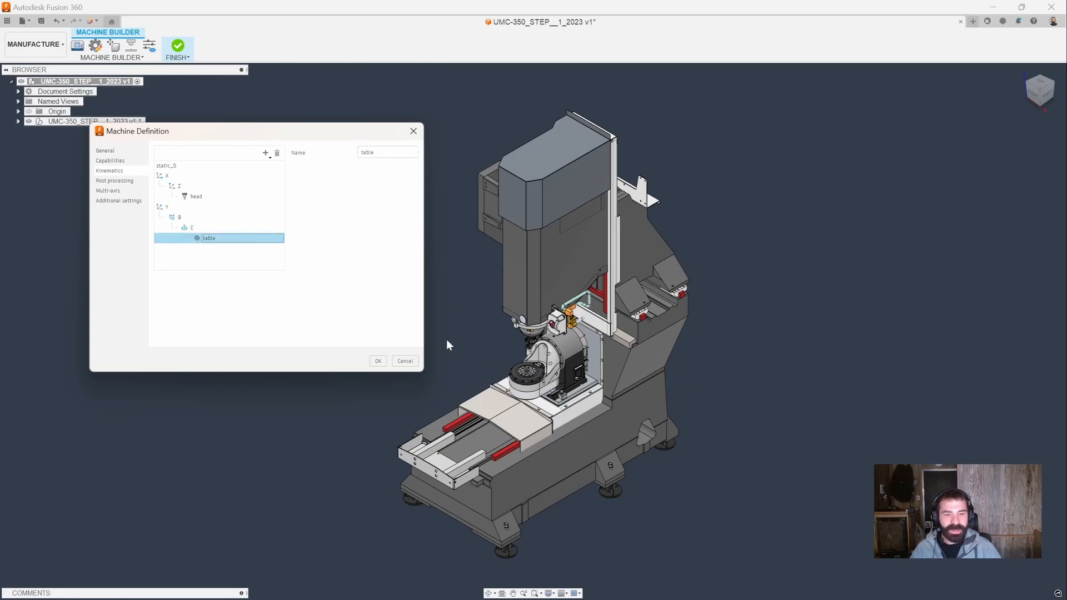
click(192, 228)
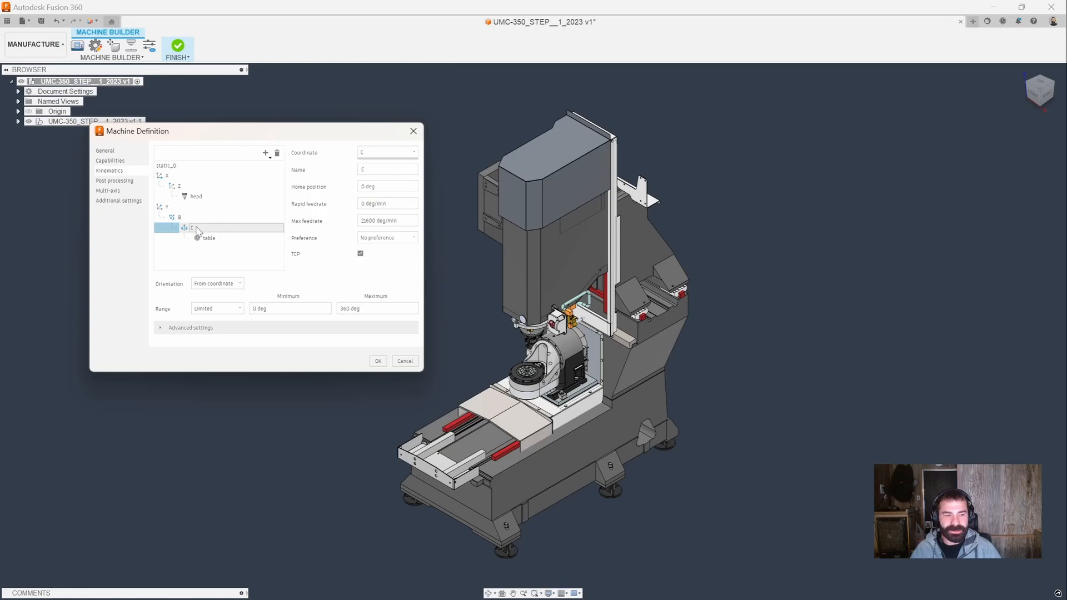
click(218, 227)
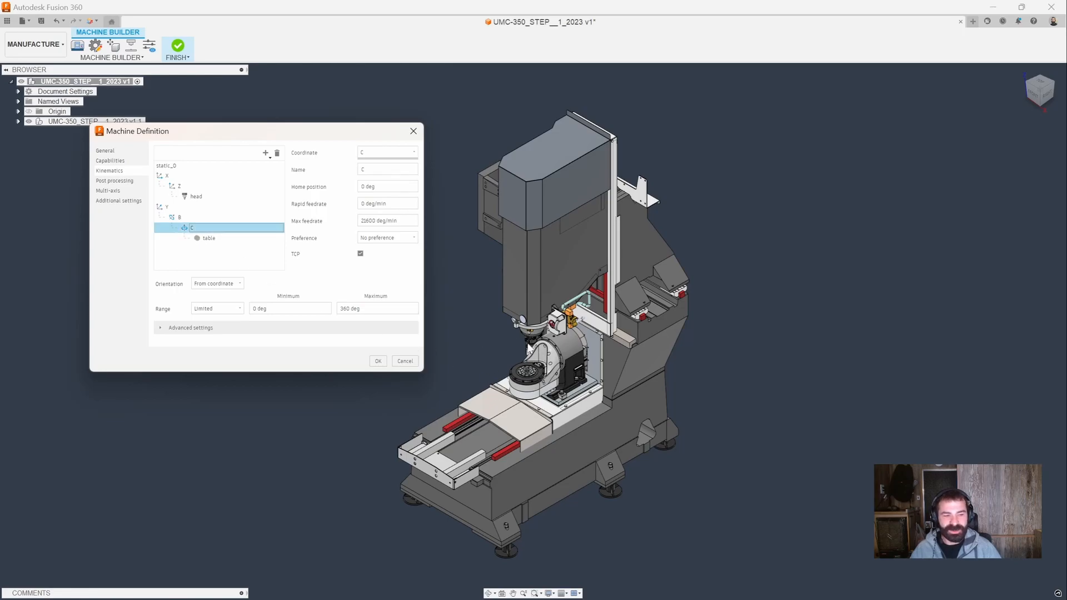
click(180, 218)
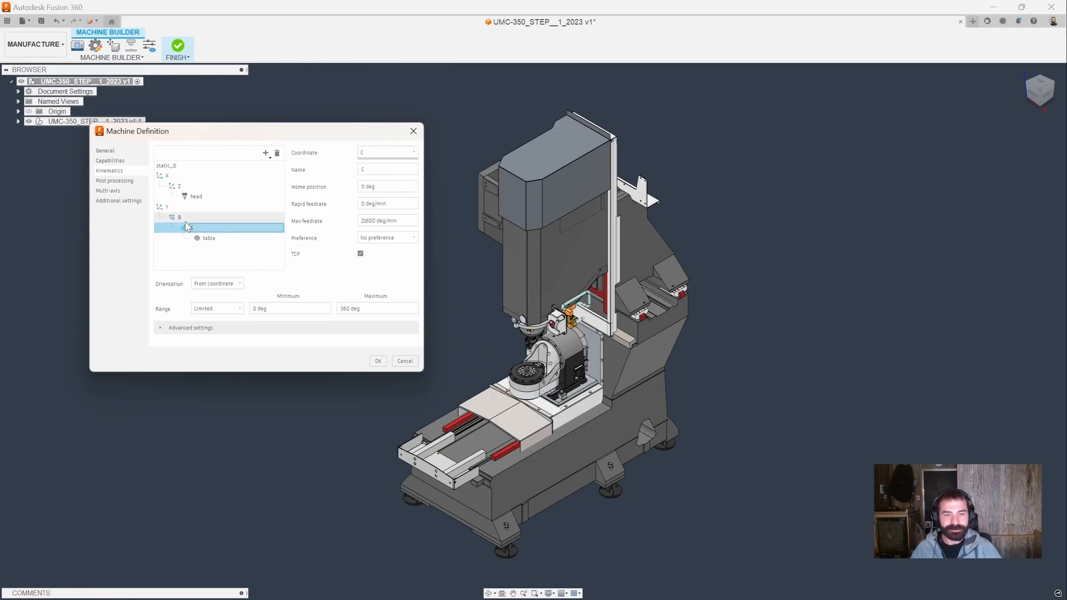
click(180, 217)
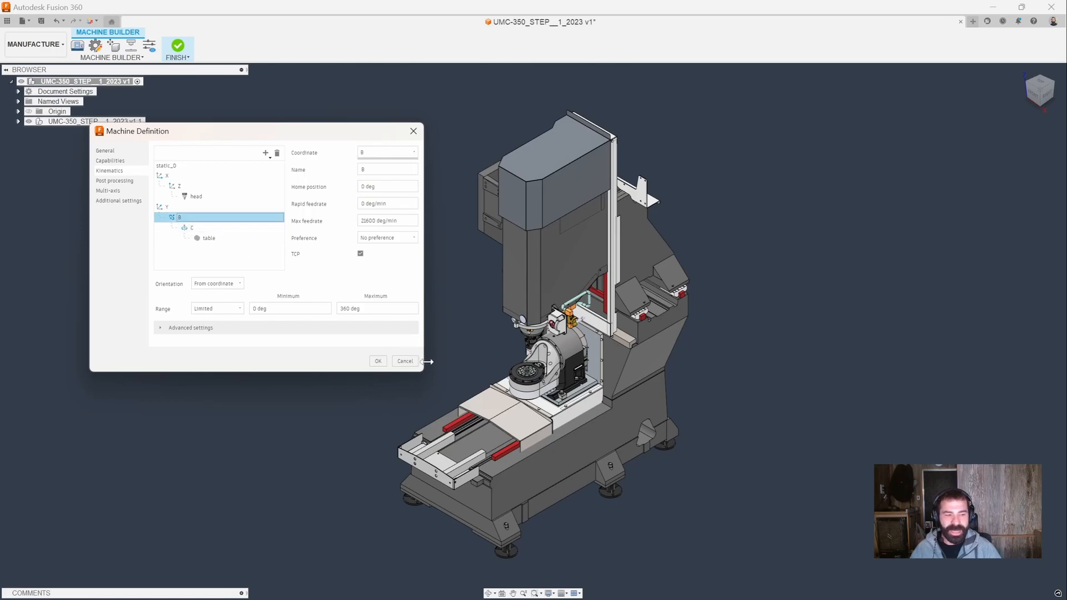
mouse_move(558, 283)
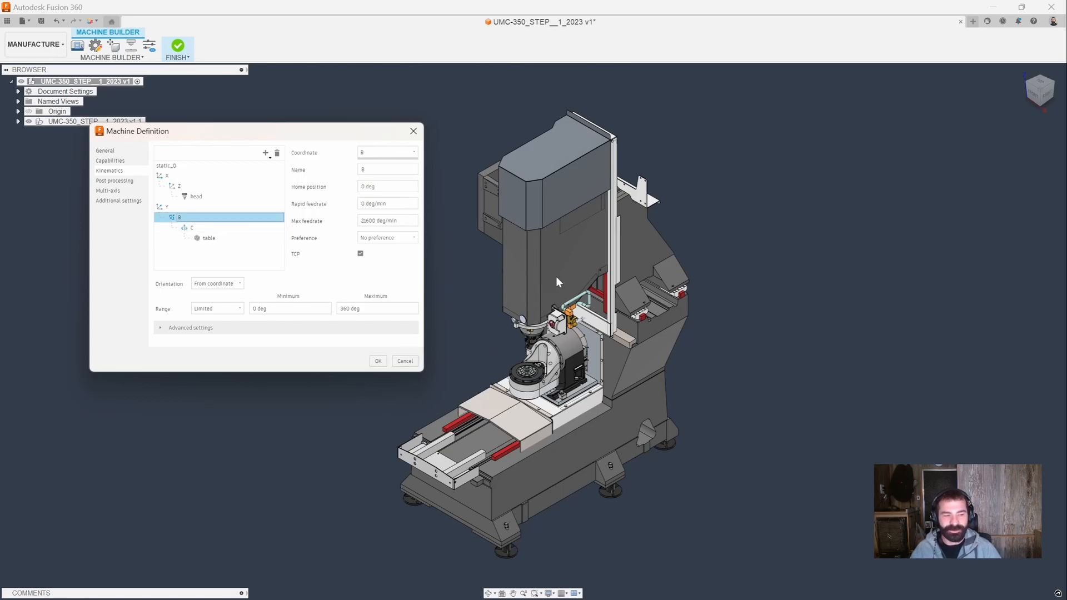
click(167, 206)
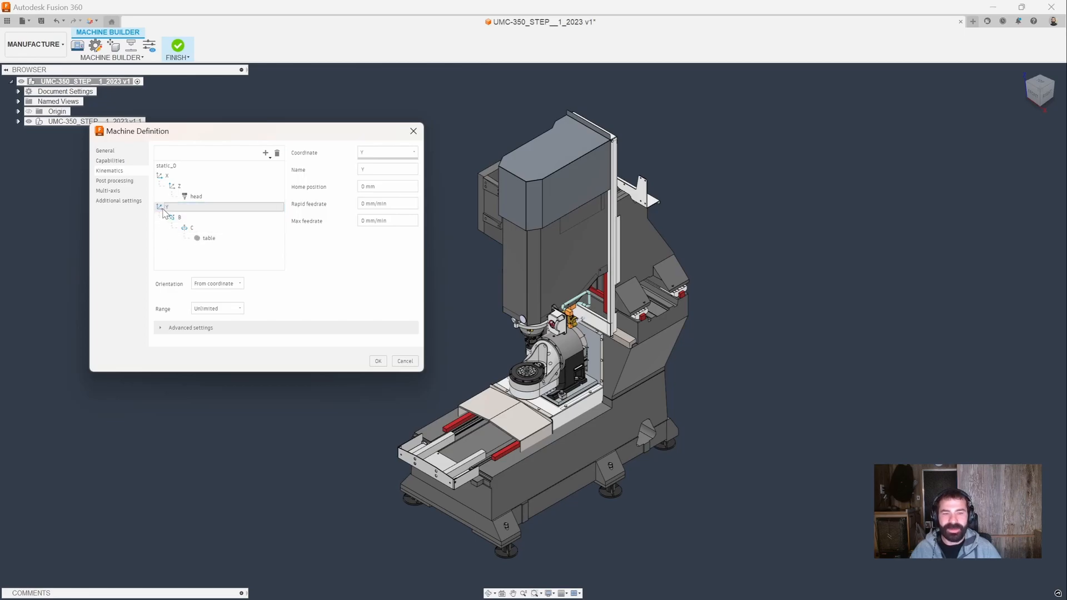
click(166, 166)
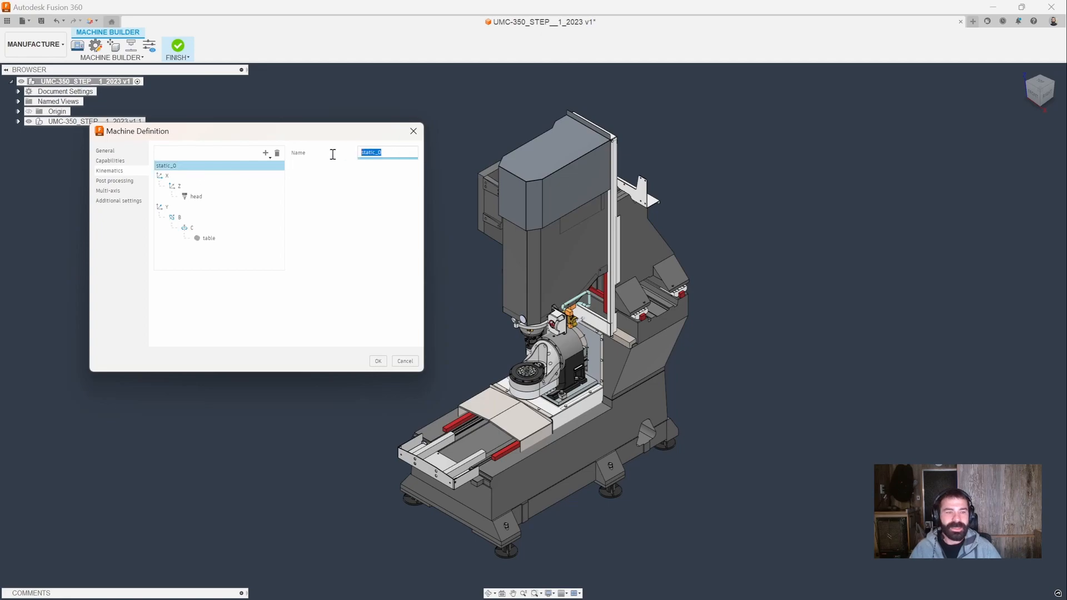
text(Base)
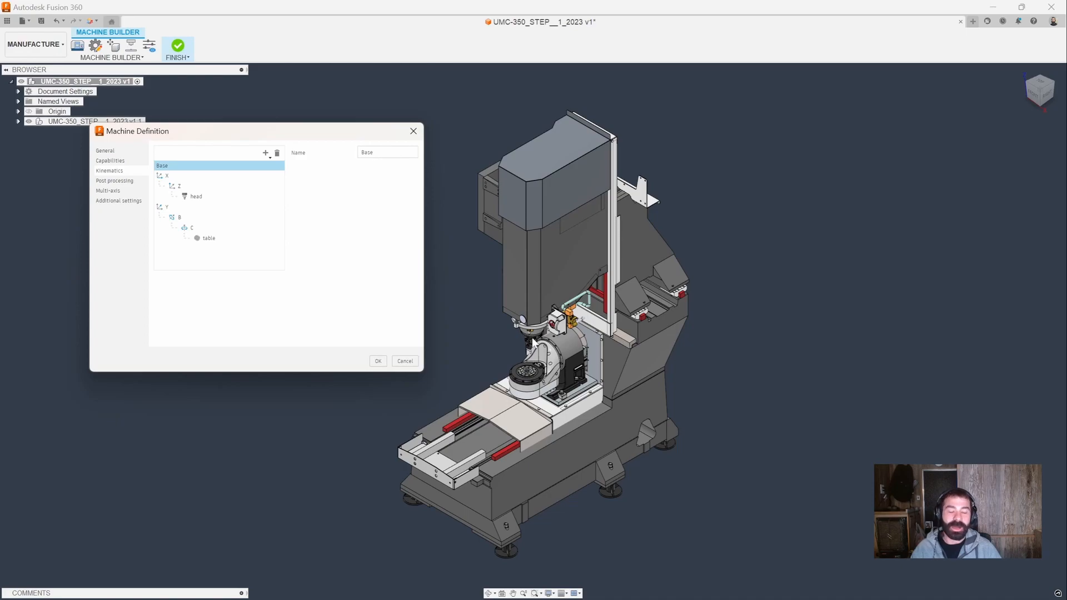
mouse_move(534, 343)
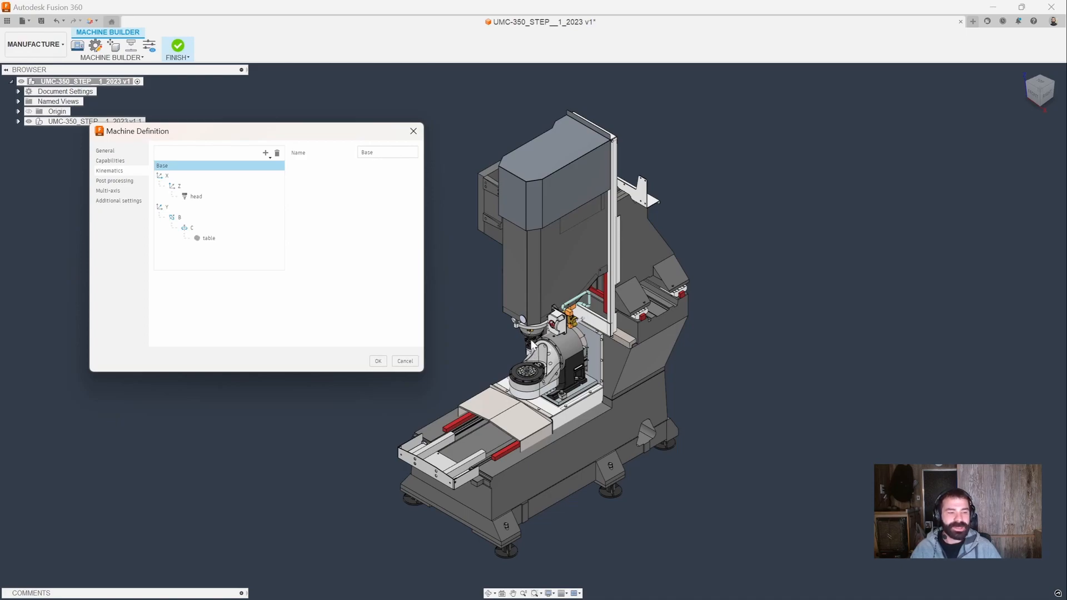
mouse_move(333, 222)
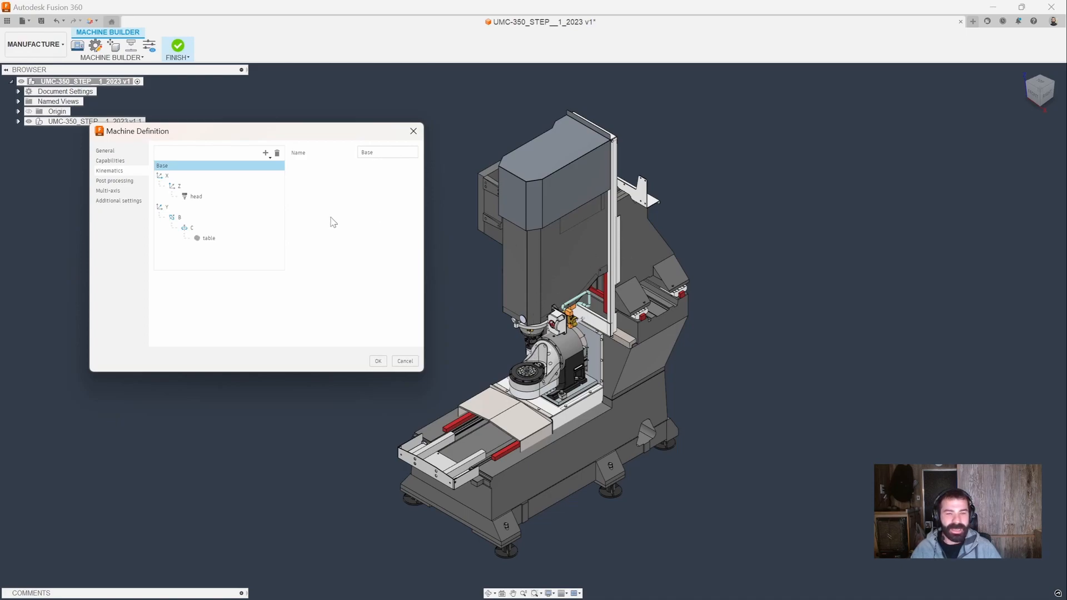
- Give the B axis a limited range of -120 deg minimum and 120 deg maximum
click(167, 175)
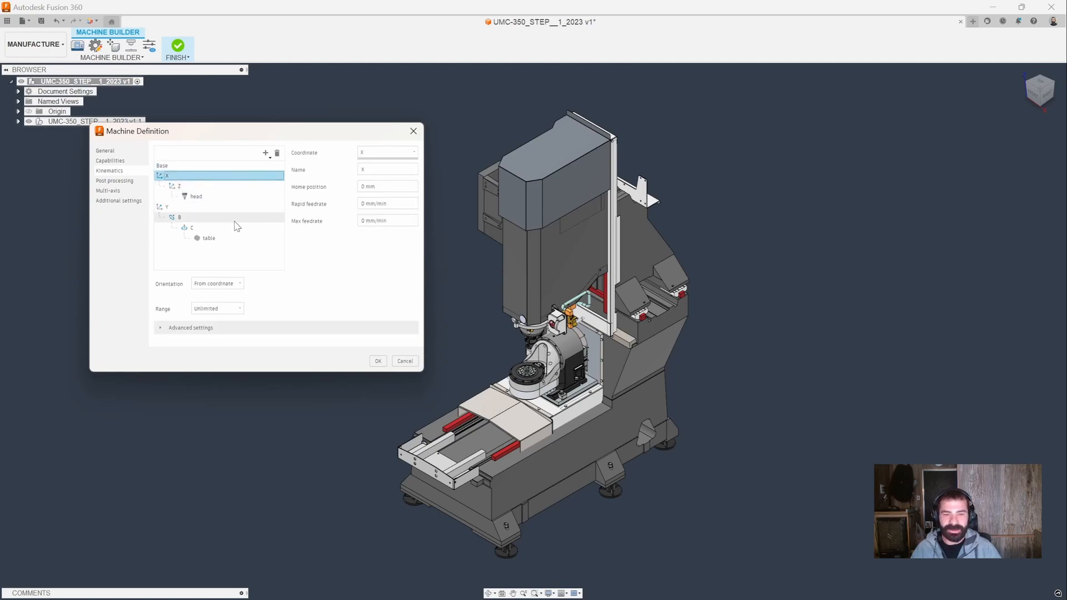
click(192, 227)
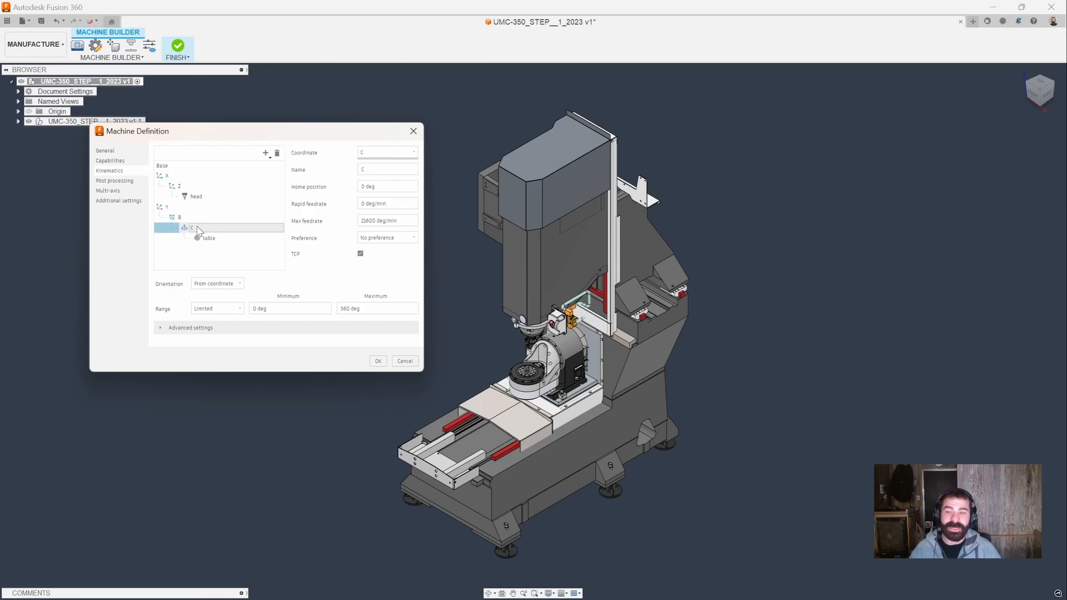
click(180, 217)
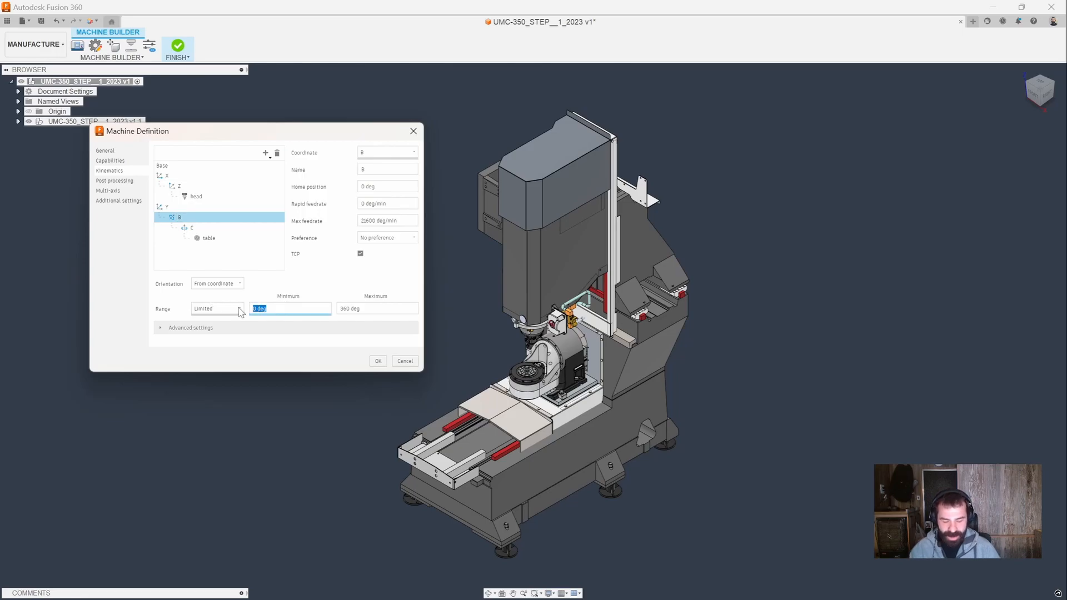
text(-120 deg)
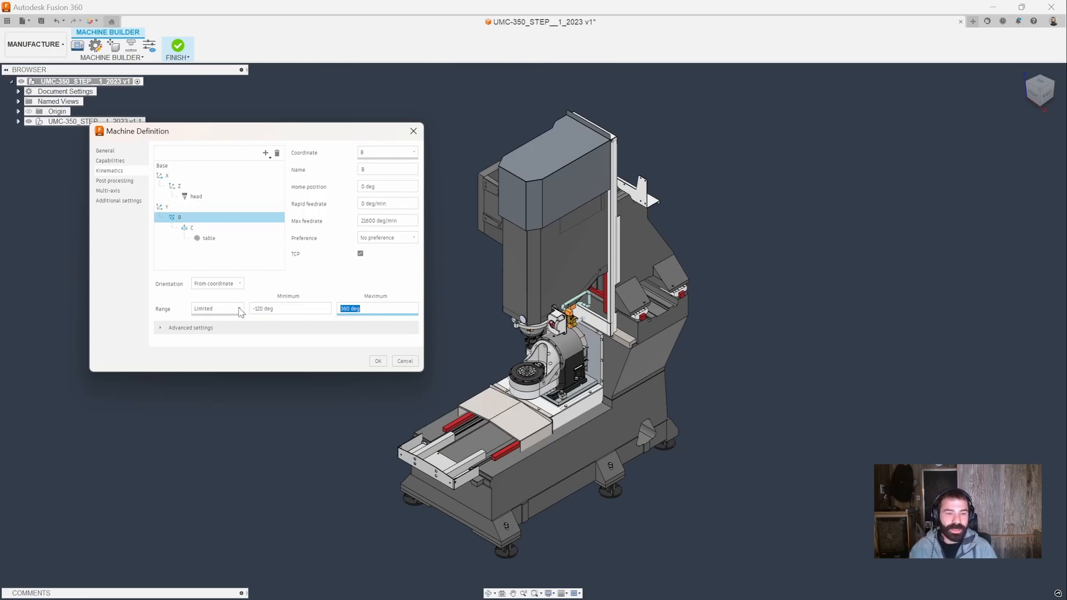
text(120 deg)
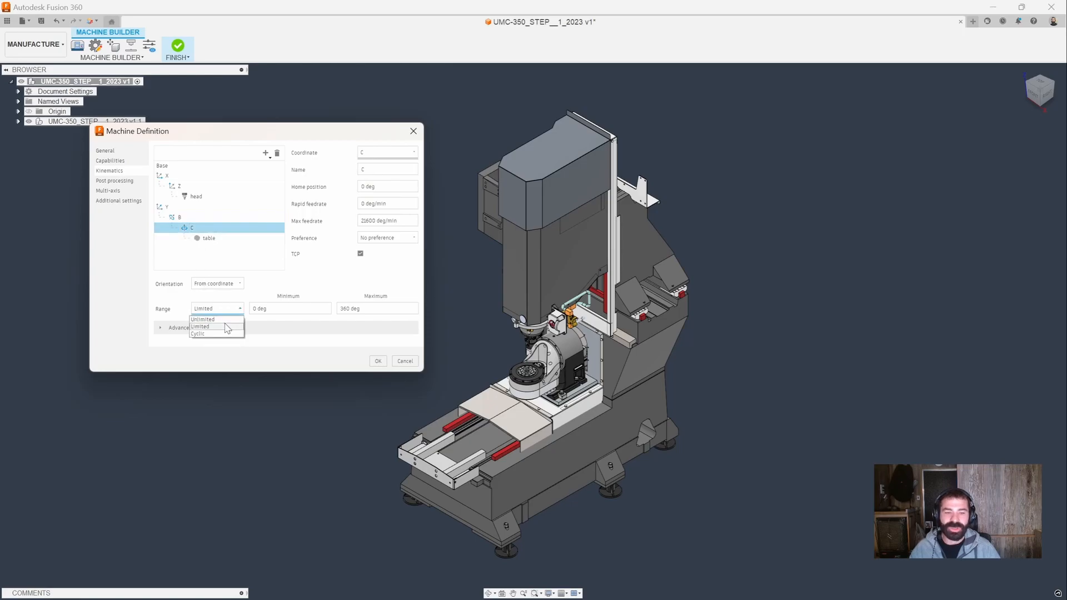
- Set the C axis range to Unlimited, keeping its orientation From coordinate
click(203, 319)
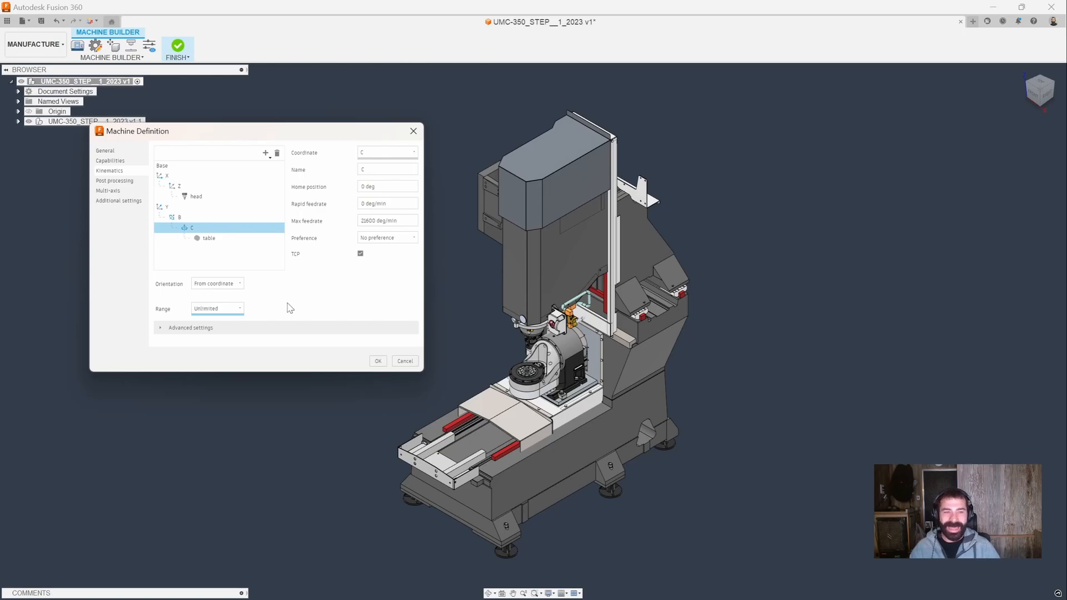
mouse_move(178, 291)
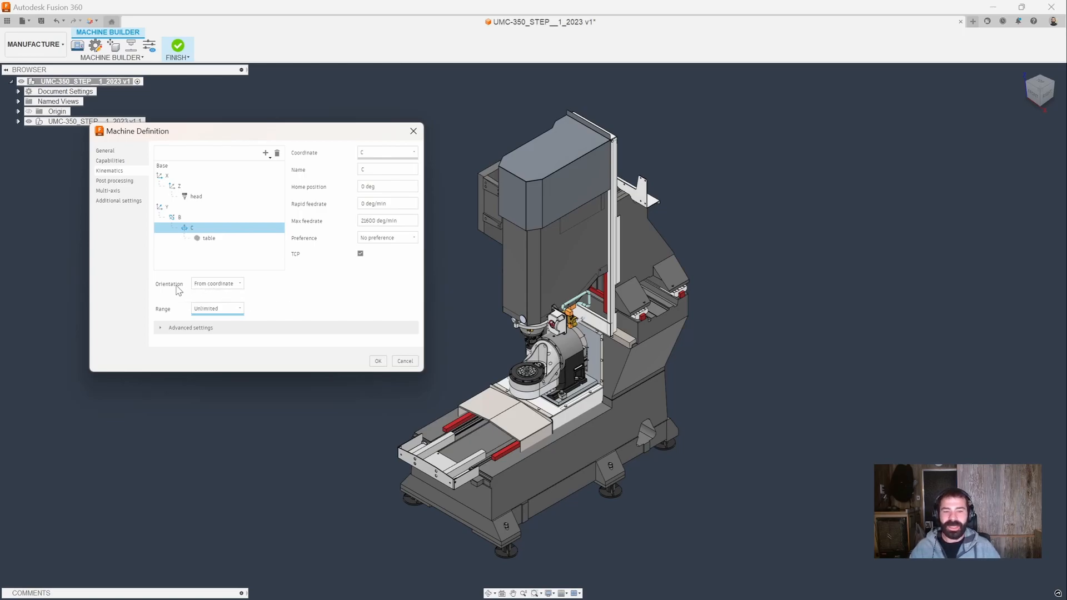
click(240, 283)
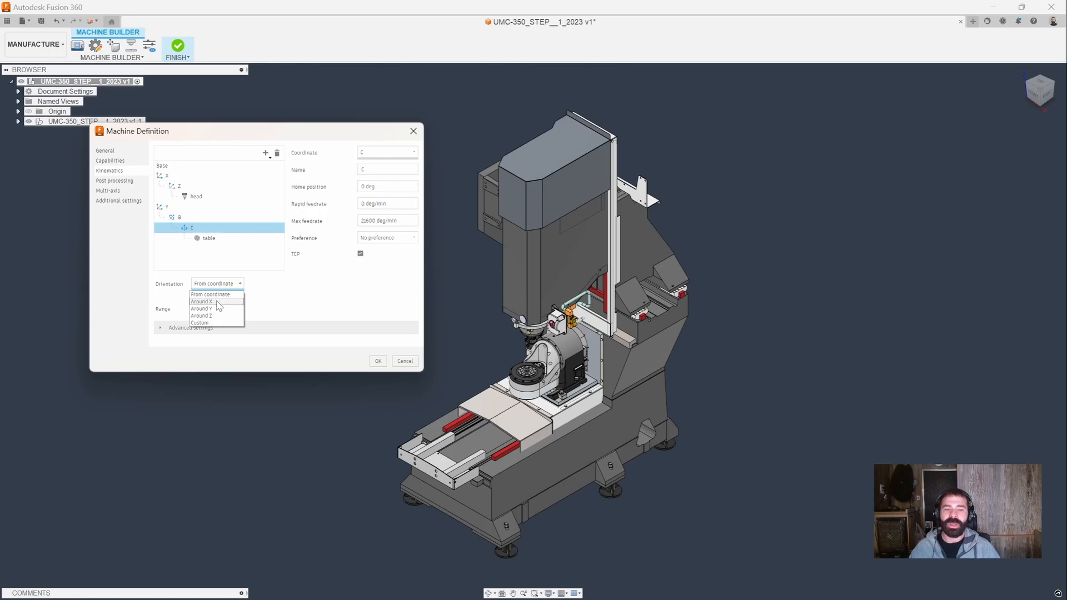
mouse_move(203, 302)
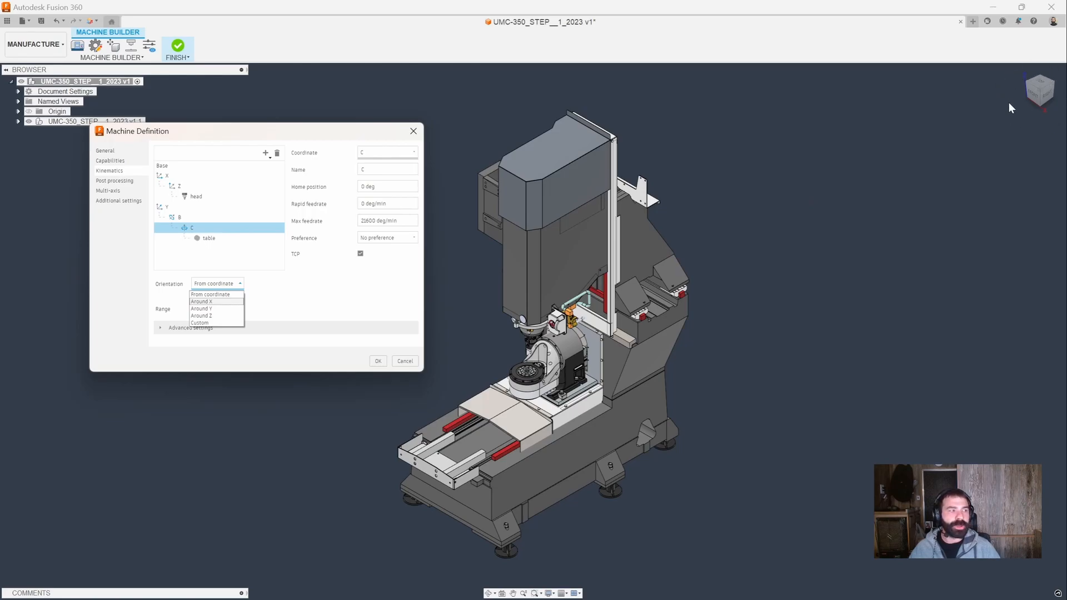
mouse_move(1039, 100)
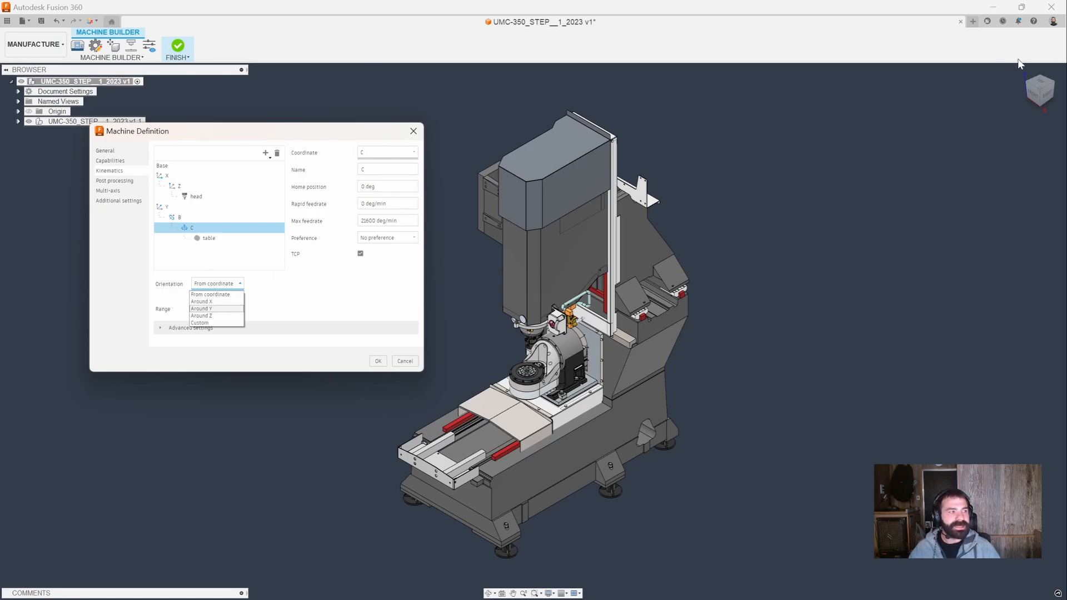
mouse_move(1001, 155)
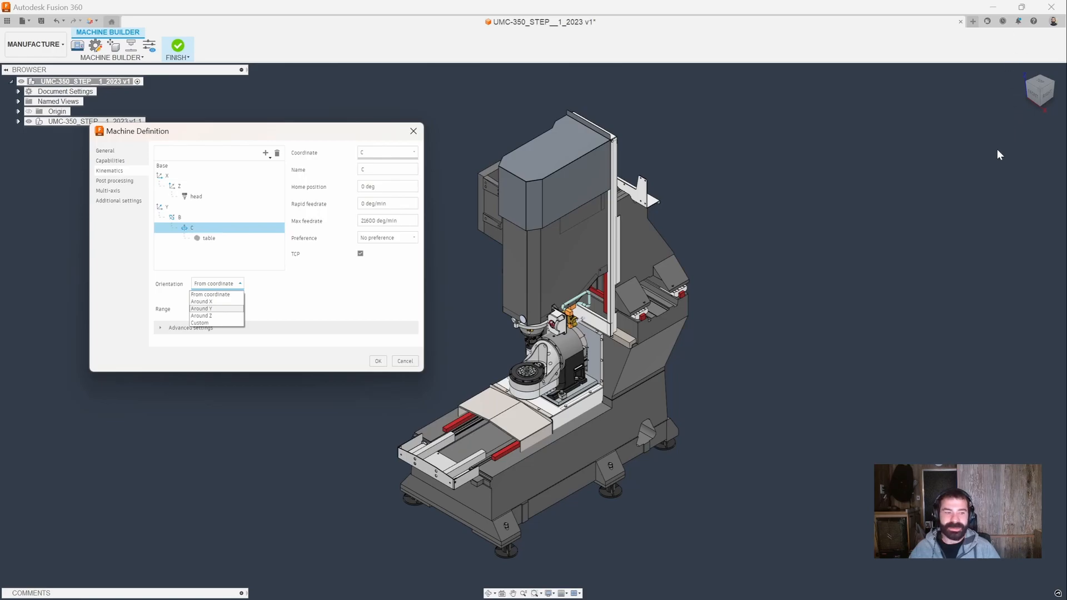
mouse_move(616, 392)
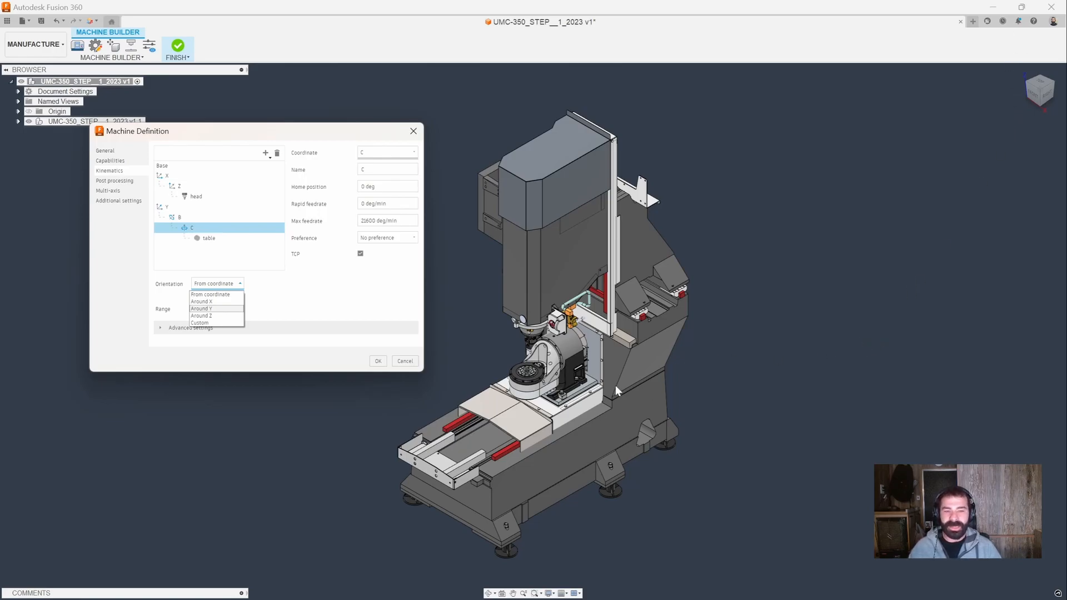
click(210, 294)
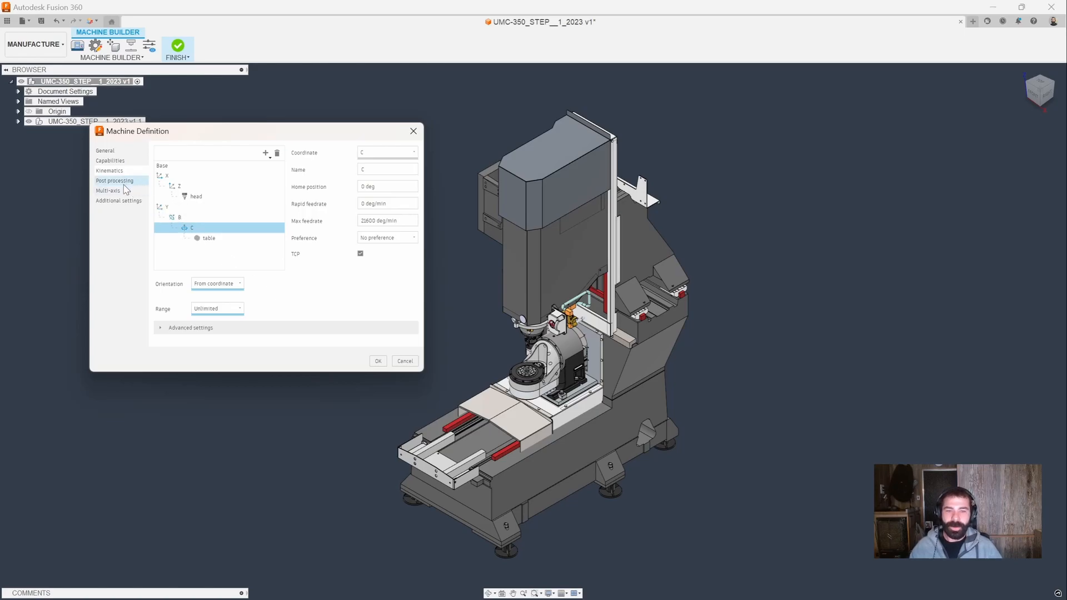
- Choose the HAAS - Next Generation Control post, check Additional settings, and apply the definition
click(115, 180)
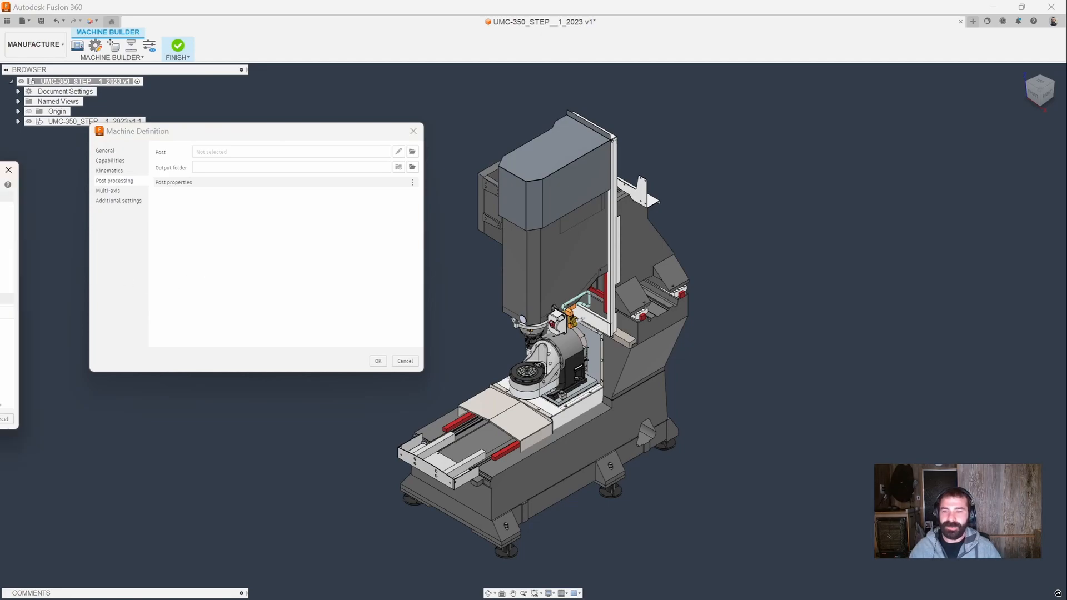
click(411, 151)
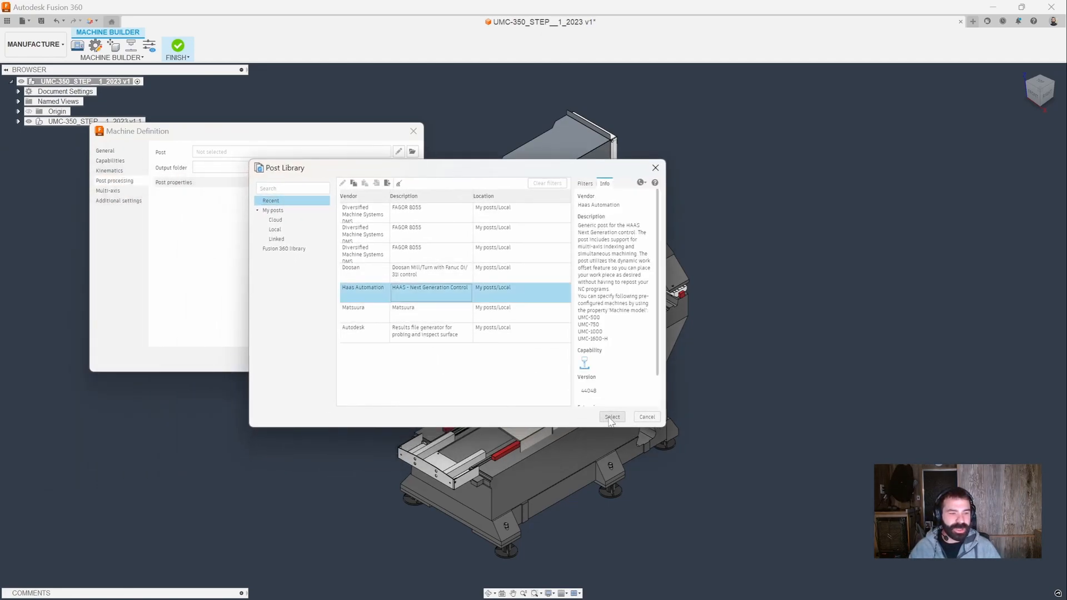
click(611, 417)
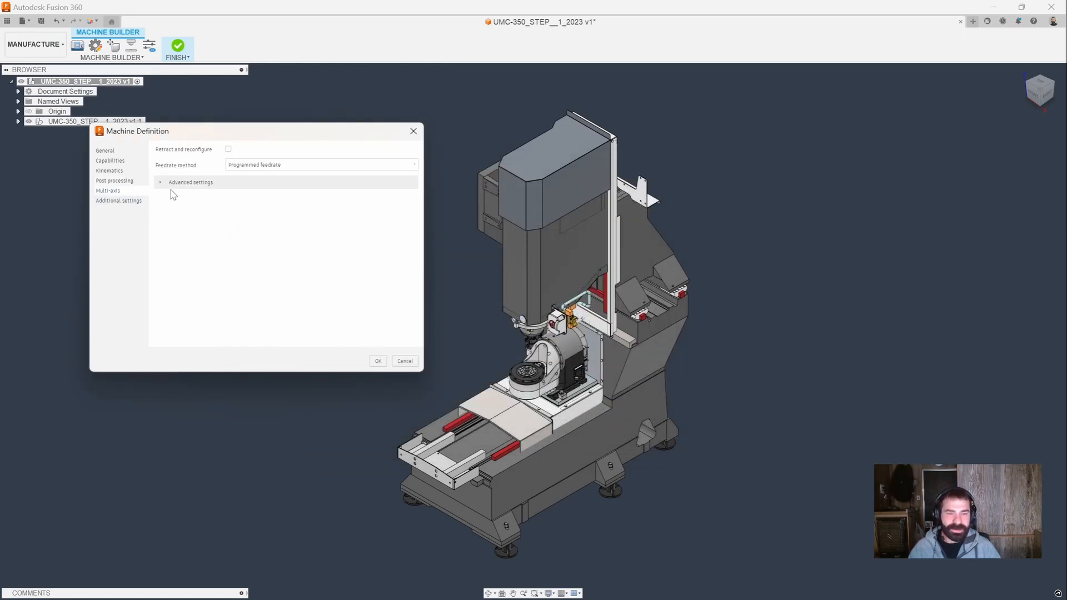
click(160, 182)
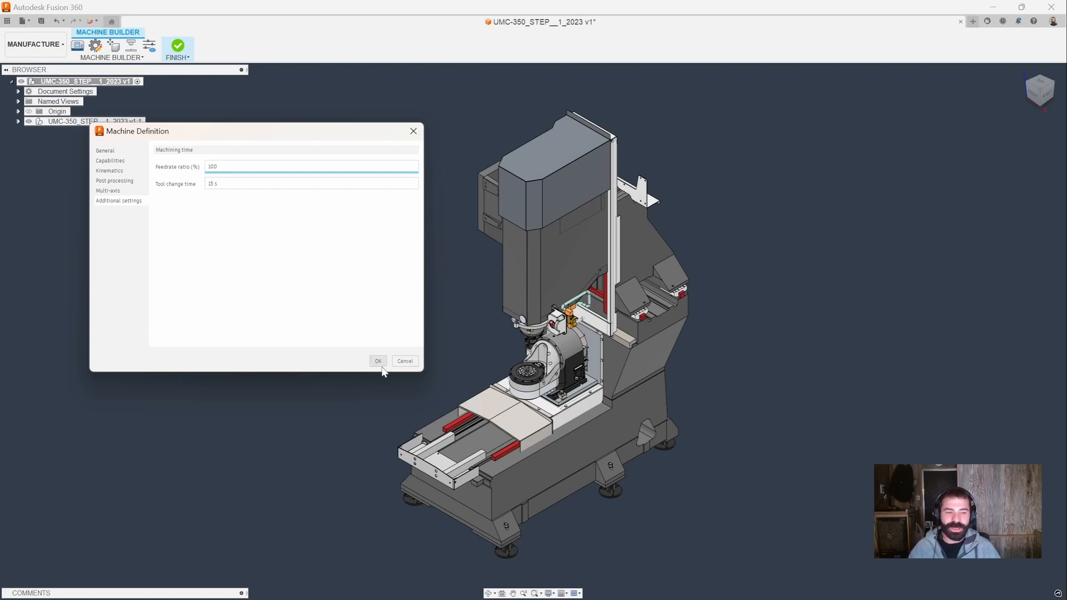
mouse_move(381, 371)
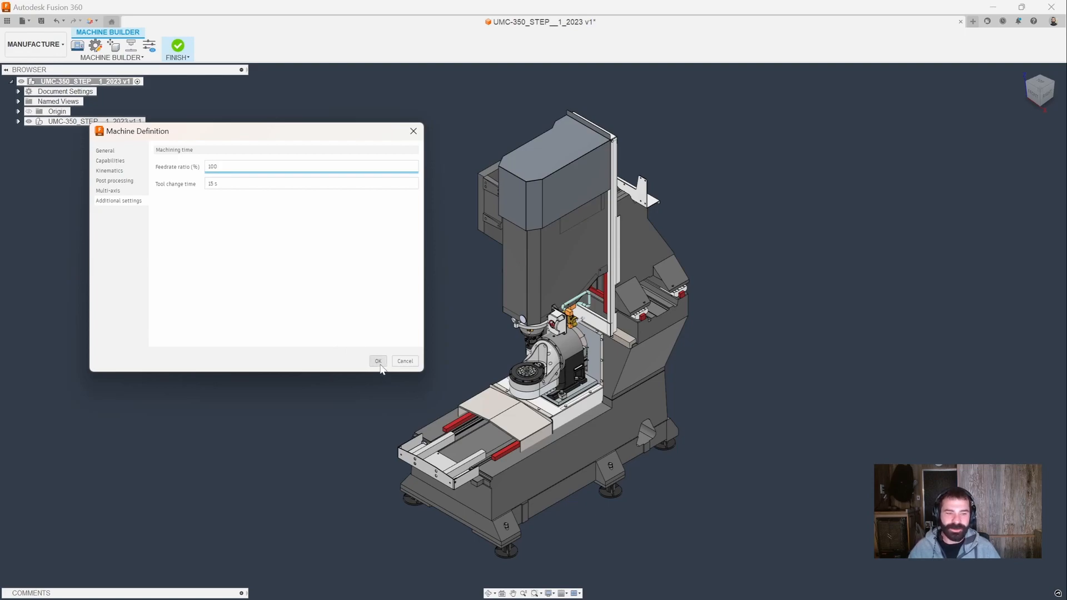
click(378, 361)
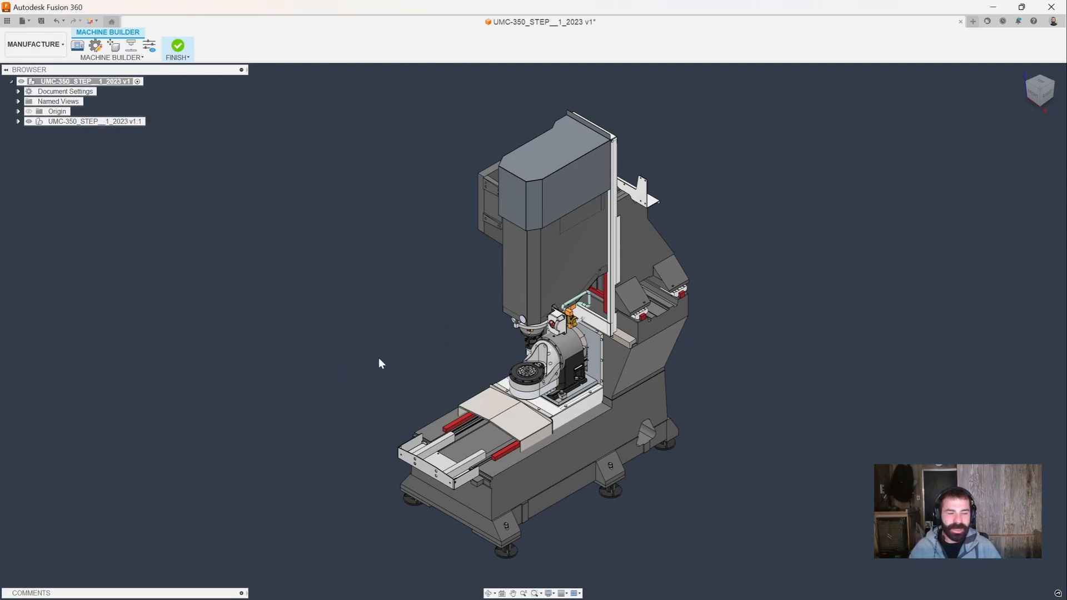
mouse_move(95, 45)
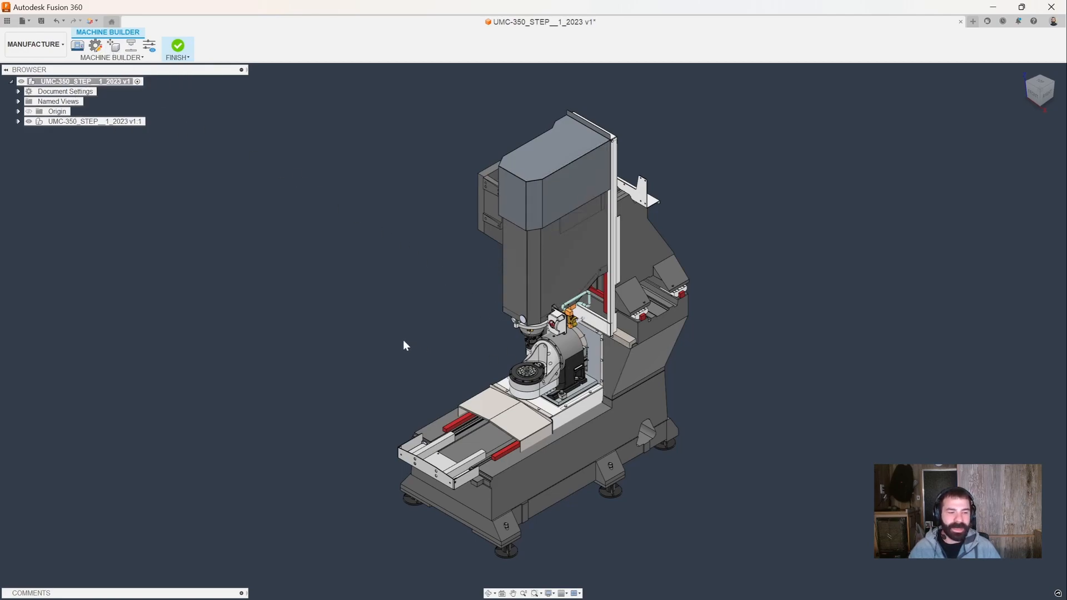
mouse_move(415, 346)
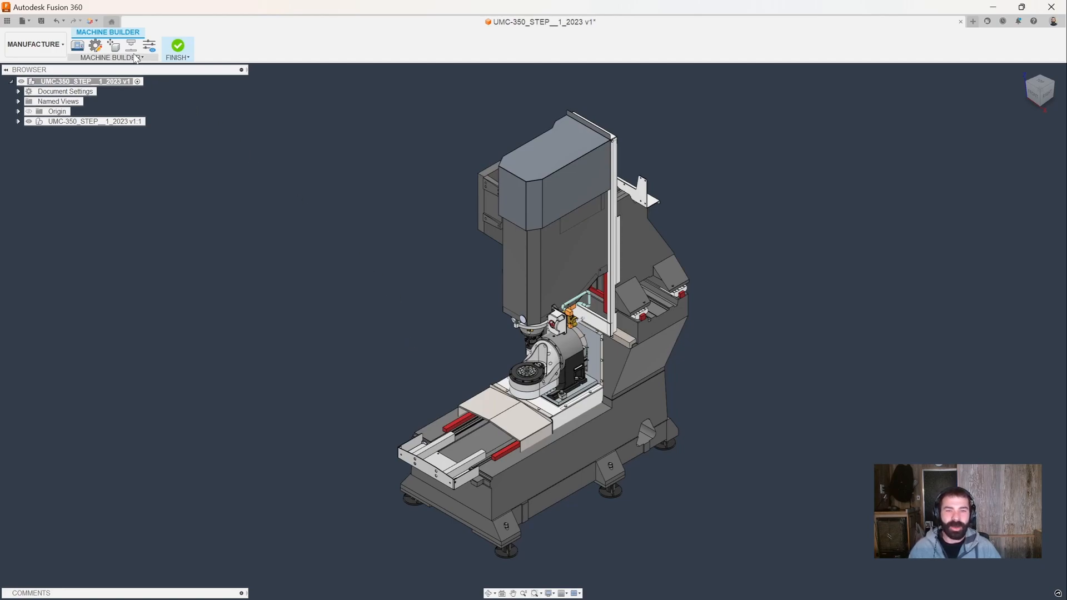
mouse_move(131, 45)
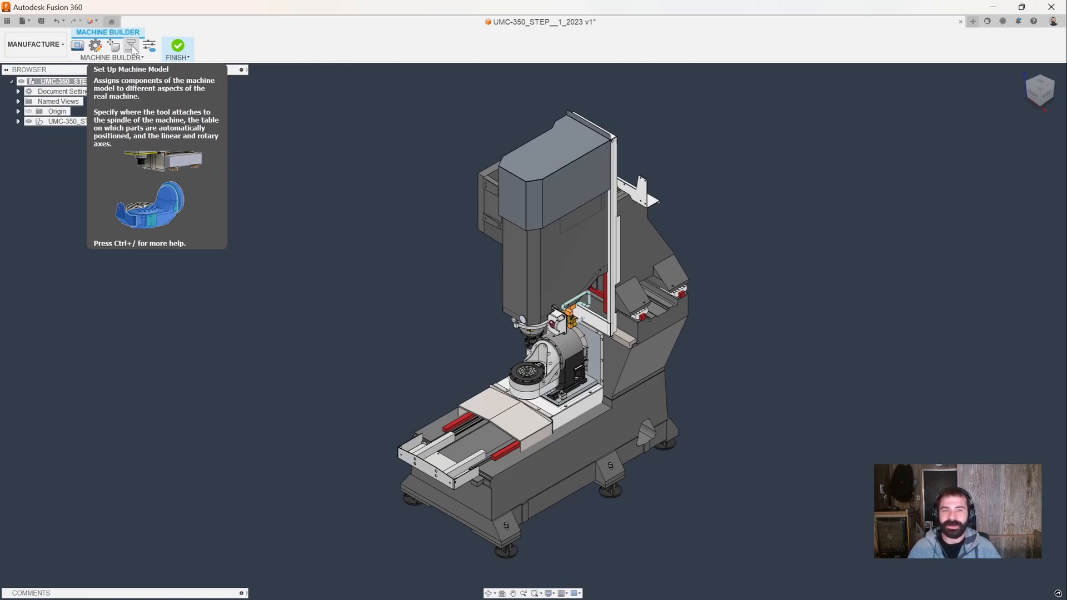
- Start Set Up Machine Model and pick the part attachment point on the table
click(130, 45)
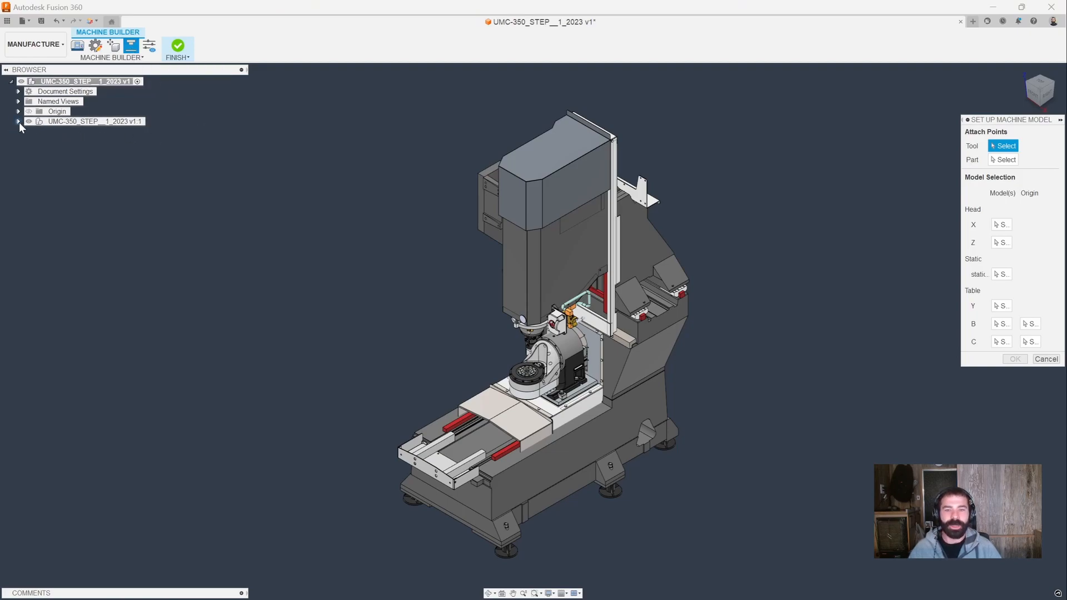
click(19, 121)
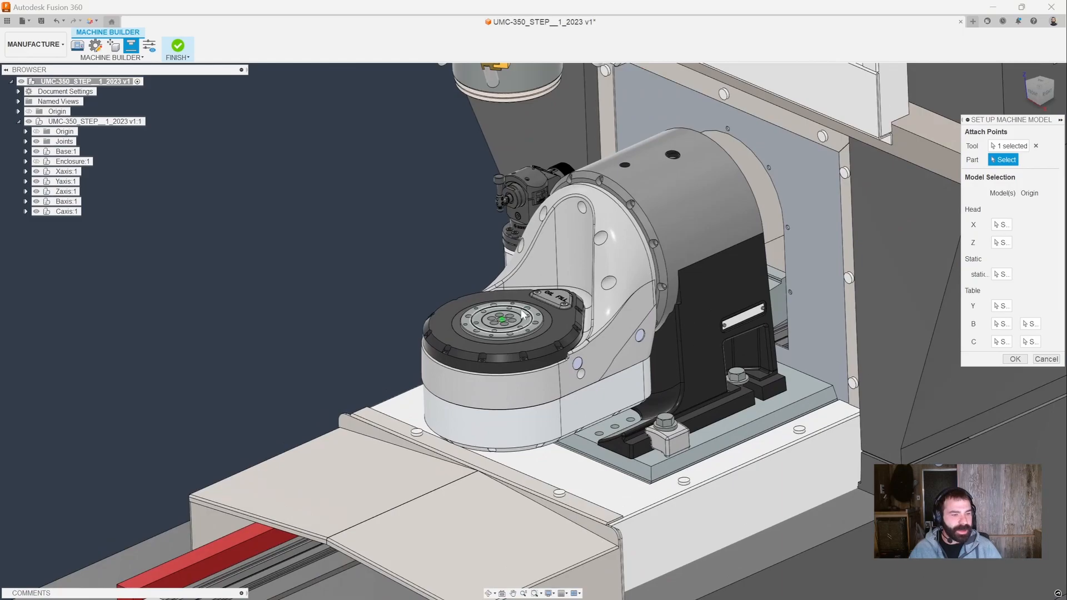
click(504, 317)
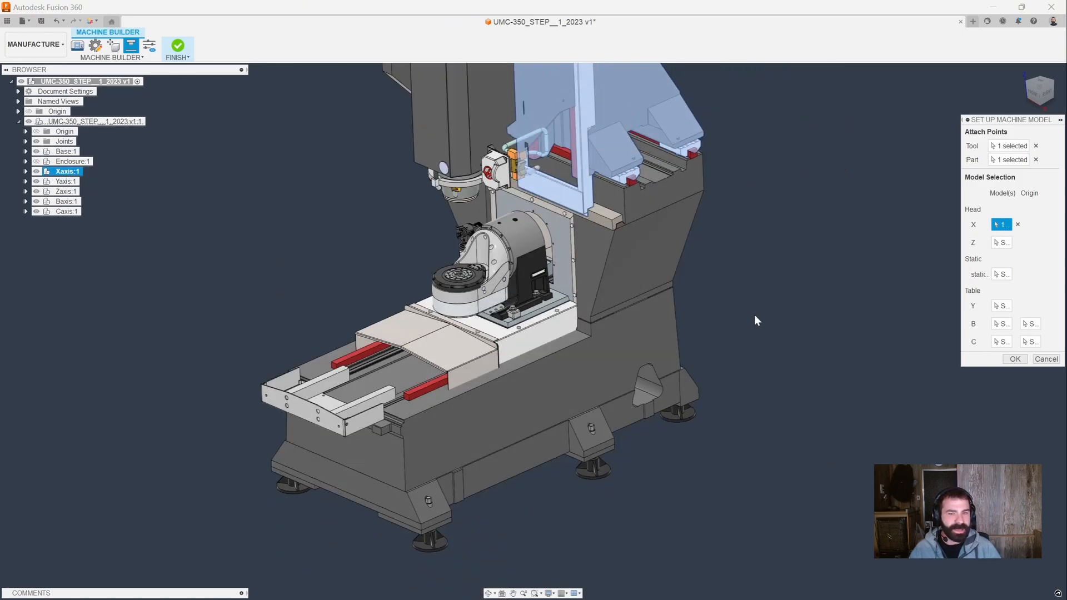
- Assign Zaxis:1 to Z, Base:1 as static, Yaxis:1 to Y, and Baxis:1 to B
click(1001, 242)
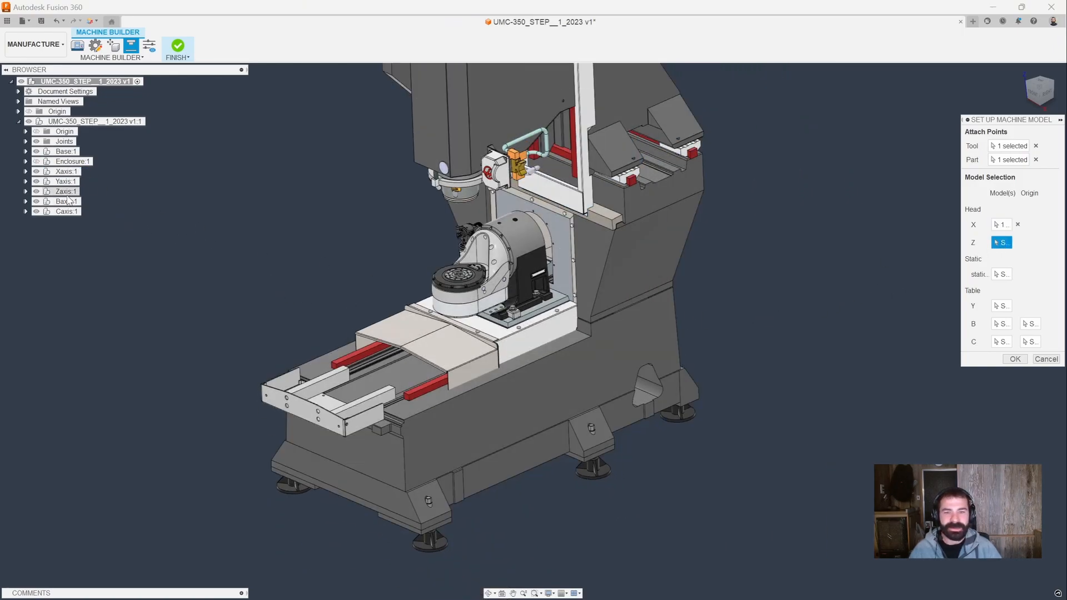
click(66, 191)
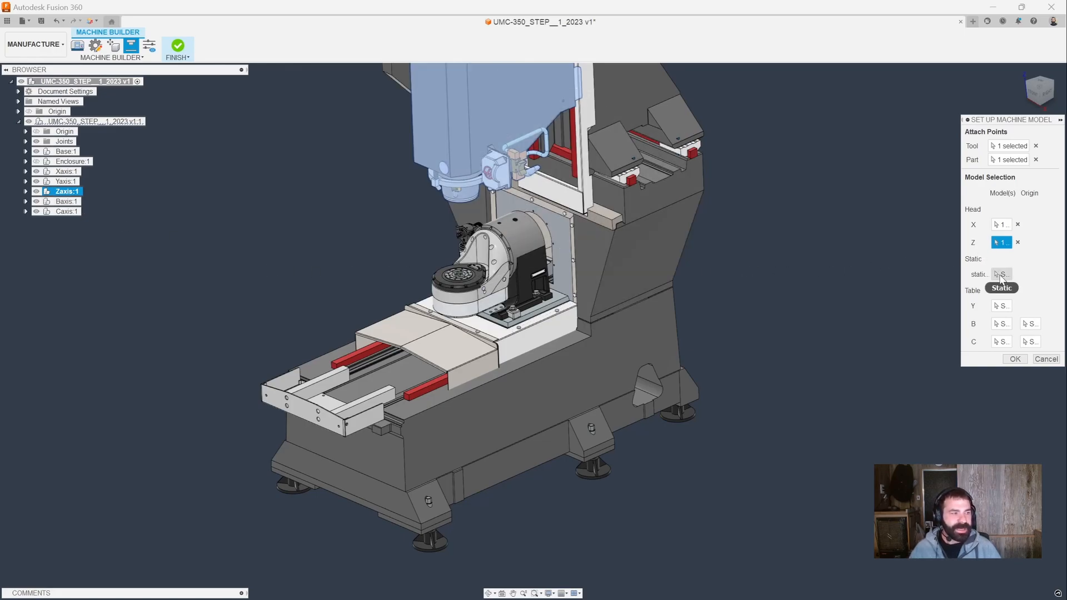
click(1001, 274)
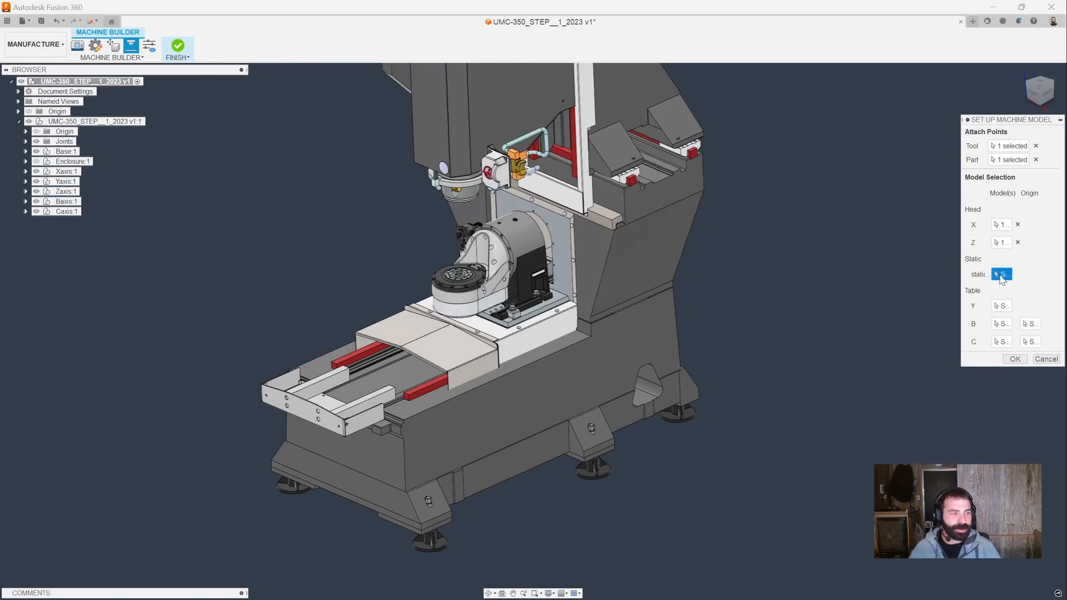
click(66, 151)
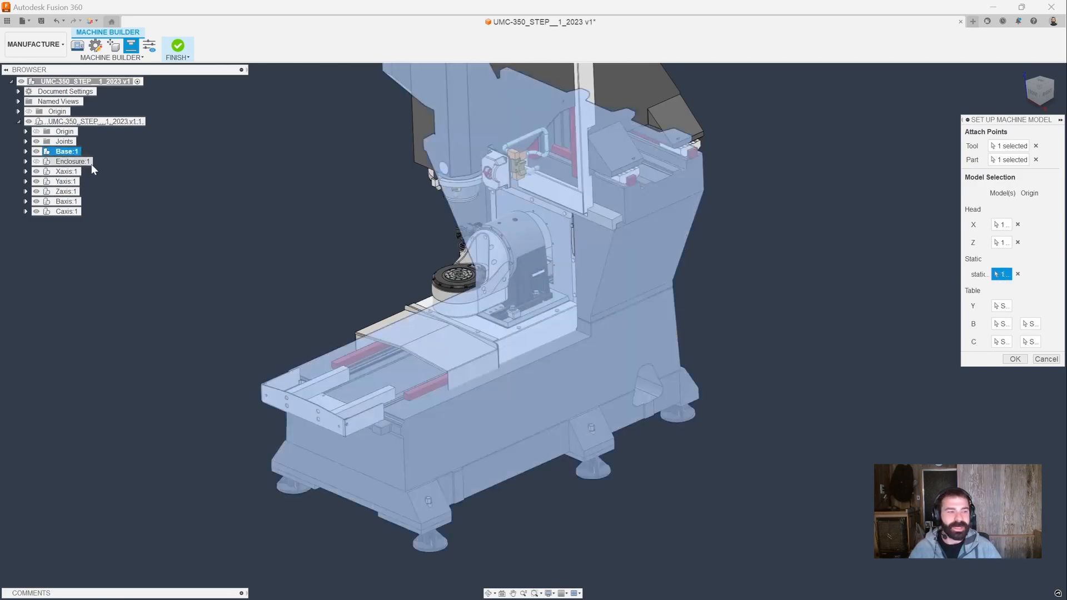
click(1001, 305)
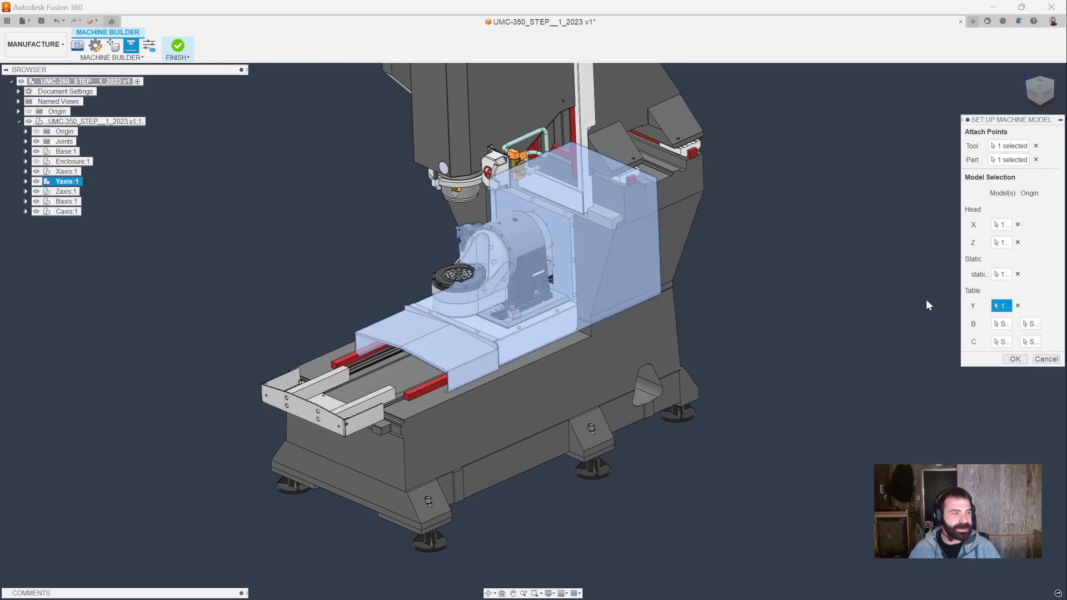
click(1001, 324)
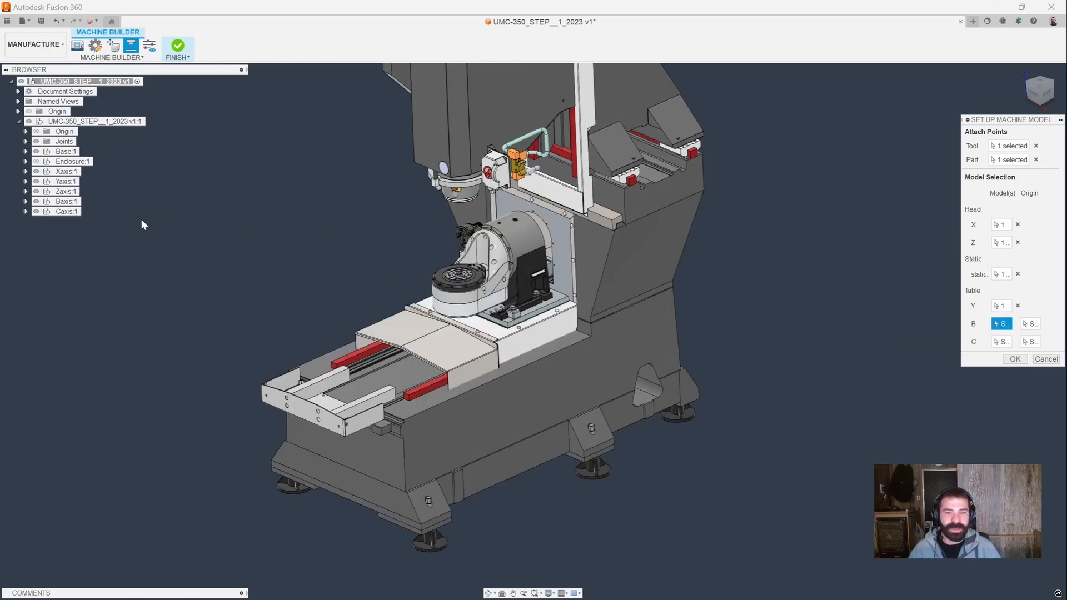
click(66, 201)
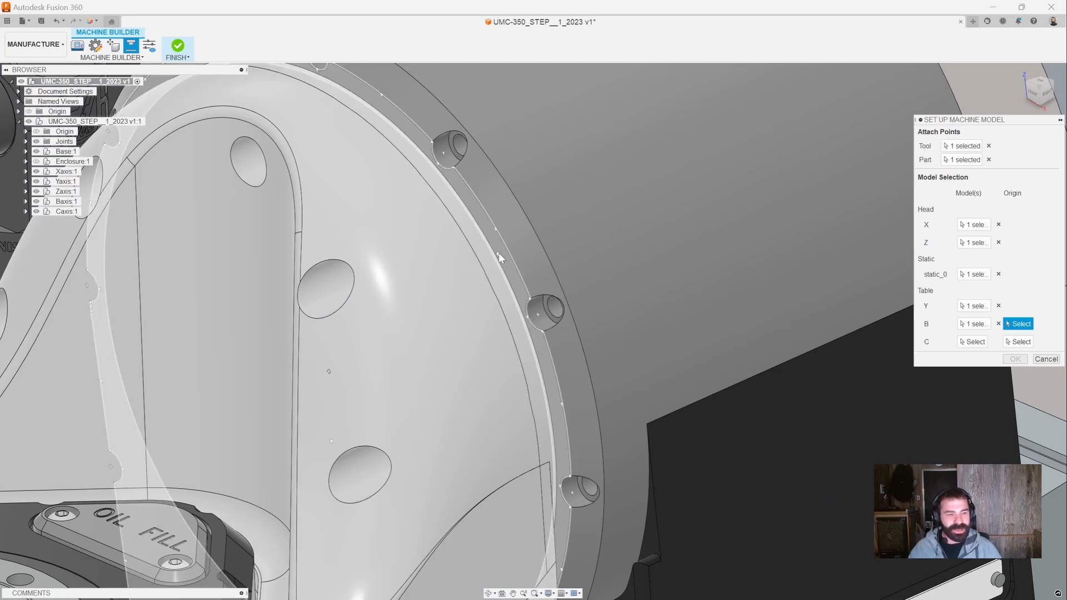
mouse_move(329, 380)
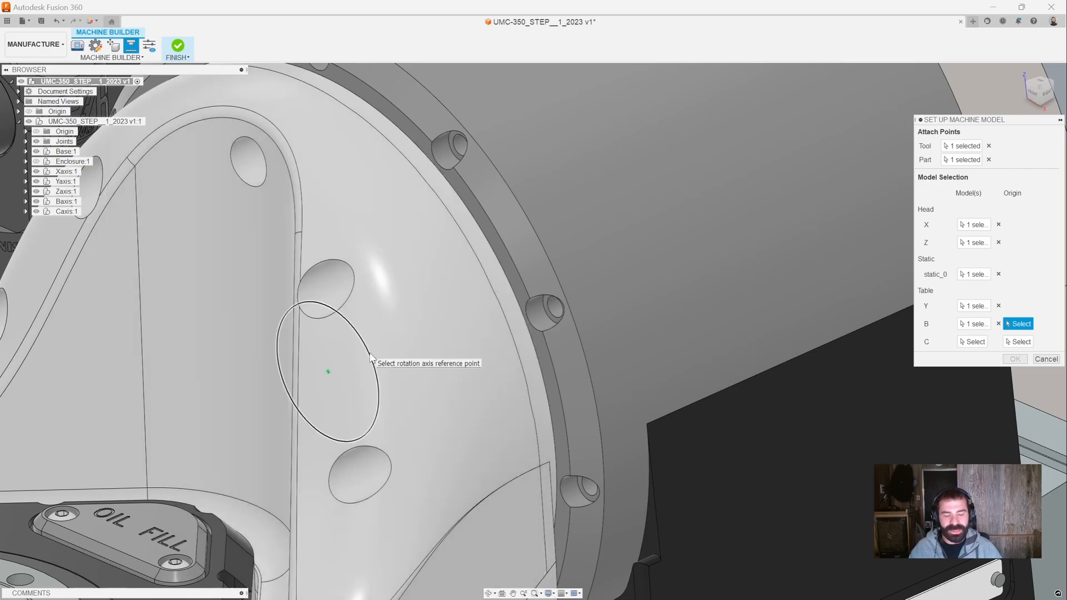
- Set the B axis origin circle, assign the Caxis component, and confirm the setup
click(329, 371)
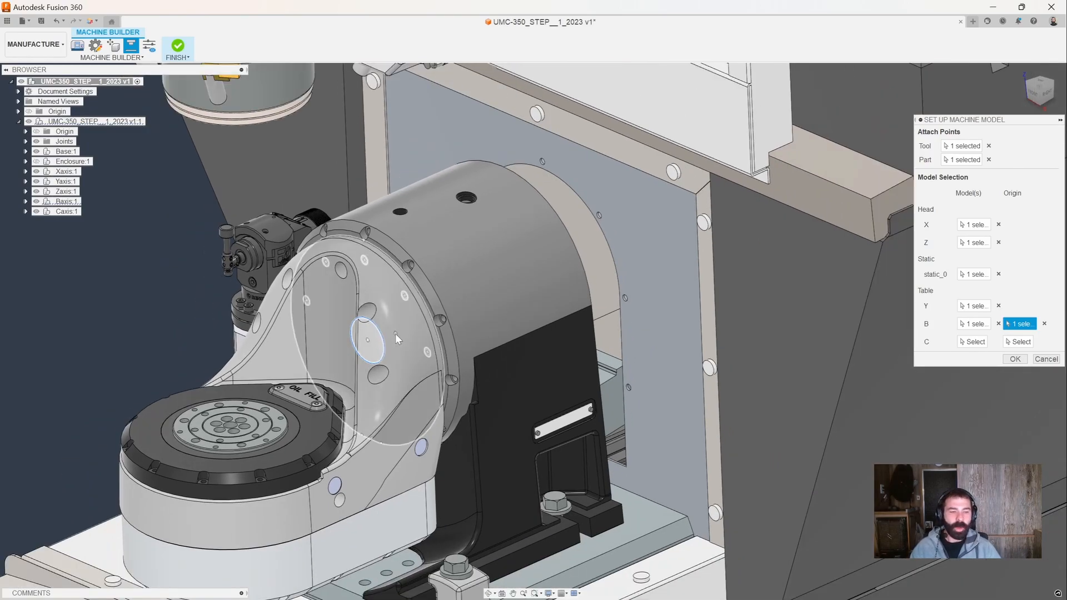
mouse_move(403, 335)
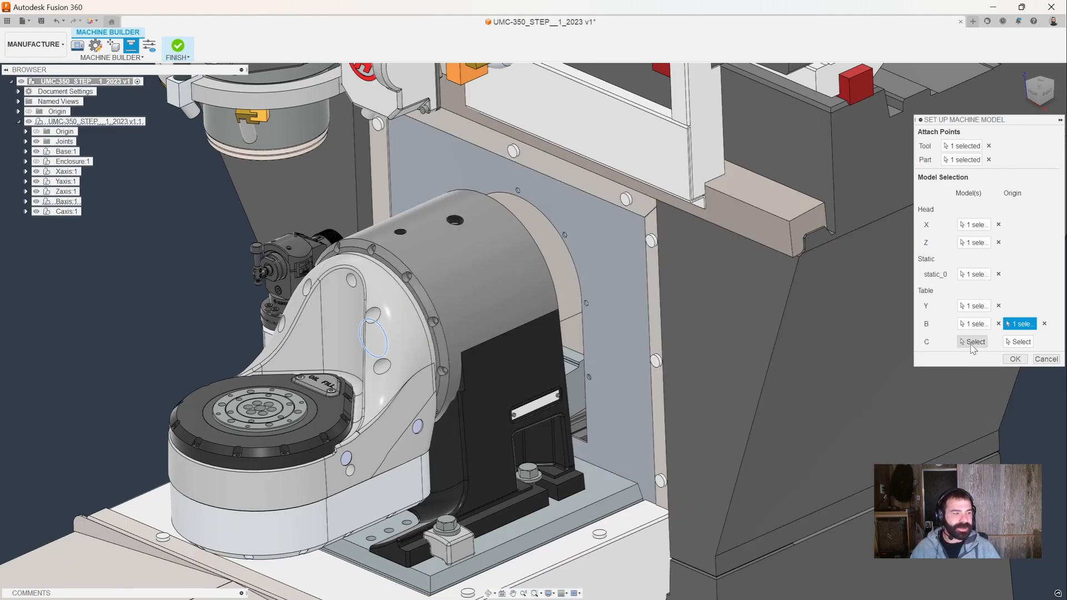
click(974, 342)
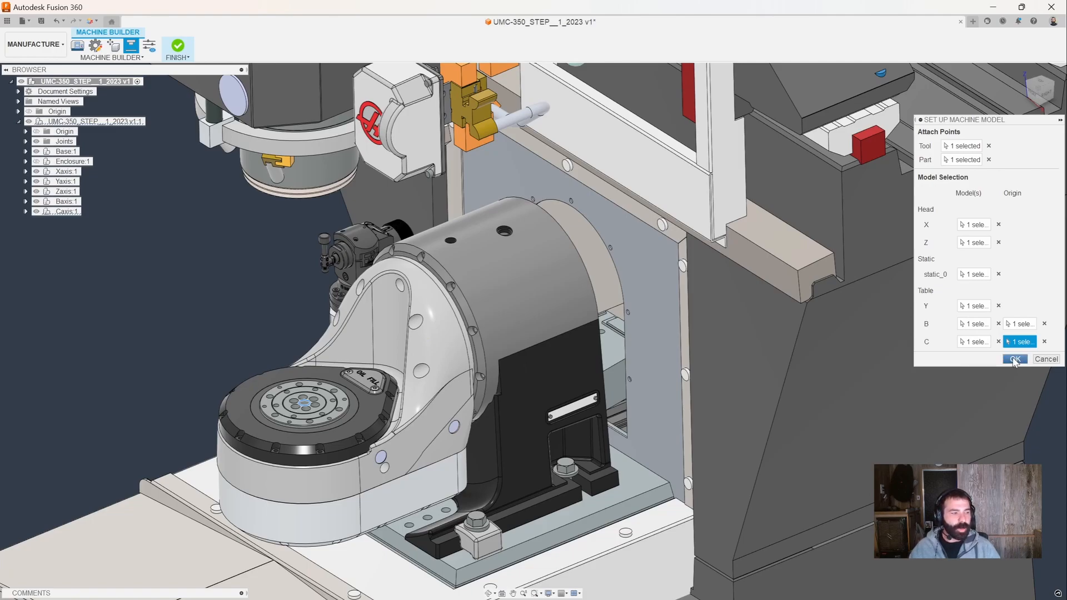
click(1014, 359)
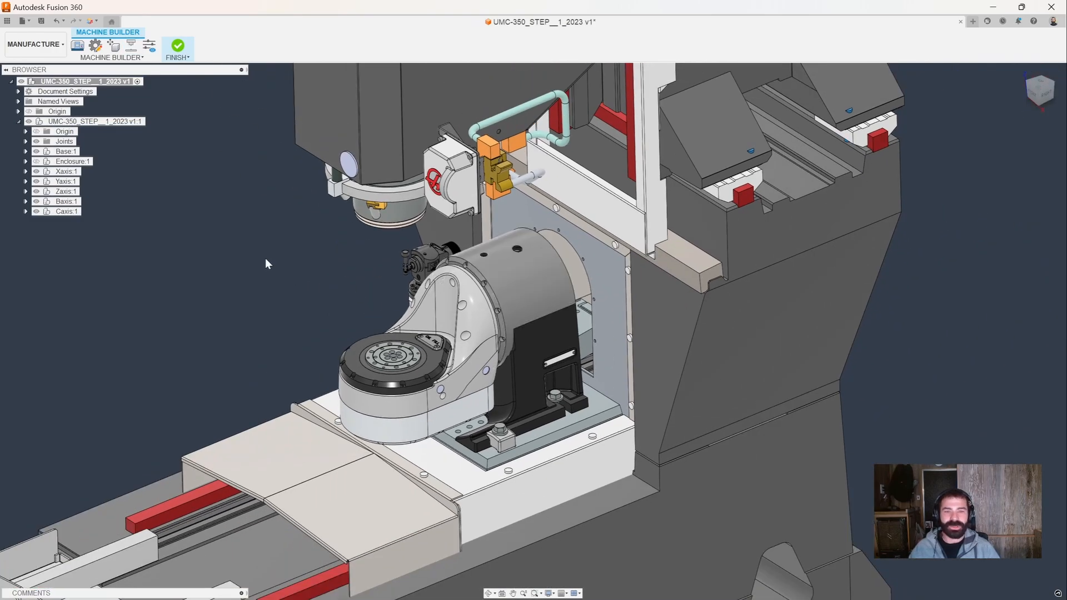
- Preview machine movements, jogging the head along X and Z and the table along Y
click(148, 45)
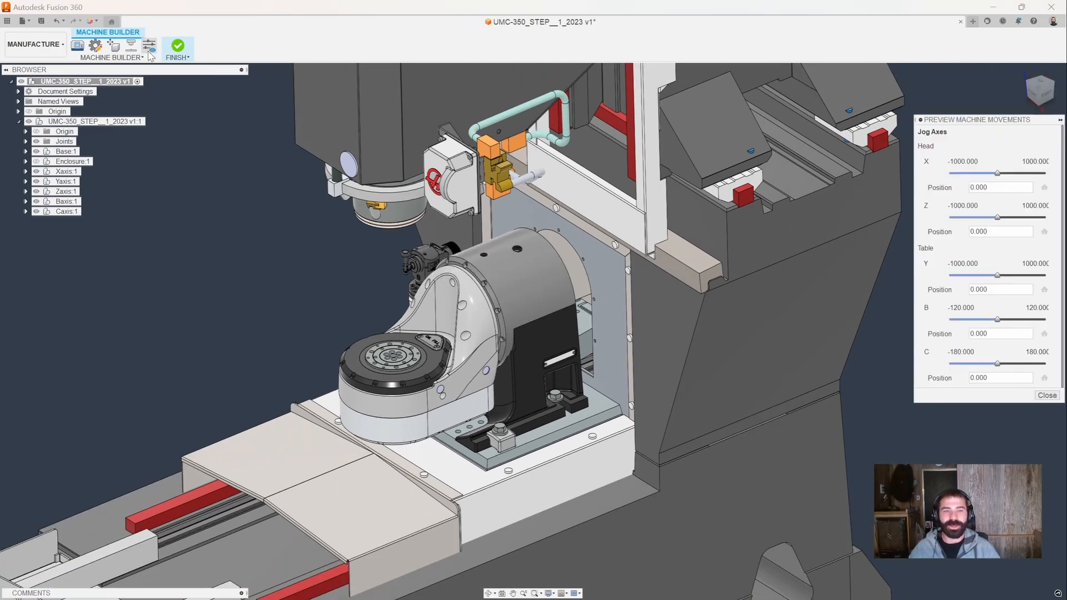
mouse_move(998, 173)
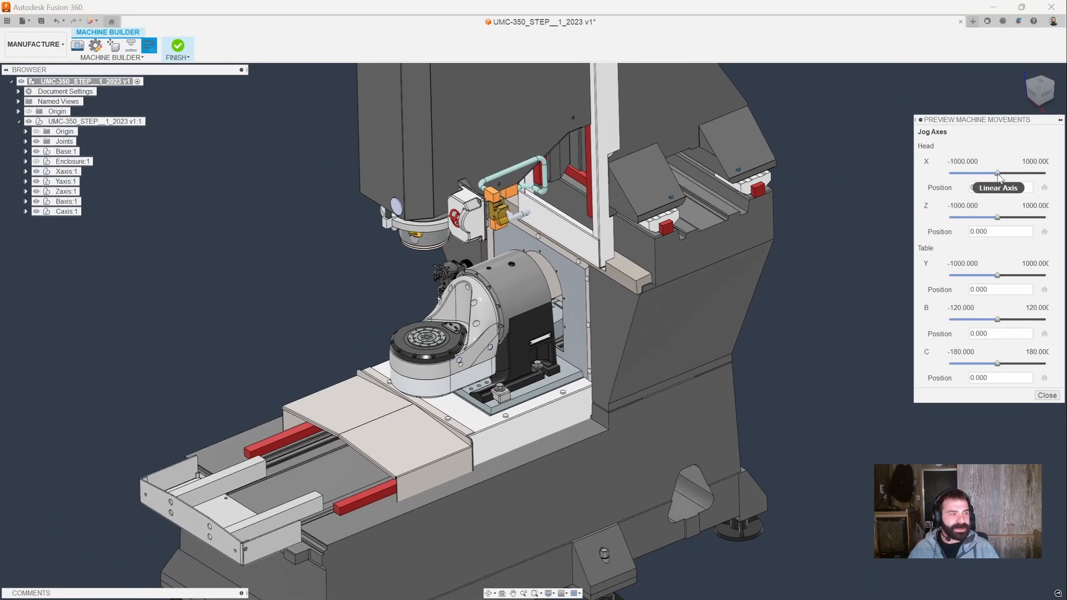
drag(997, 173, 1017, 172)
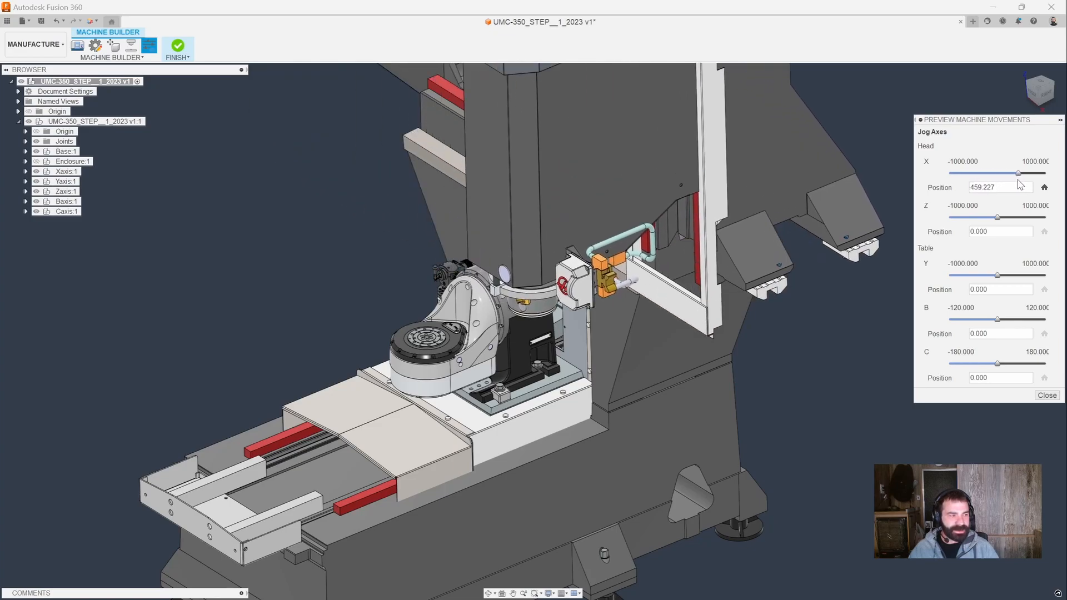
drag(1036, 173, 981, 172)
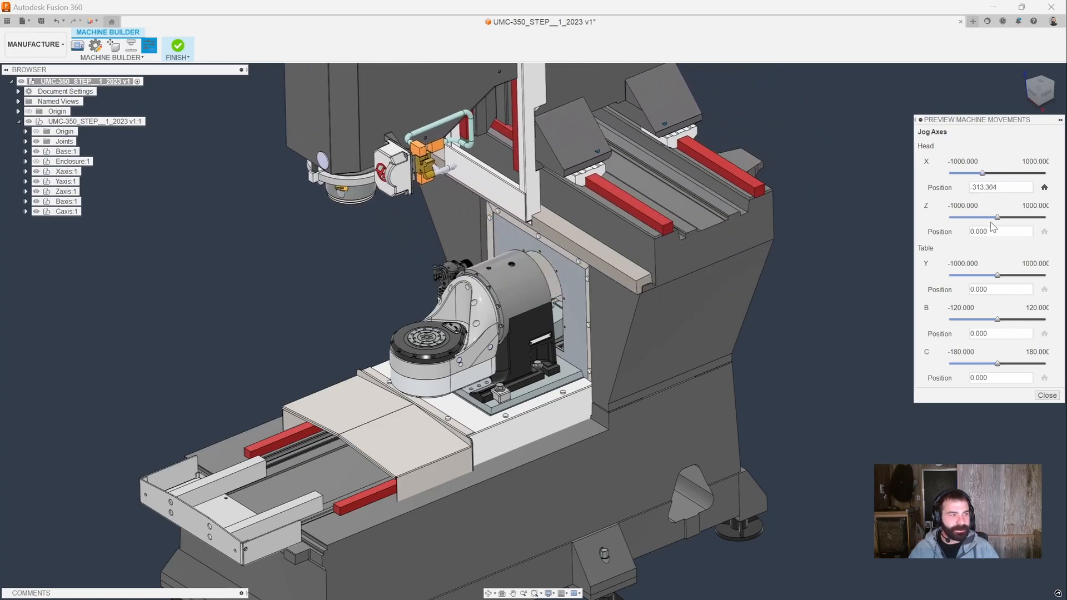
drag(997, 218, 979, 218)
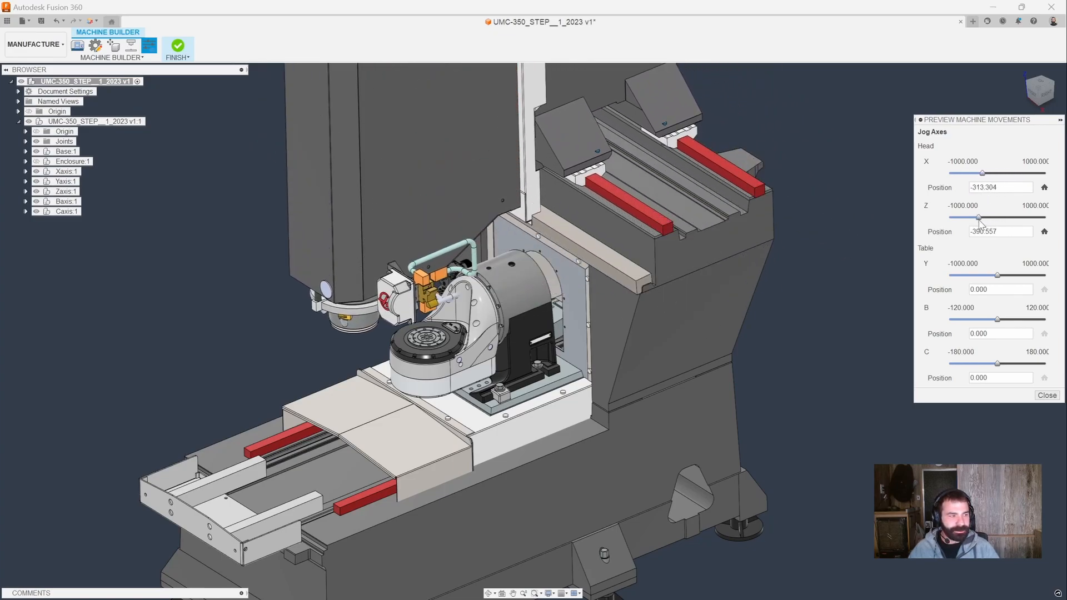
drag(999, 275, 1025, 275)
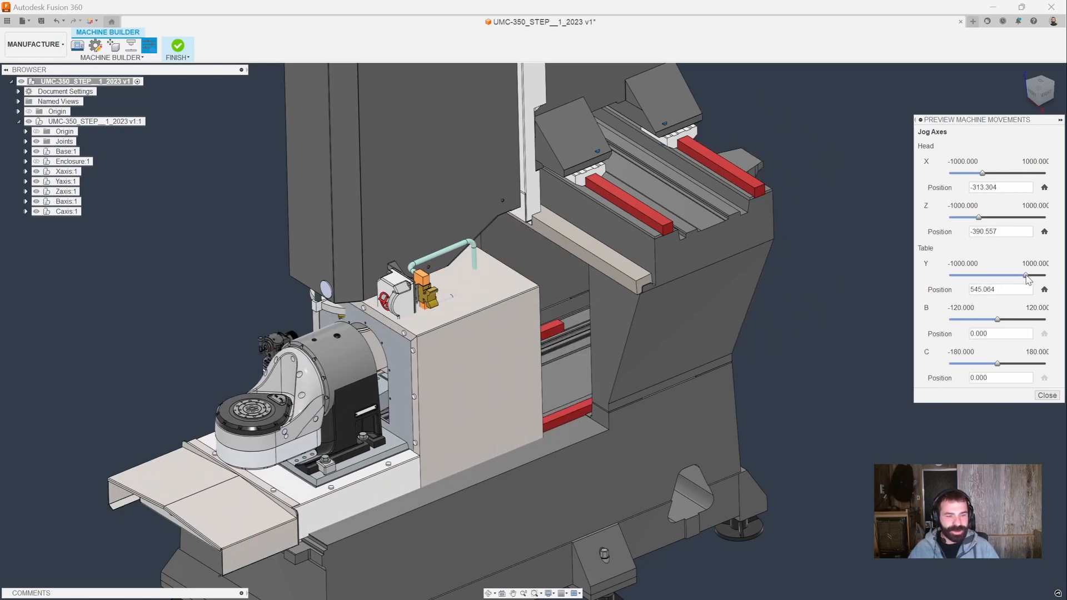
drag(1025, 276, 1010, 276)
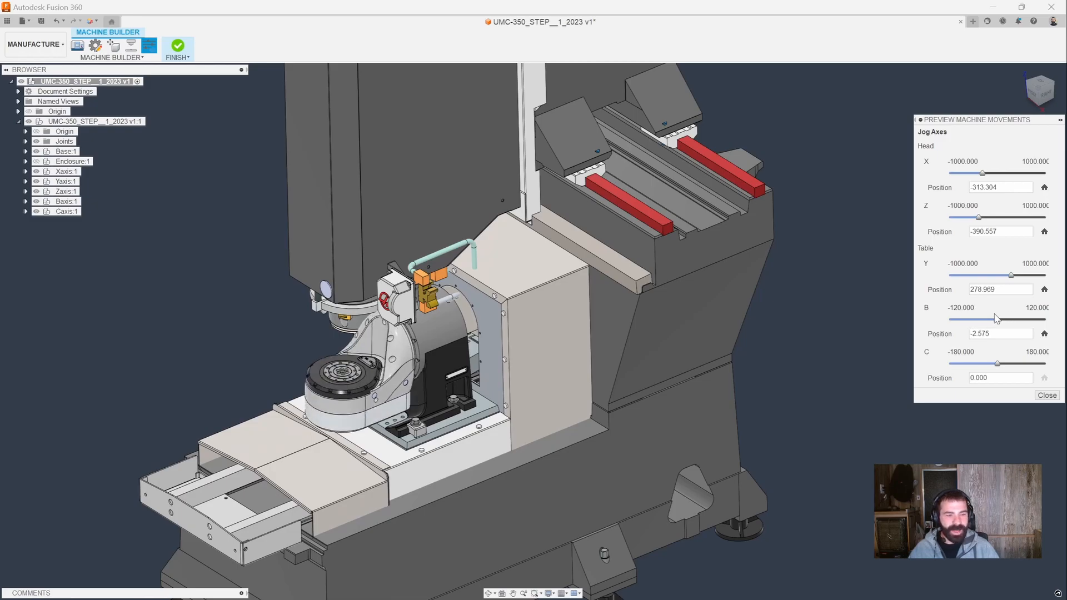
- Tilt the B axis to -120 and back, rotate C to -180, then close the preview
drag(982, 319, 951, 319)
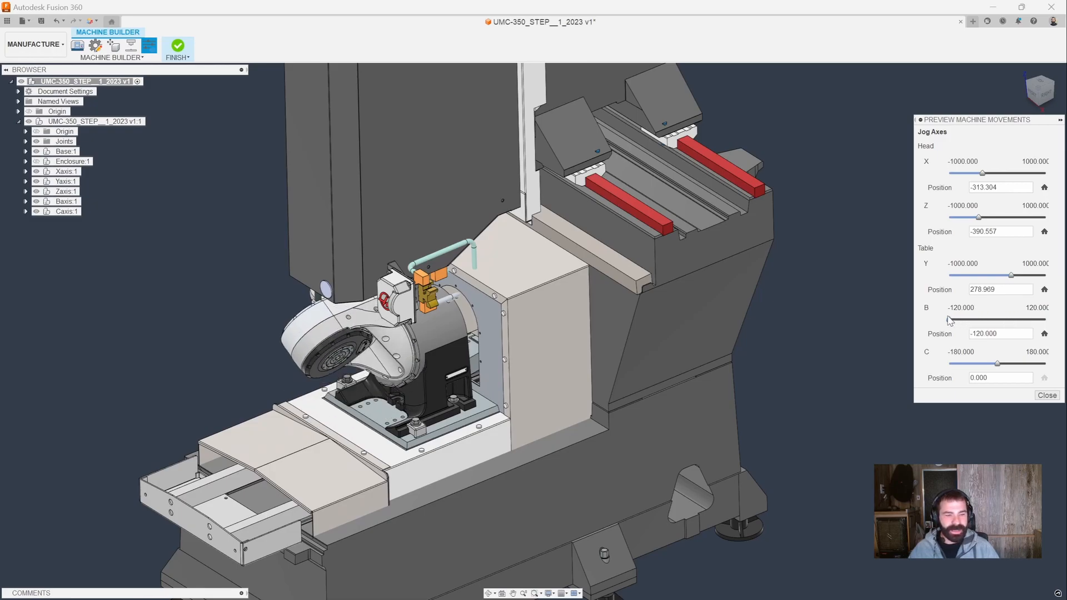
drag(949, 319, 964, 319)
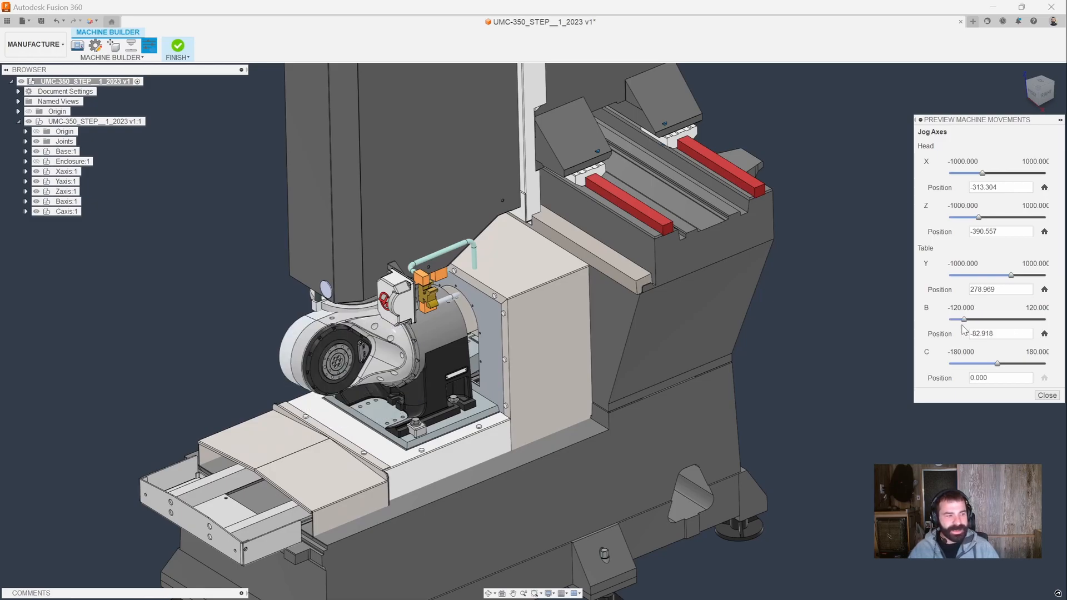
drag(964, 320, 948, 319)
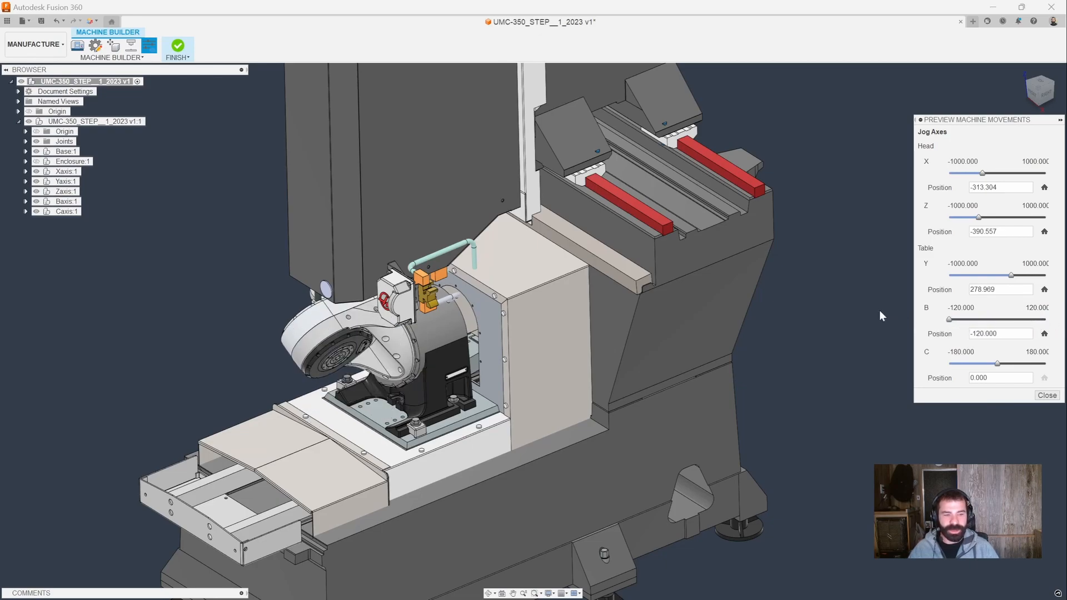
drag(949, 319, 994, 319)
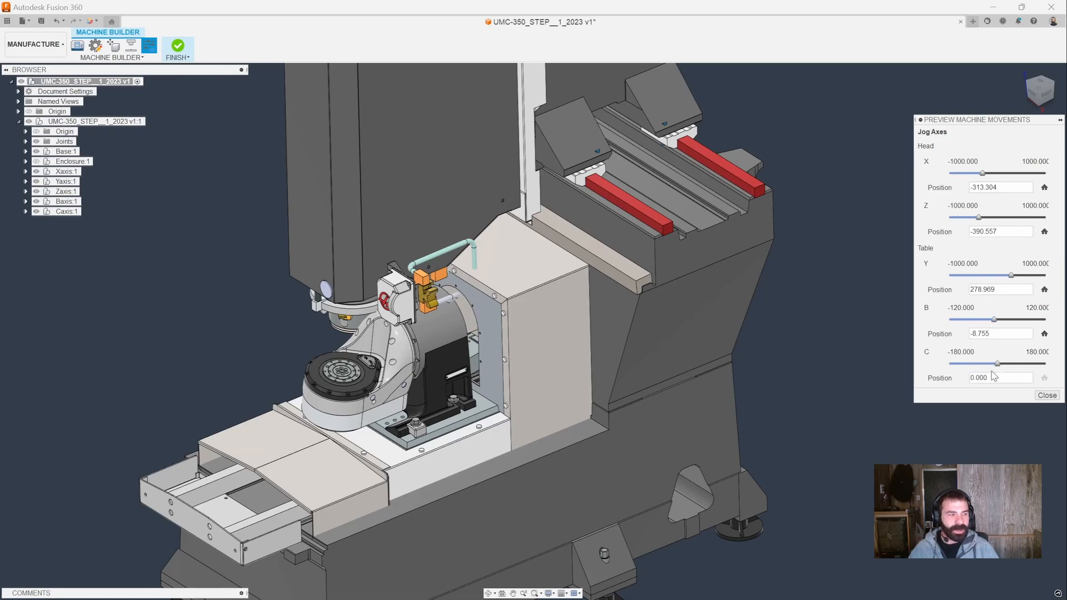
drag(996, 363, 947, 363)
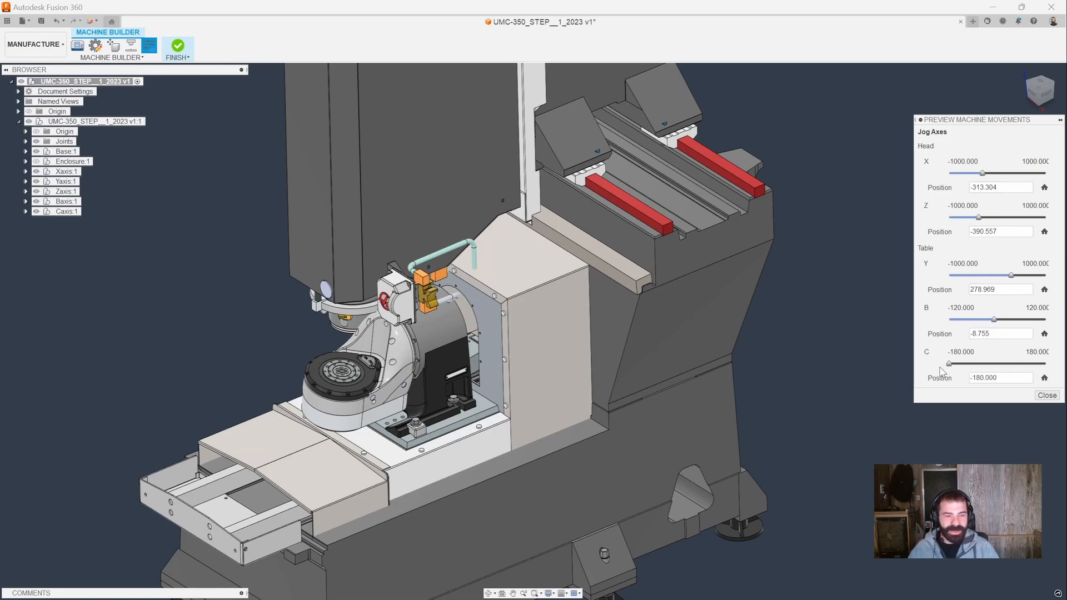
drag(948, 363, 980, 364)
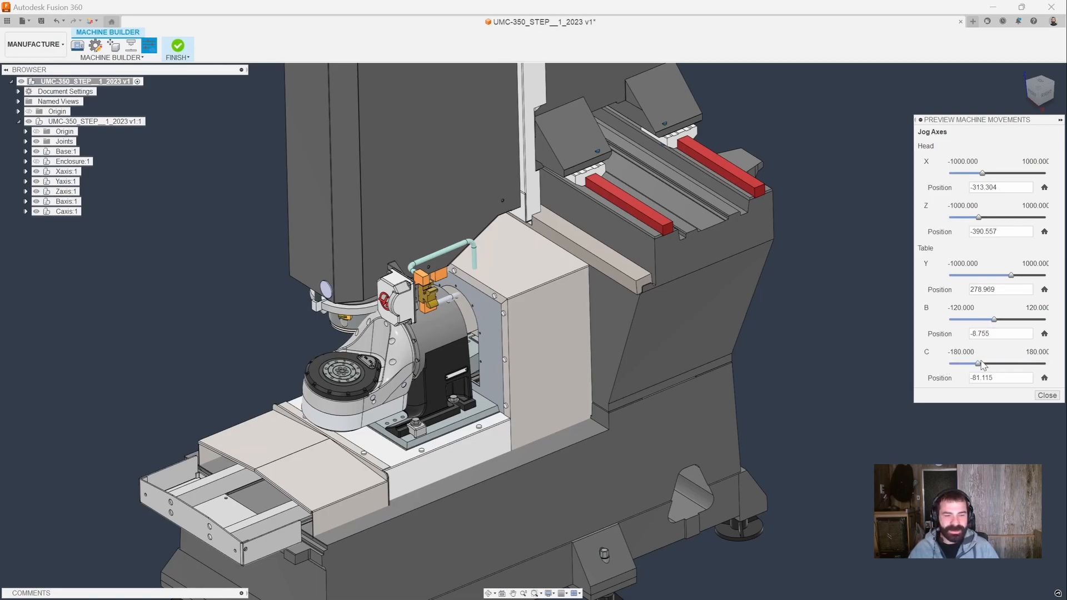
drag(979, 363, 960, 363)
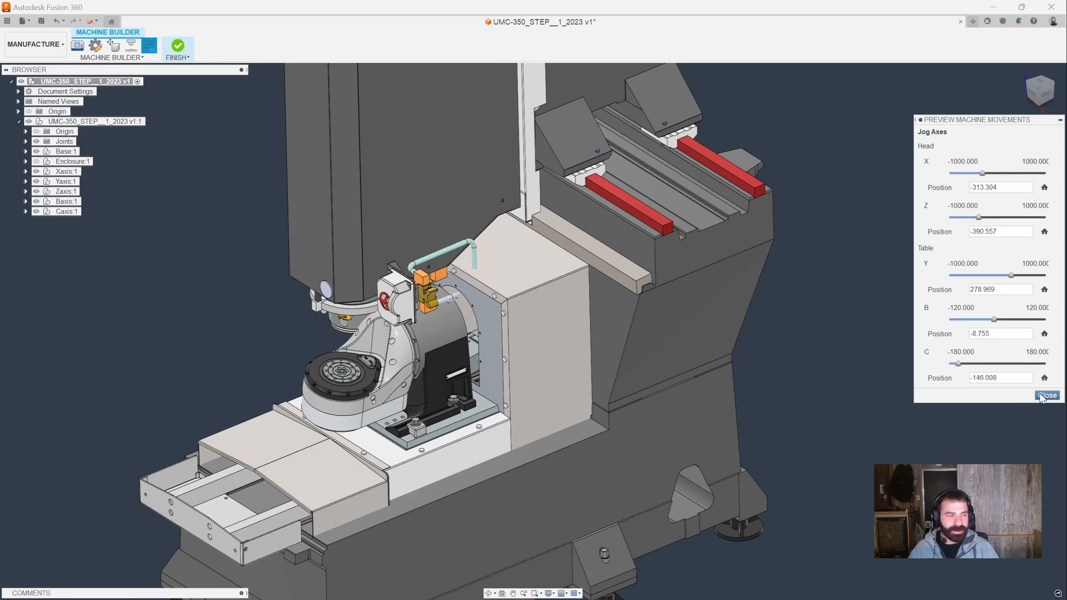
click(1047, 395)
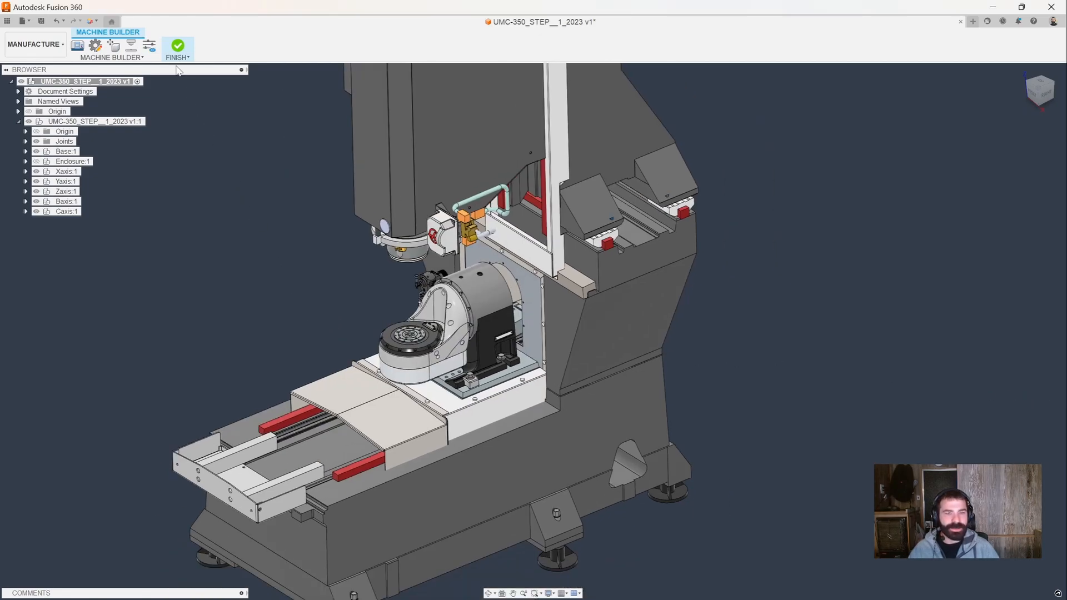
- Finish the Machine Builder and confirm updating the machine in the library
click(176, 46)
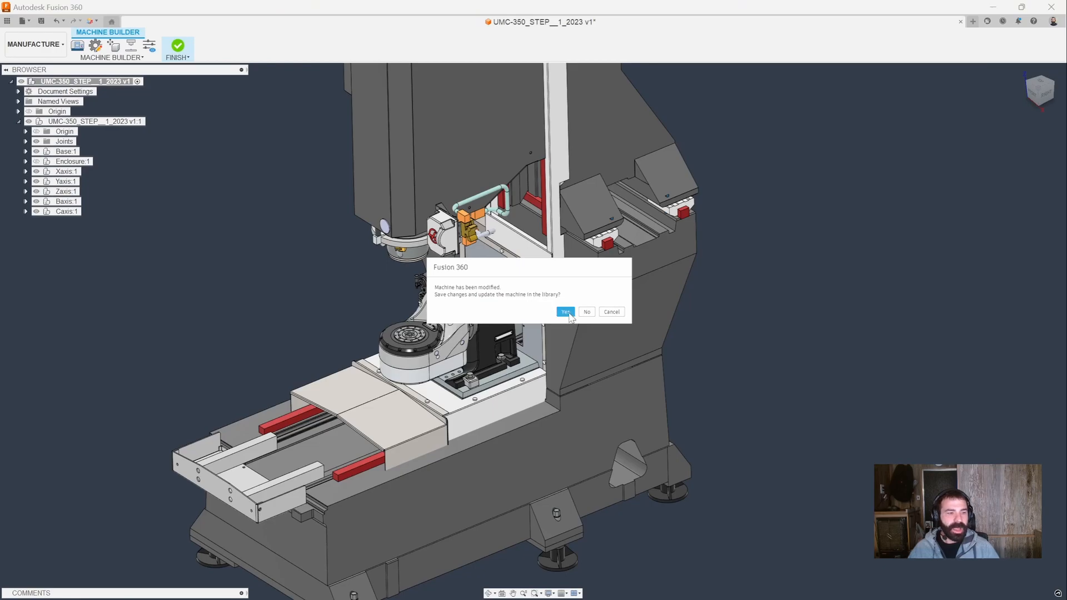
click(564, 312)
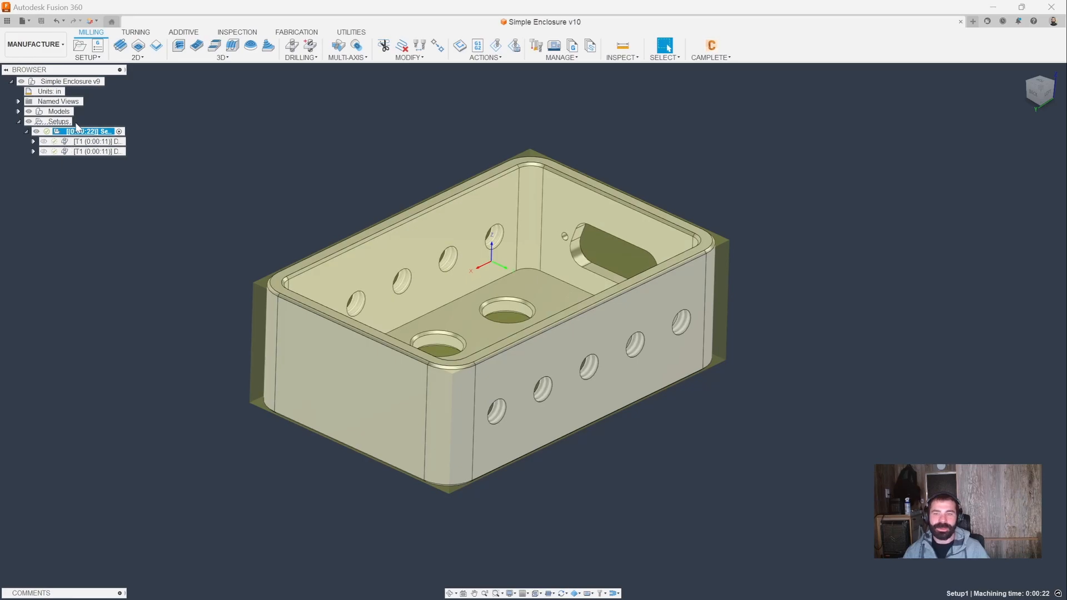
- Edit Setup1 to use the cloud library's Haas UMC-350 and confirm the part position
click(87, 131)
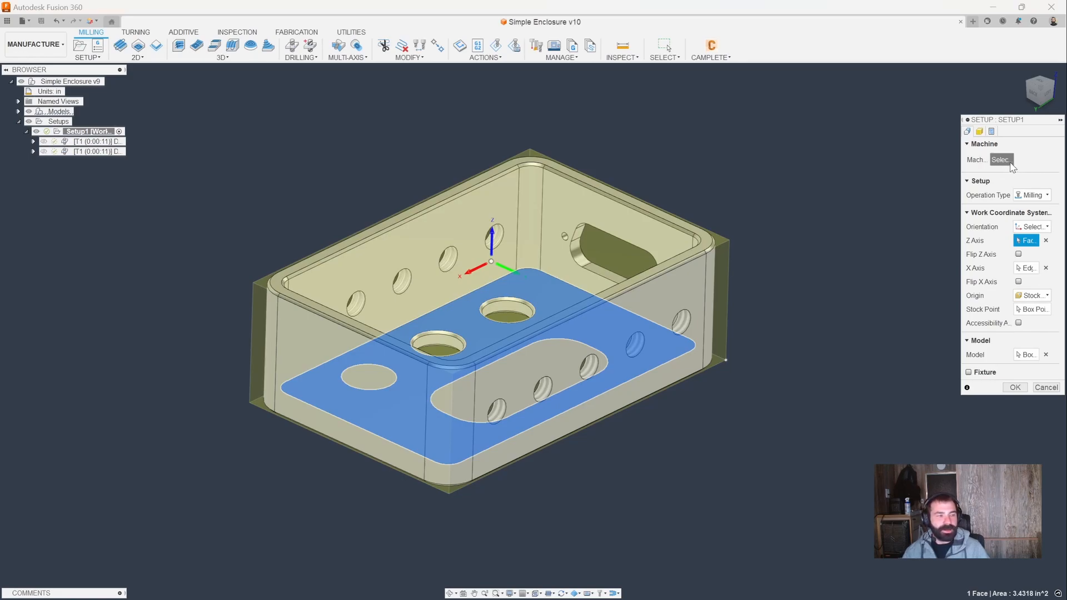
click(1000, 159)
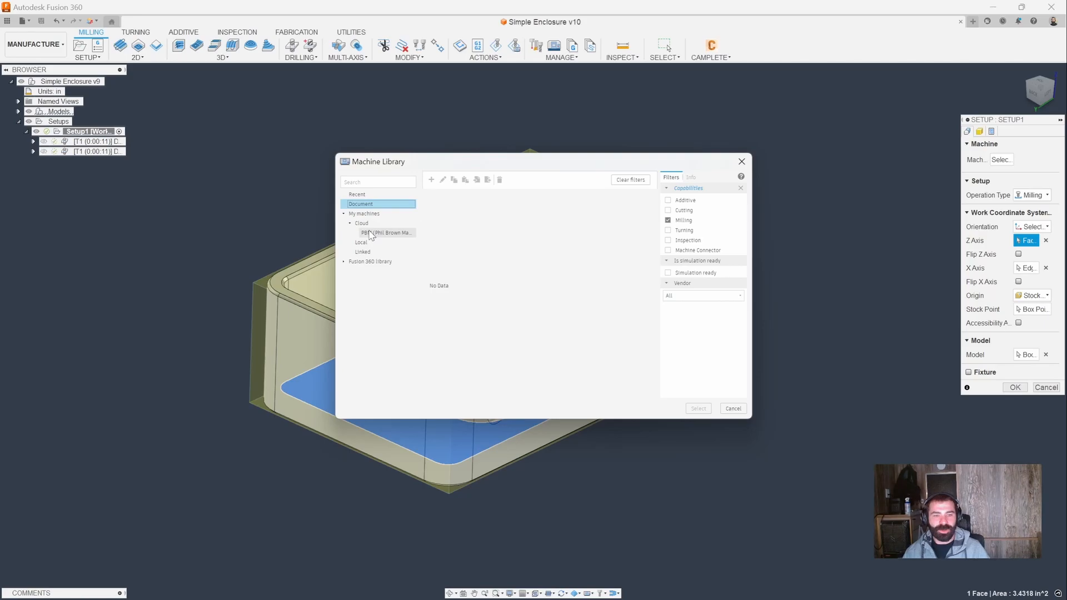
click(387, 233)
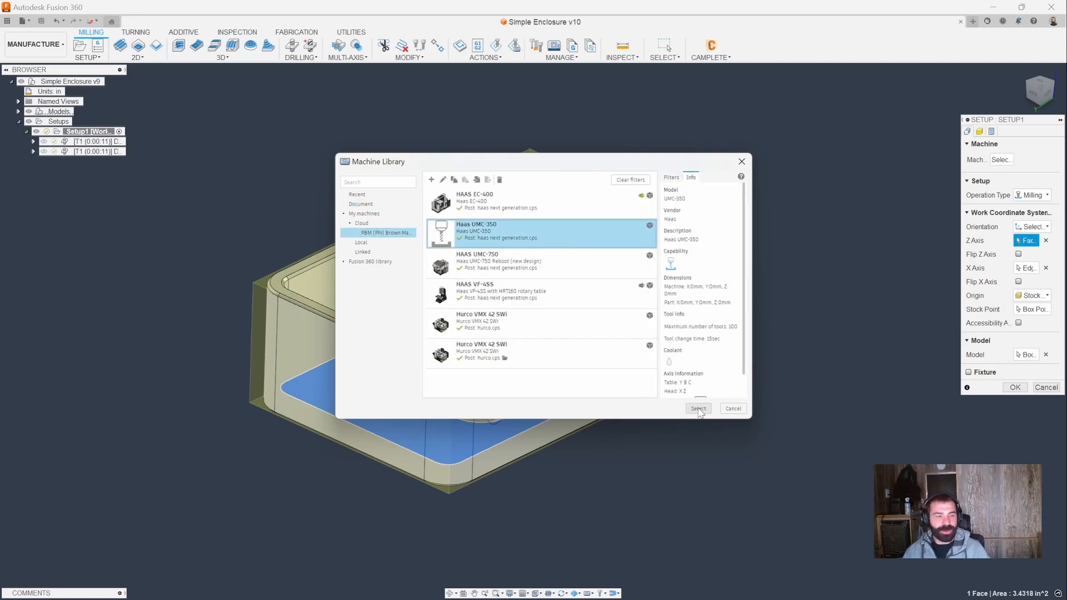
click(698, 408)
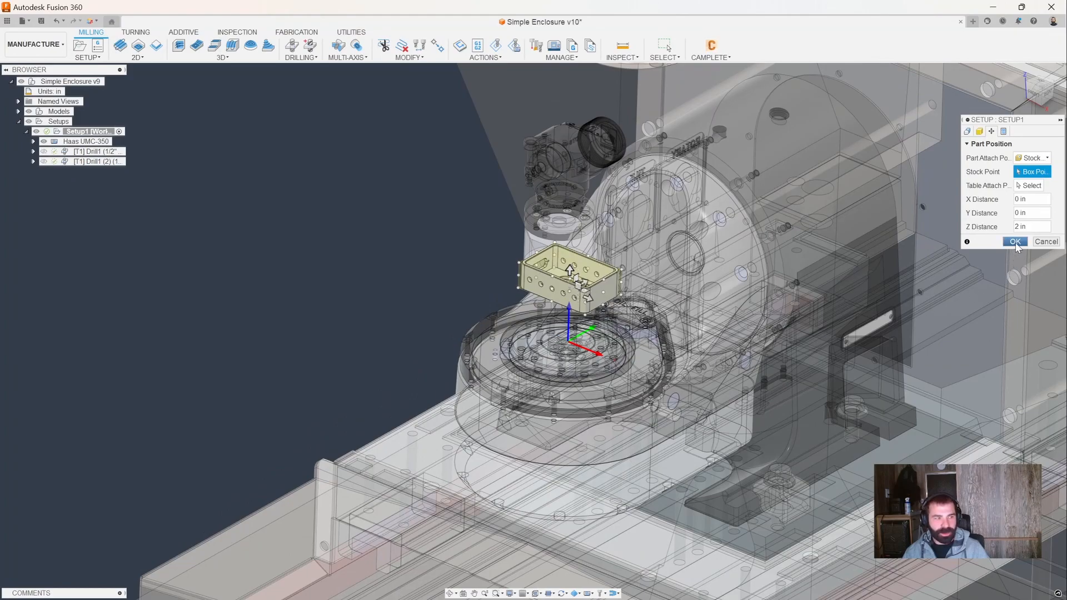
click(1014, 242)
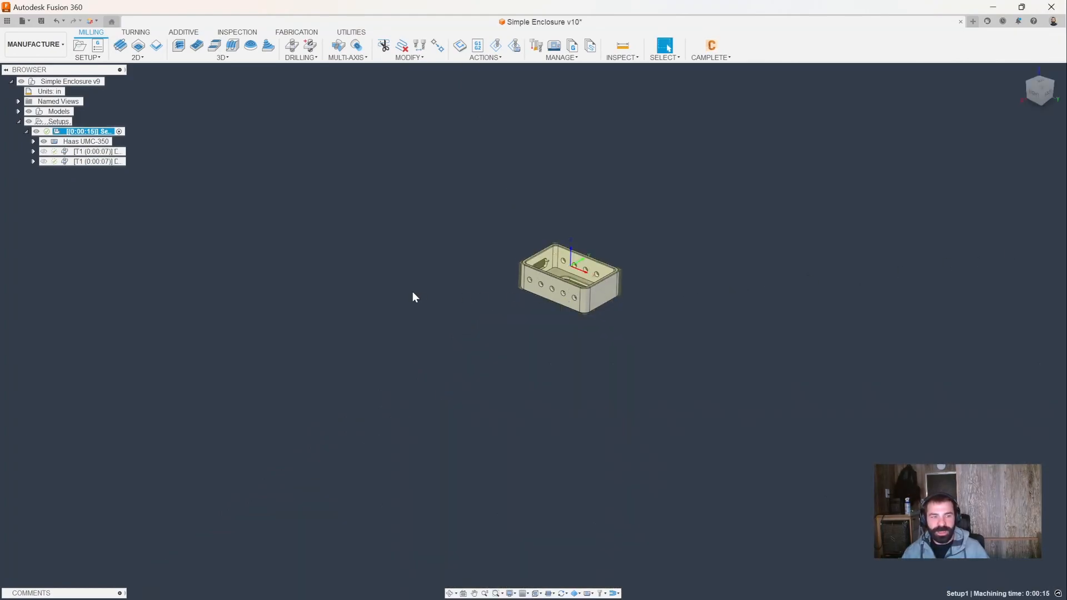
mouse_move(286, 134)
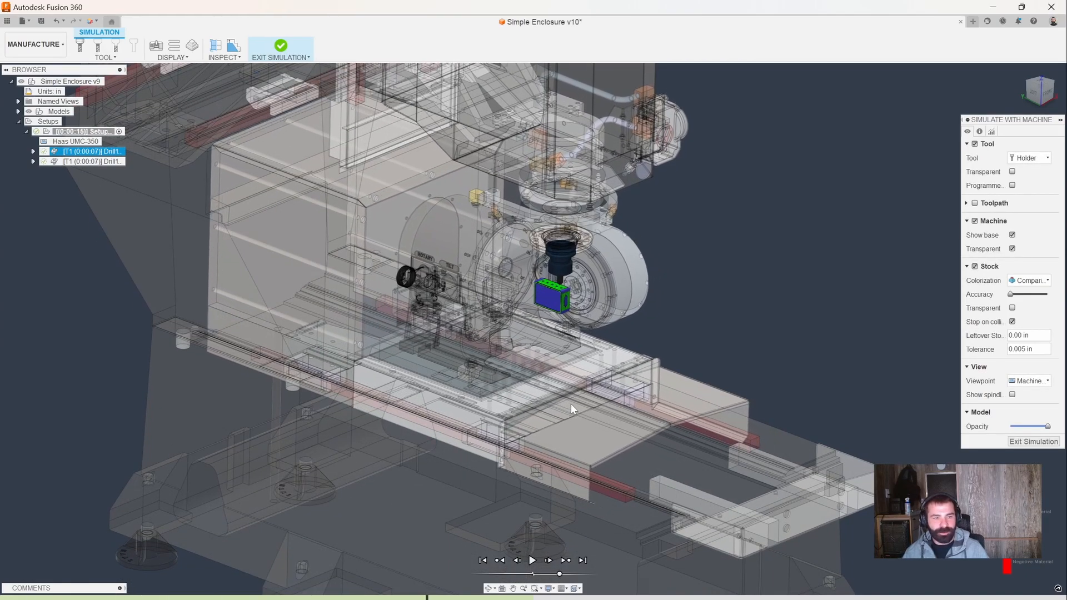
click(92, 161)
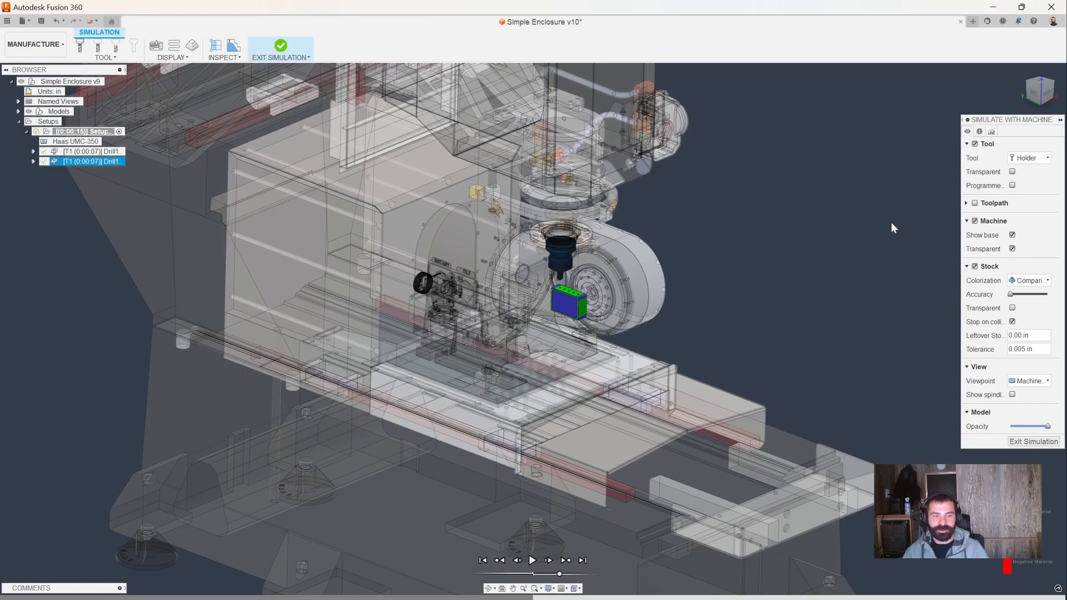
mouse_move(980, 409)
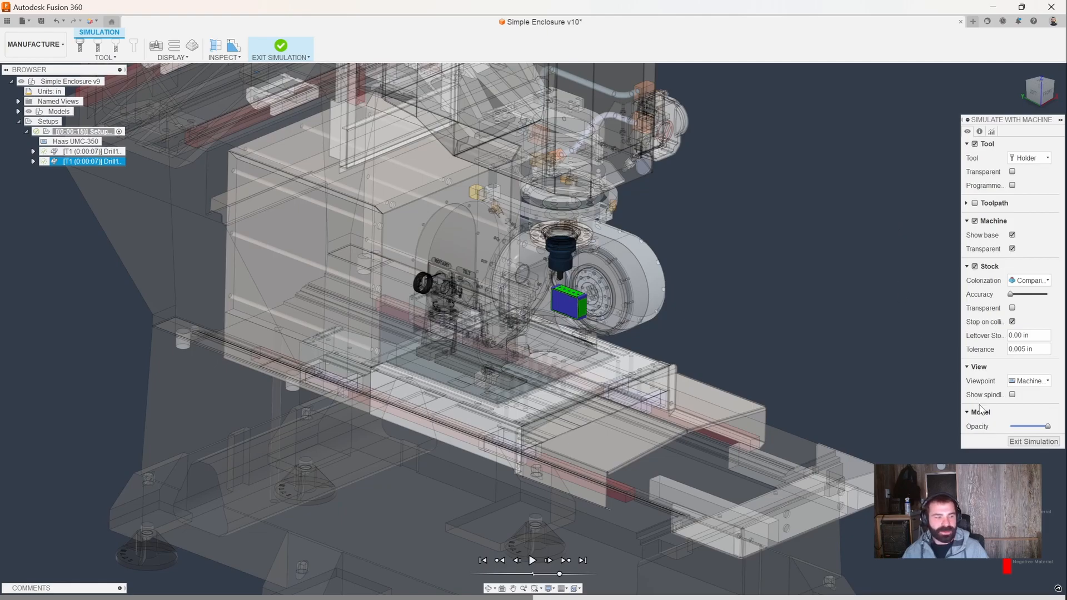
click(280, 49)
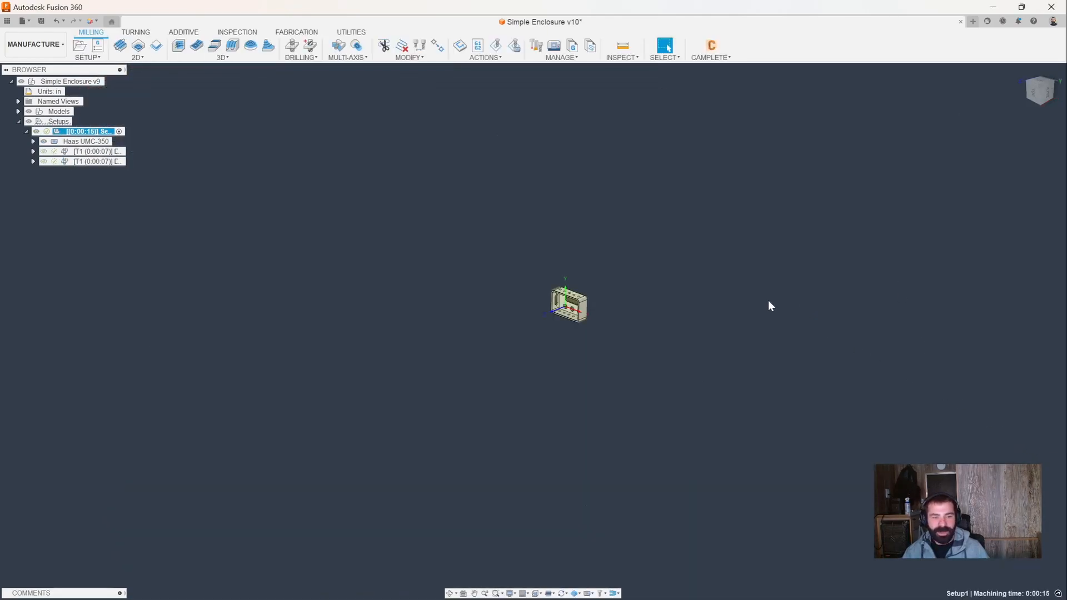